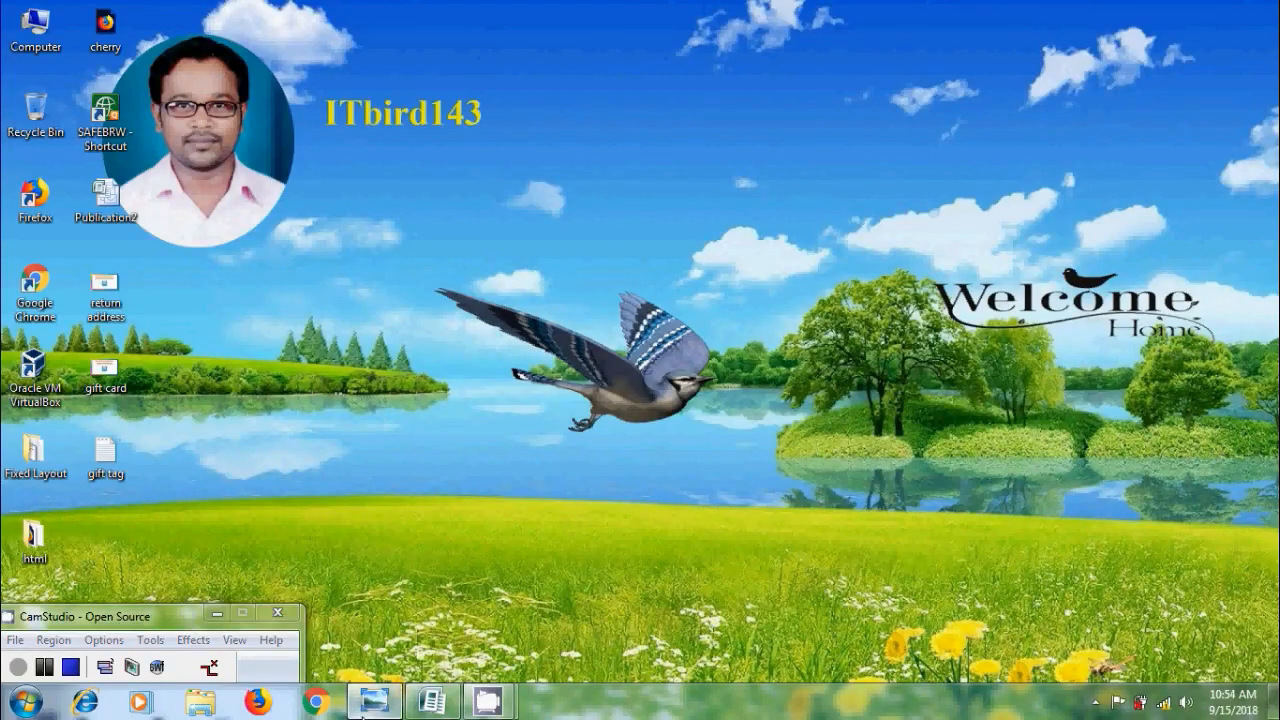
Step: Launch Microsoft Publisher from its desktop shortcut
{"action": "double_click", "coordinate": [105, 363]}
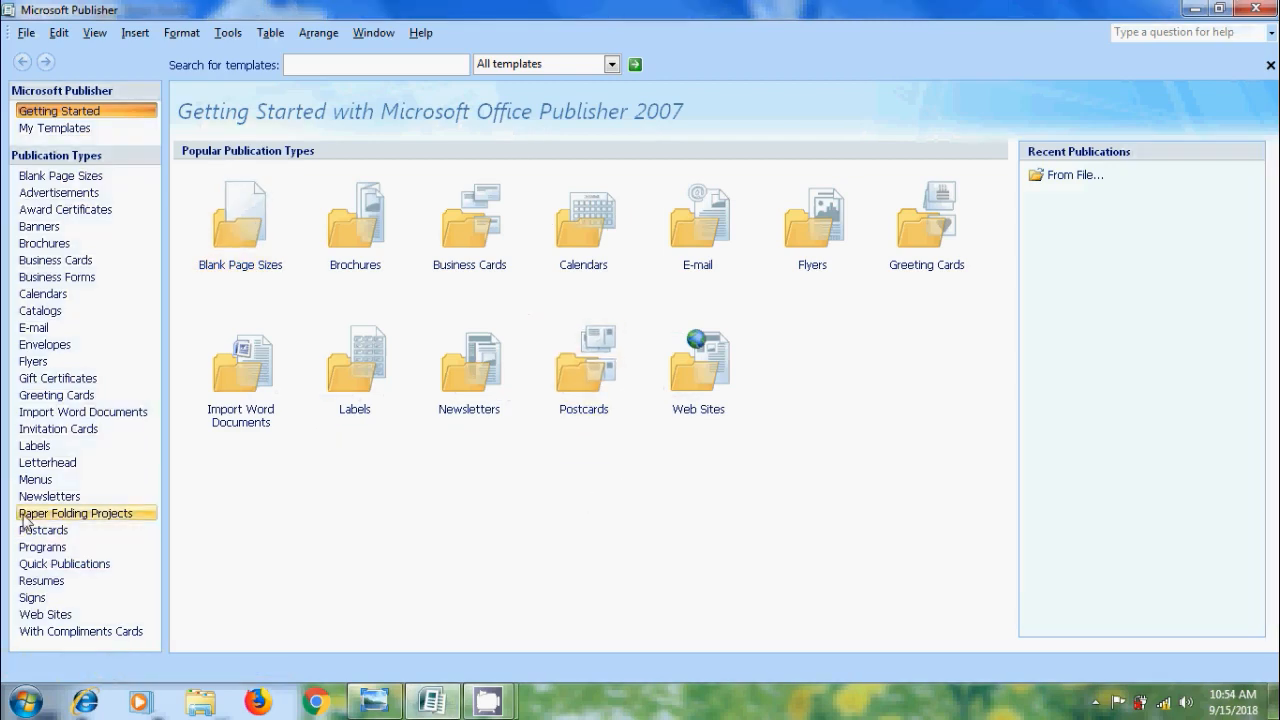
Step: Create a label publication from the Accent Box (Avery 5164) shipping design
{"action": "left_click", "coordinate": [35, 445]}
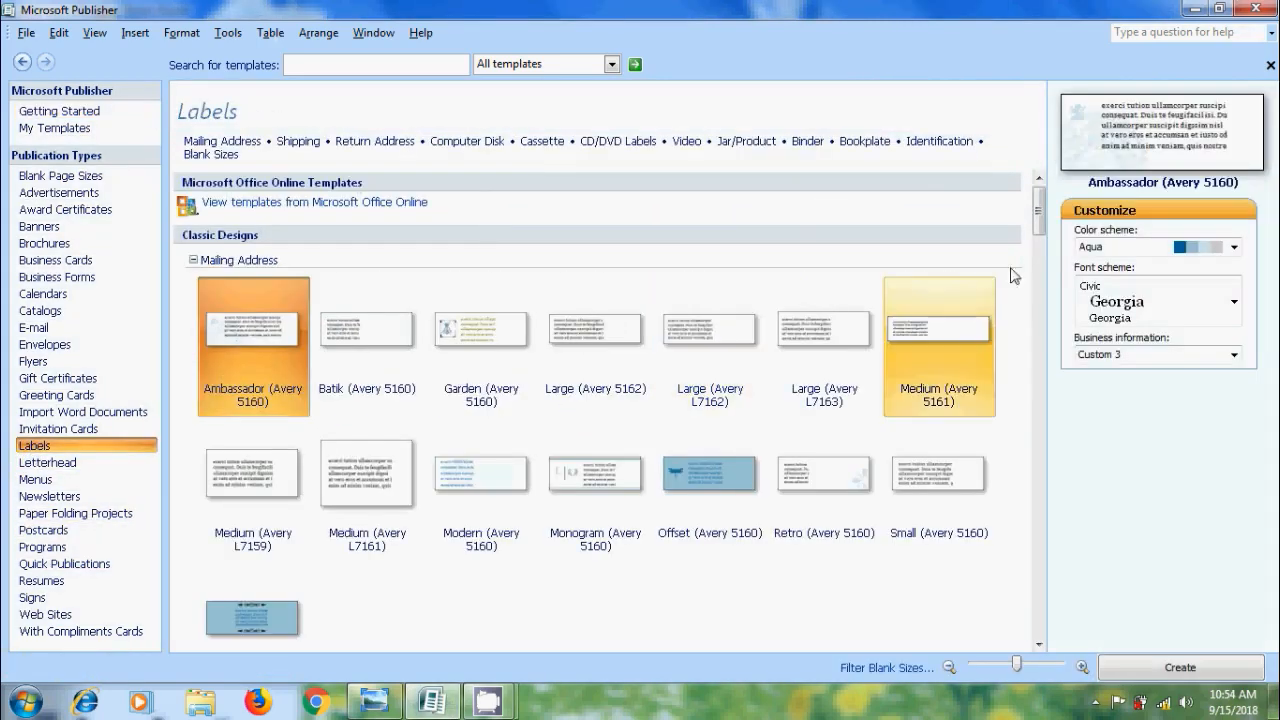
{"action": "scroll", "scroll_direction": "down", "scroll_amount": 3}
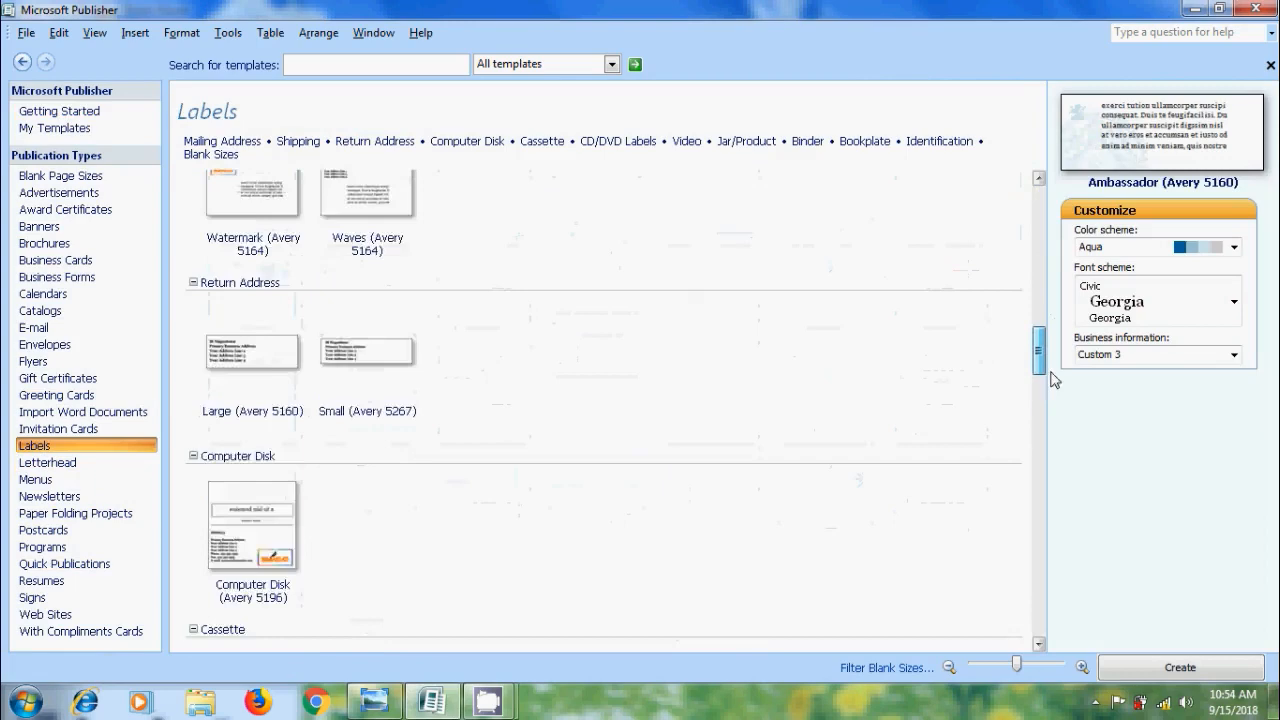
{"action": "scroll", "scroll_direction": "down", "scroll_amount": 3}
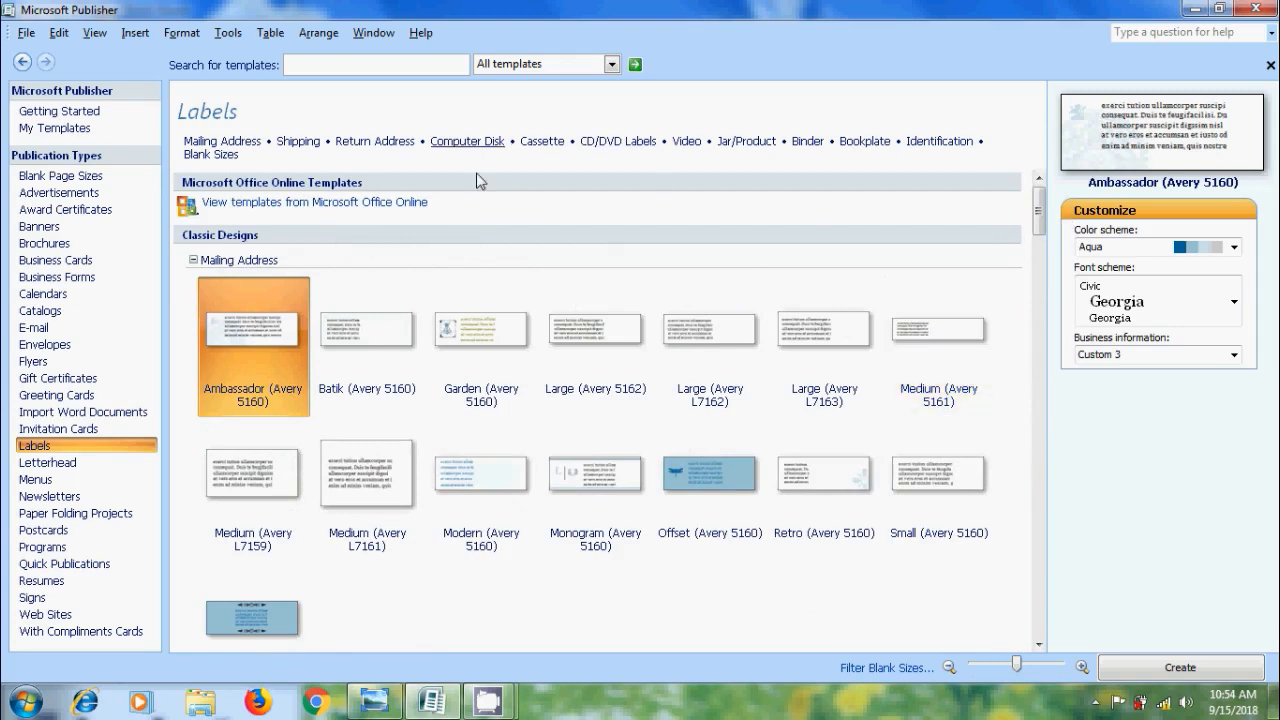
{"action": "mouse_move", "coordinate": [938, 328]}
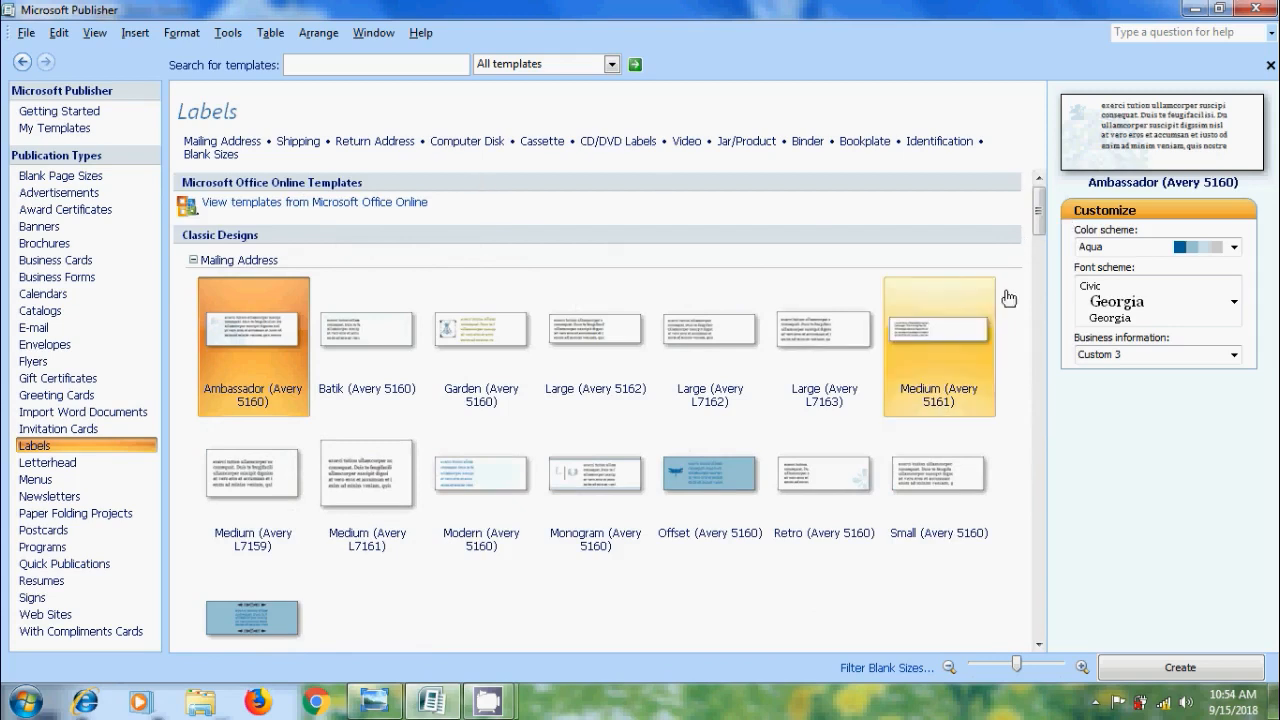
{"action": "scroll", "scroll_direction": "down", "scroll_amount": 3}
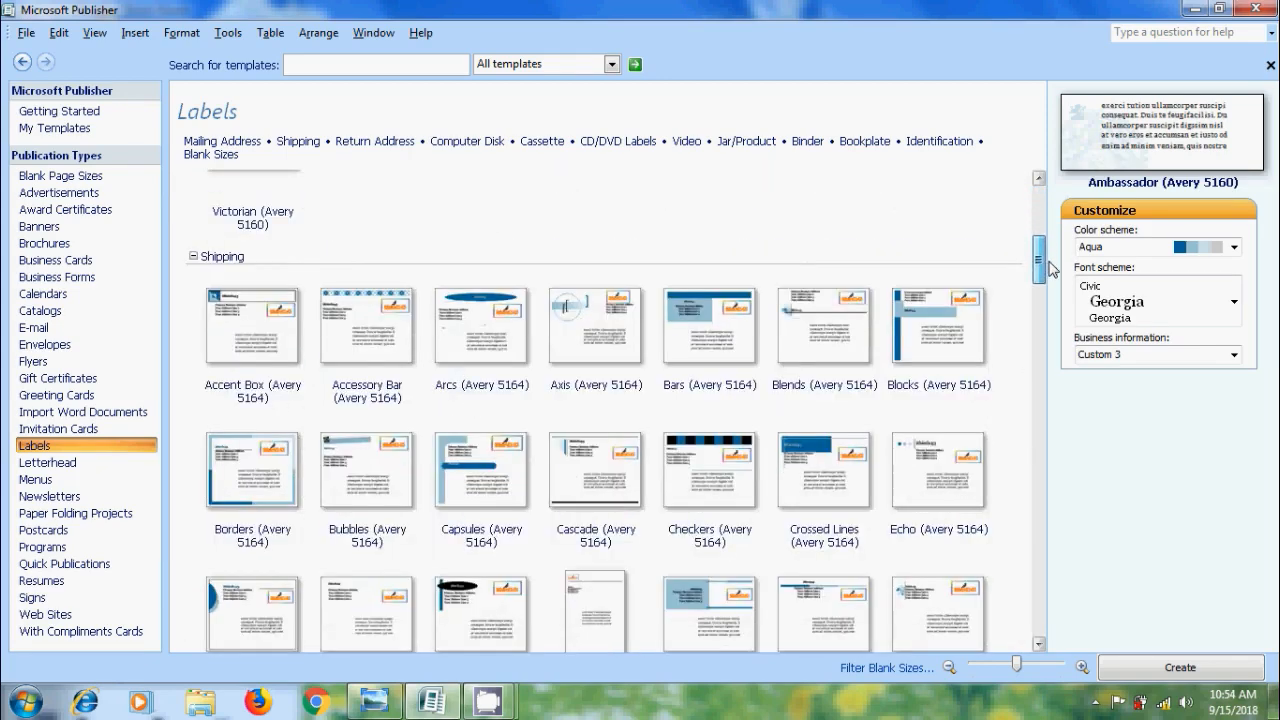
{"action": "left_click", "coordinate": [252, 325]}
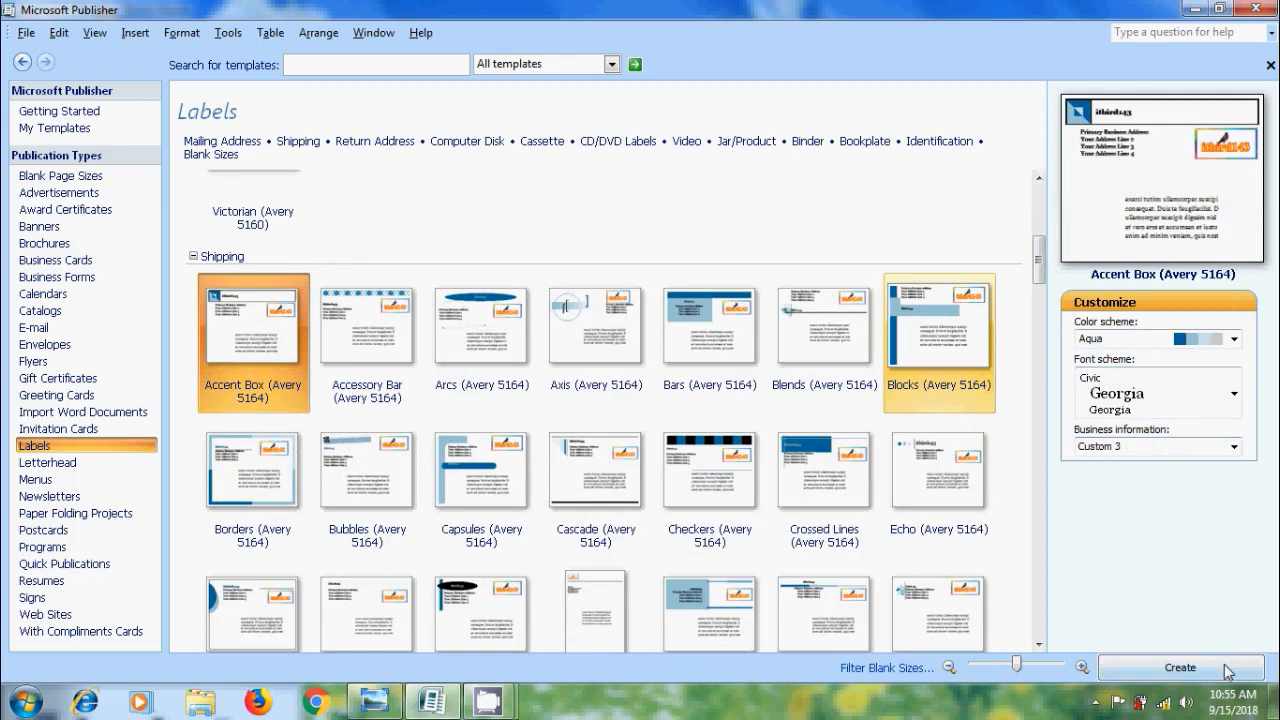
{"action": "left_click", "coordinate": [1180, 667]}
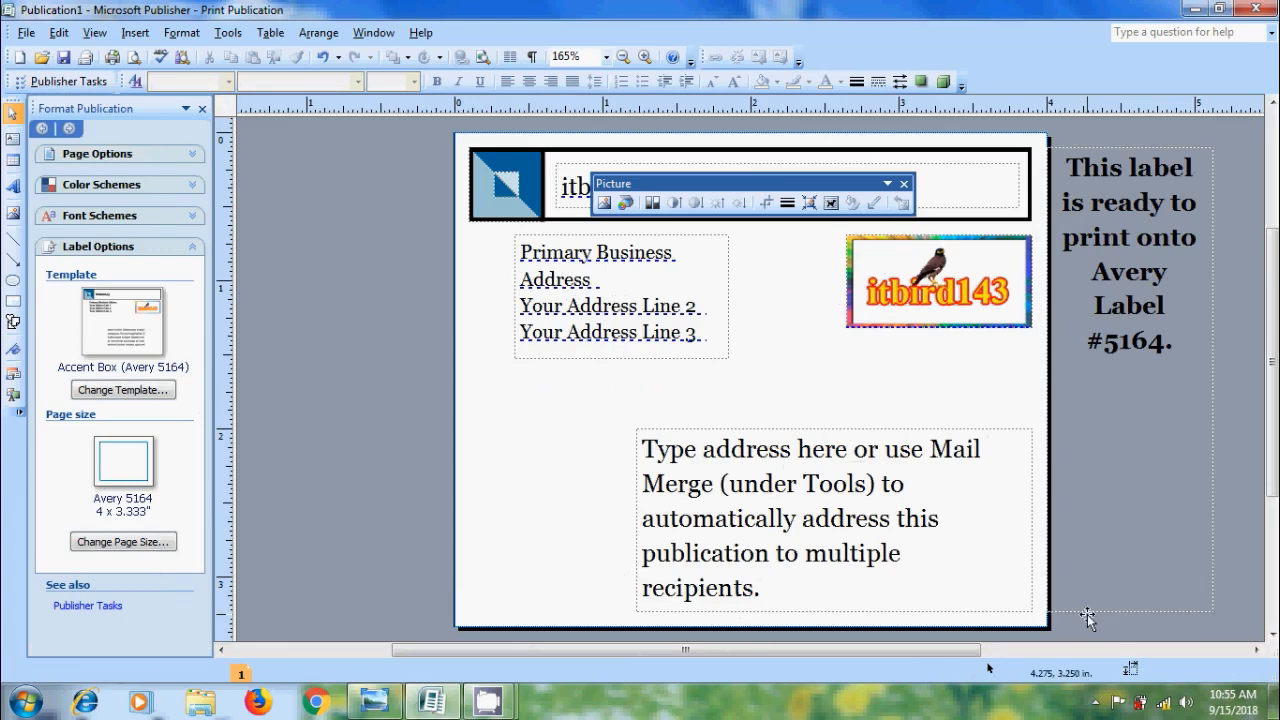
{"action": "mouse_move", "coordinate": [1088, 618]}
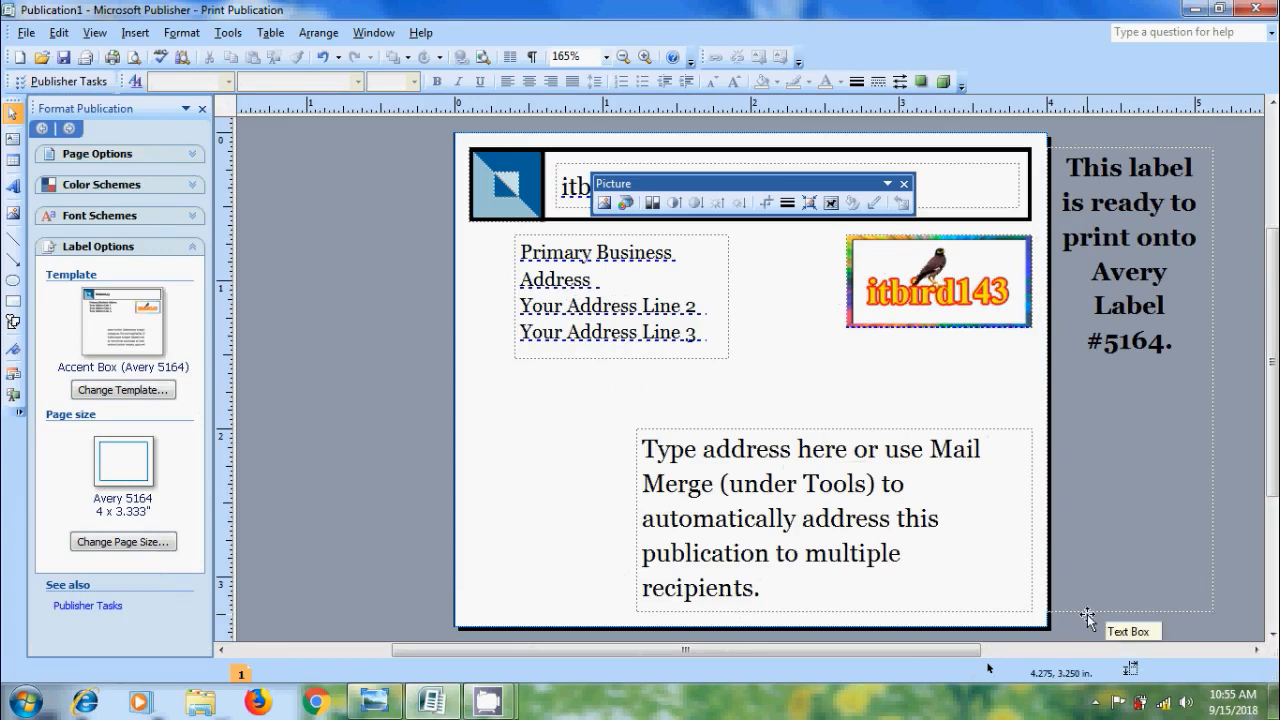
{"action": "mouse_move", "coordinate": [1088, 619]}
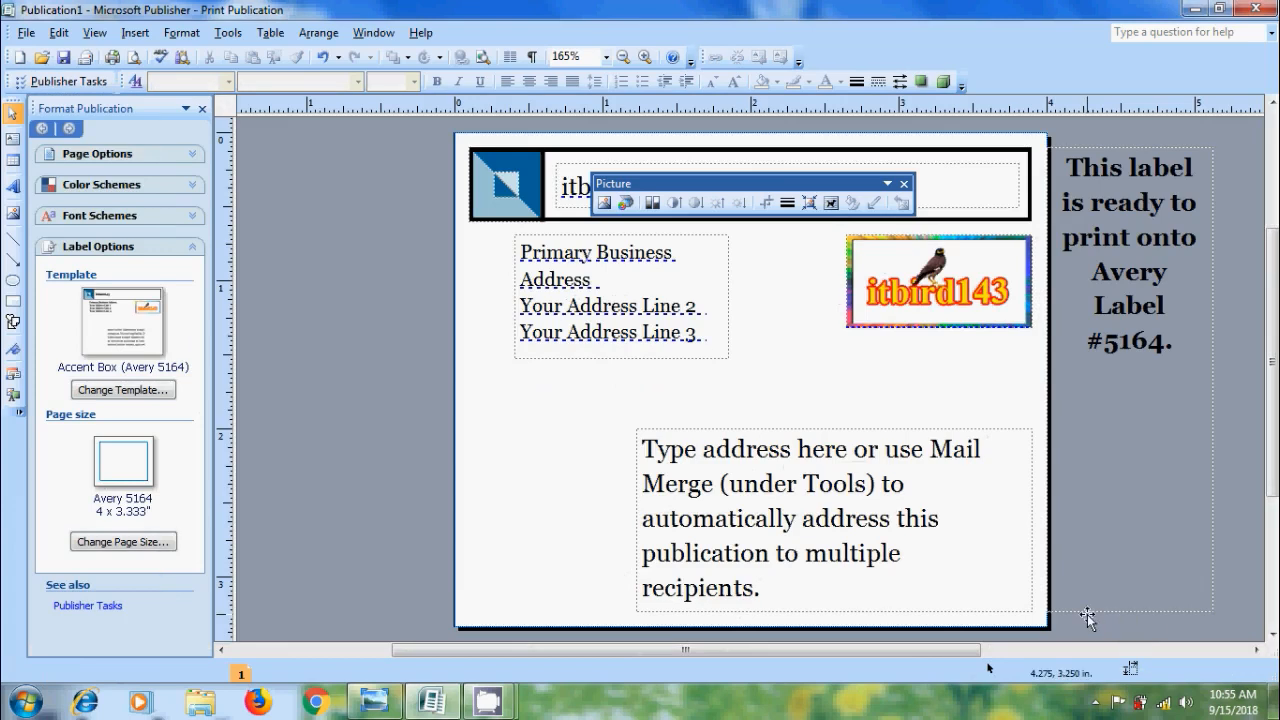
{"action": "mouse_move", "coordinate": [840, 435]}
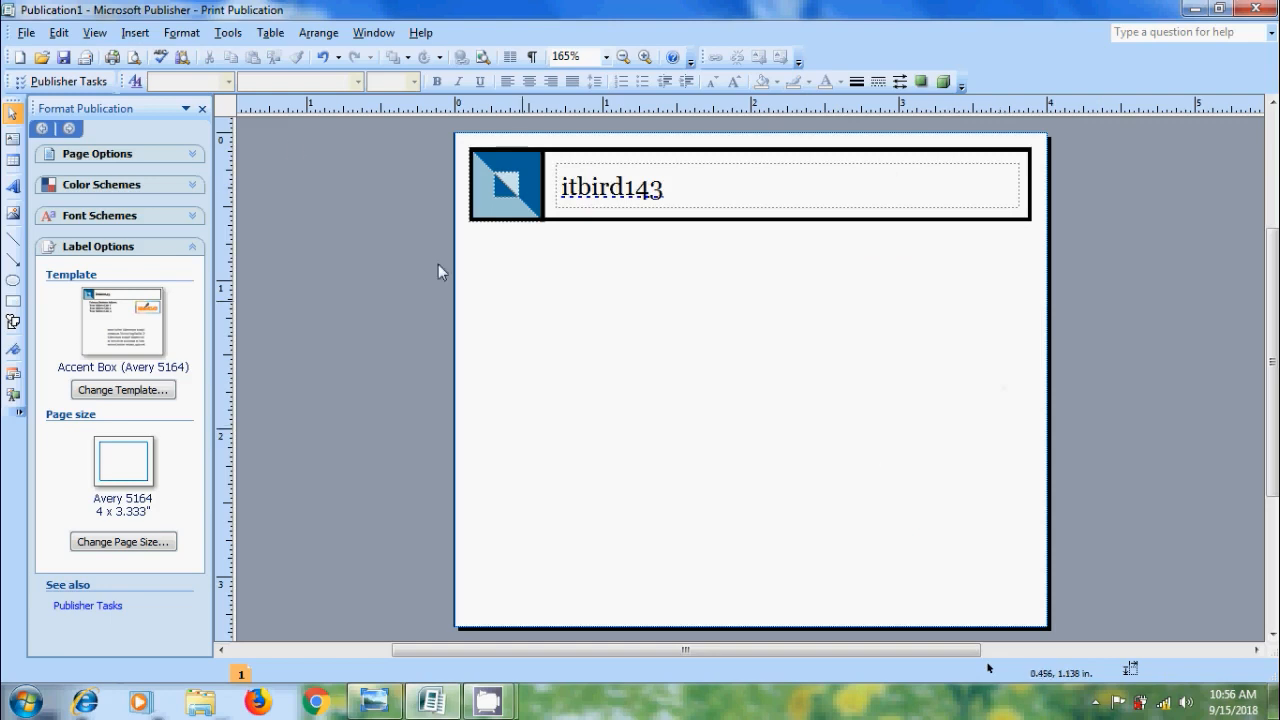
Step: Choose a custom pink colour and apply the pink-to-white gradient page background
{"action": "left_click", "coordinate": [181, 32]}
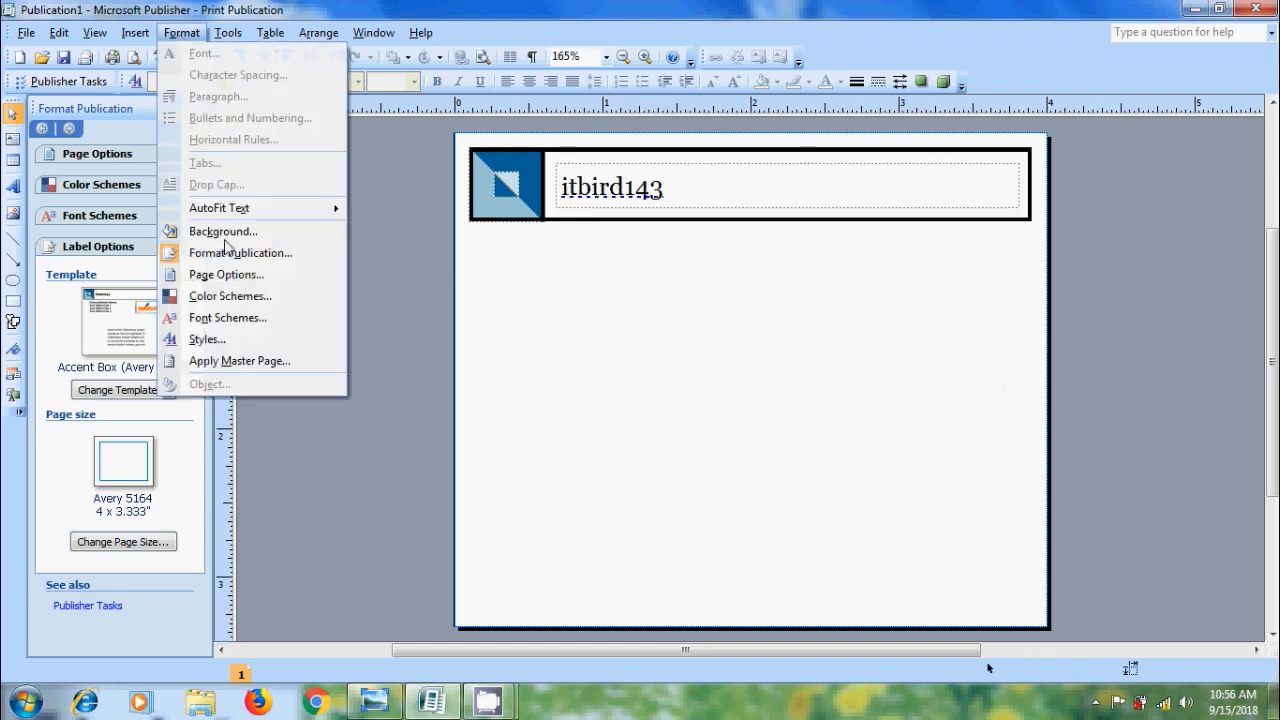
{"action": "left_click", "coordinate": [223, 231]}
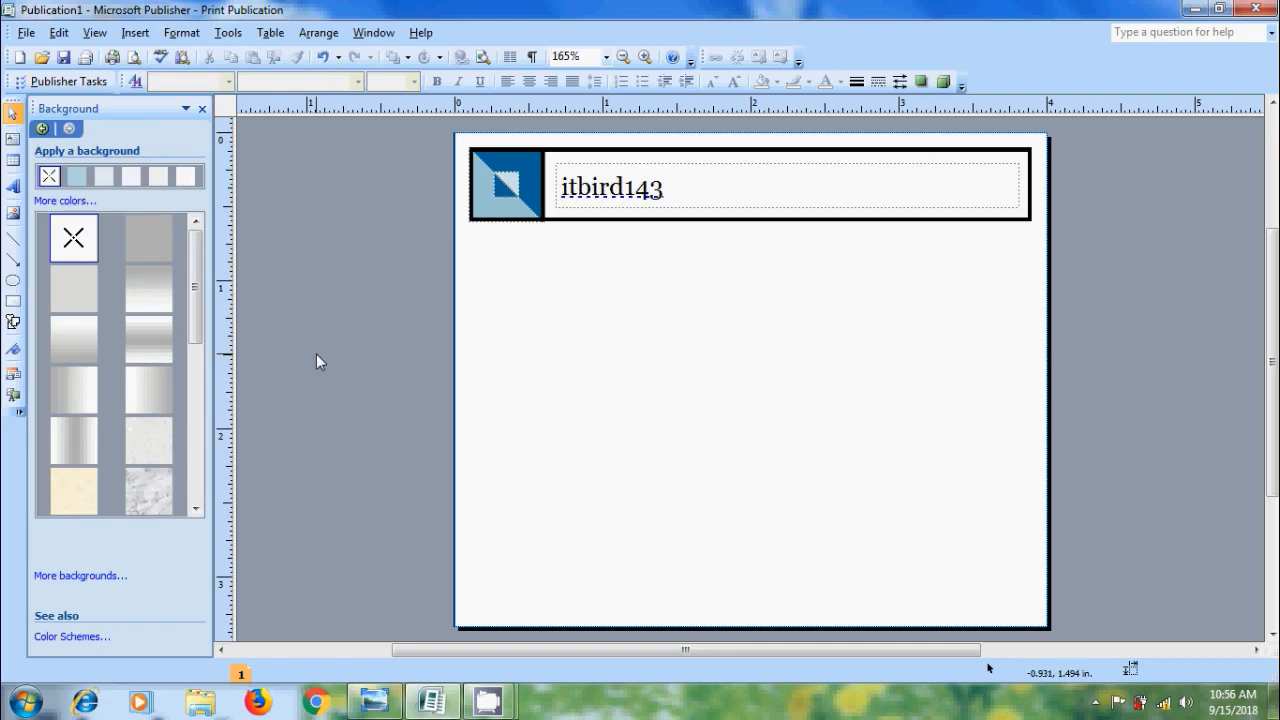
{"action": "left_click", "coordinate": [65, 201]}
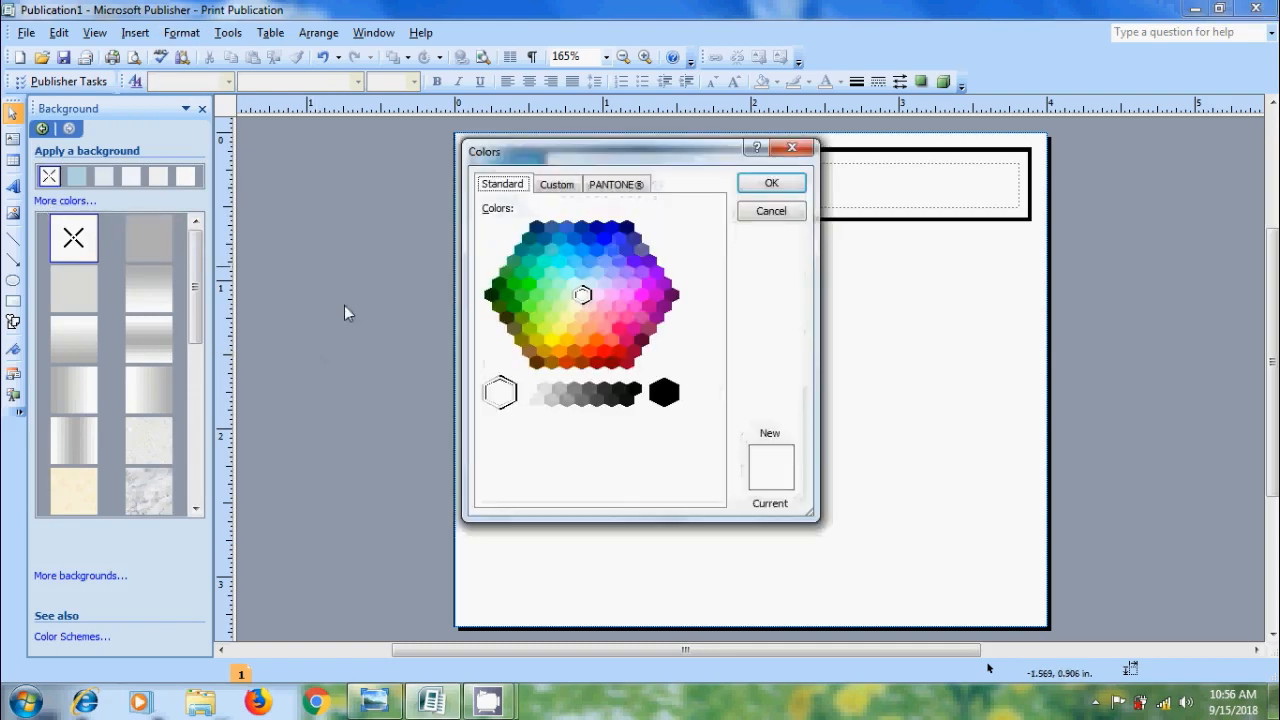
{"action": "left_click", "coordinate": [618, 329]}
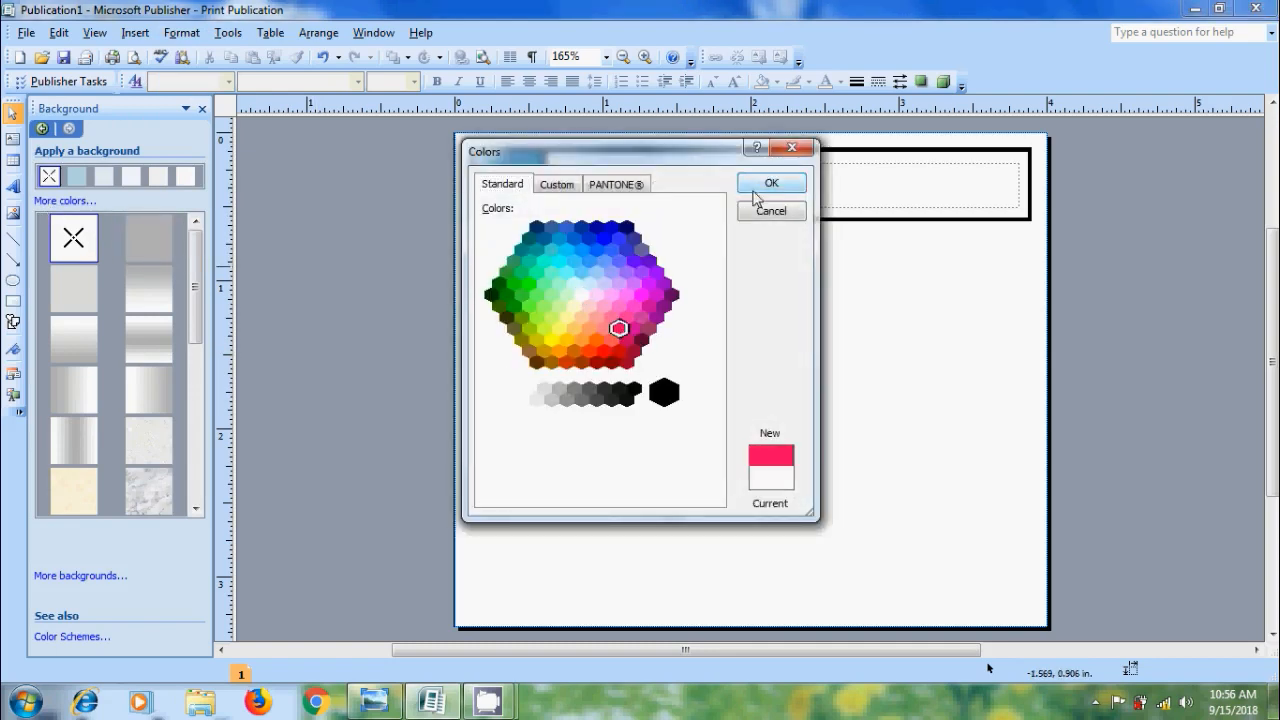
{"action": "left_click", "coordinate": [770, 182]}
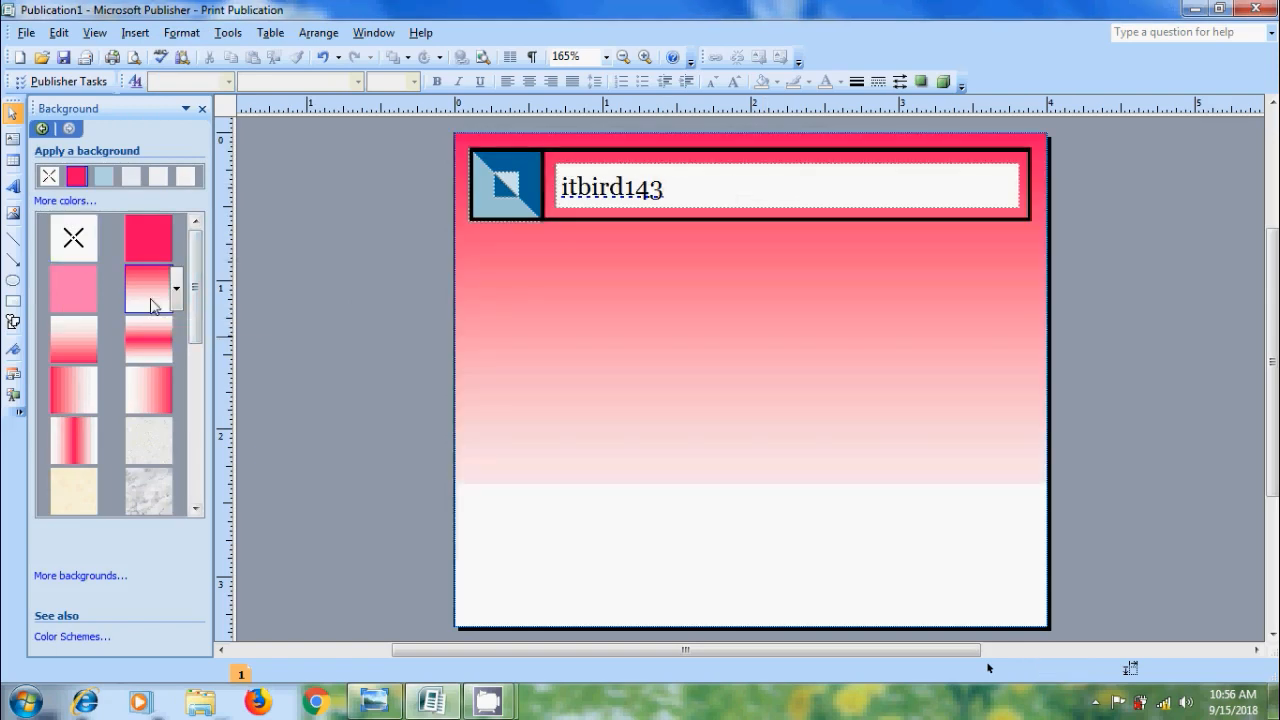
{"action": "left_click", "coordinate": [148, 288]}
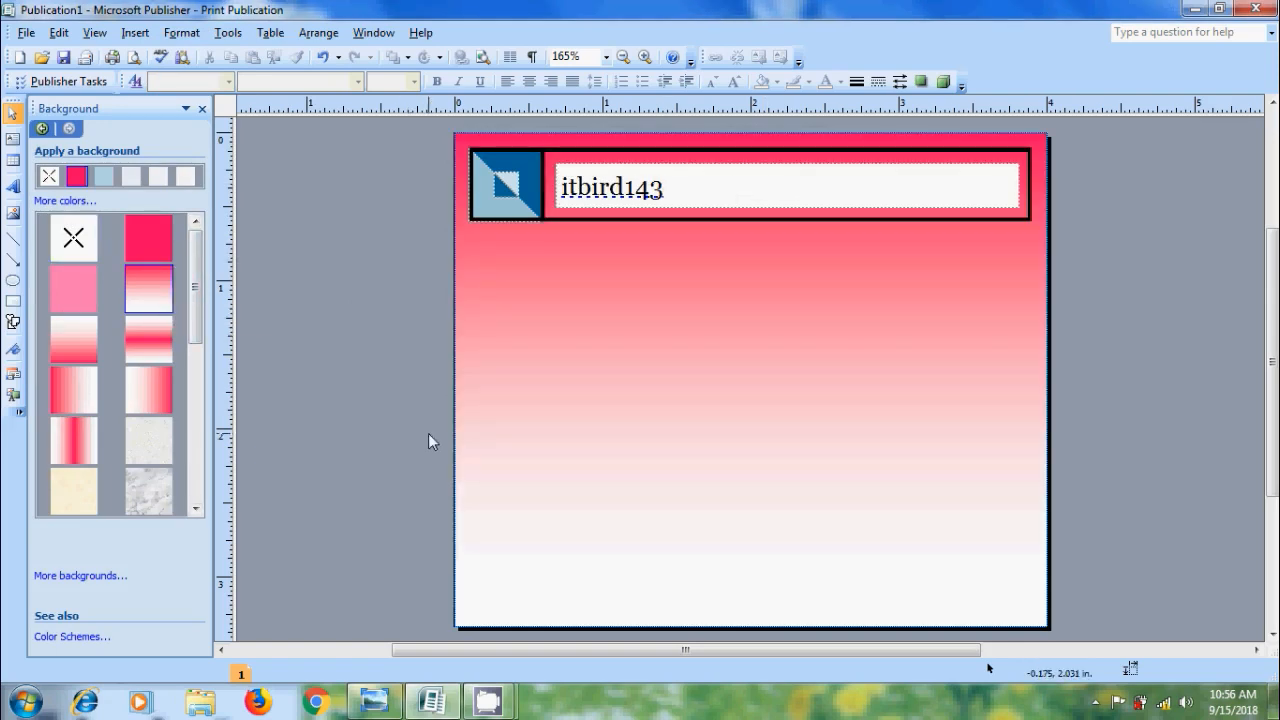
{"action": "mouse_move", "coordinate": [14, 322]}
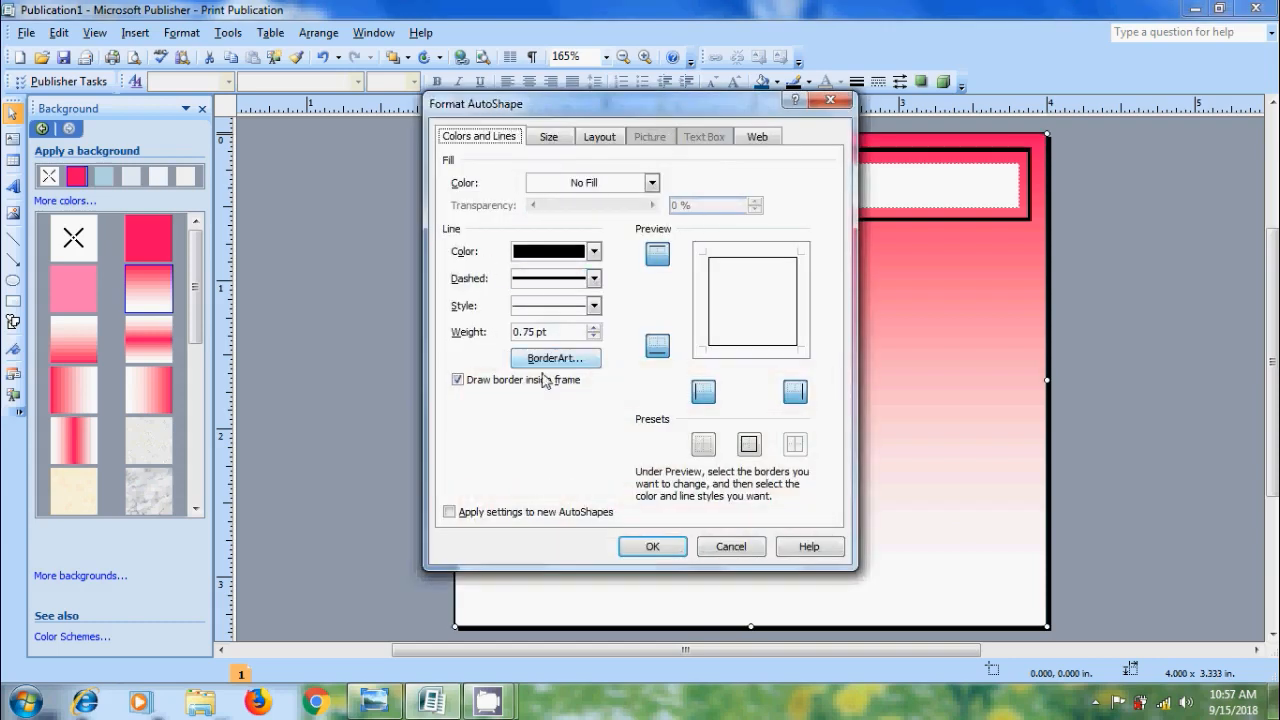
Step: Apply the Stars...3D BorderArt border around the label
{"action": "left_click", "coordinate": [555, 358]}
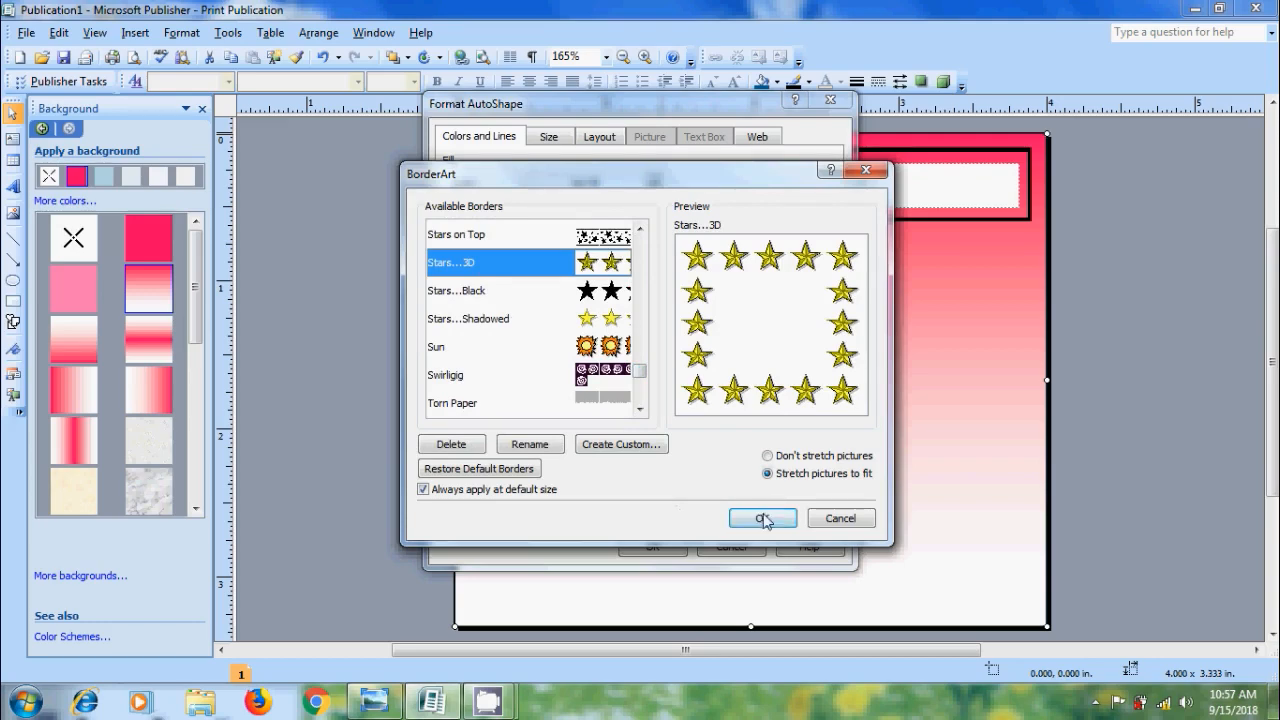
{"action": "left_click", "coordinate": [762, 518]}
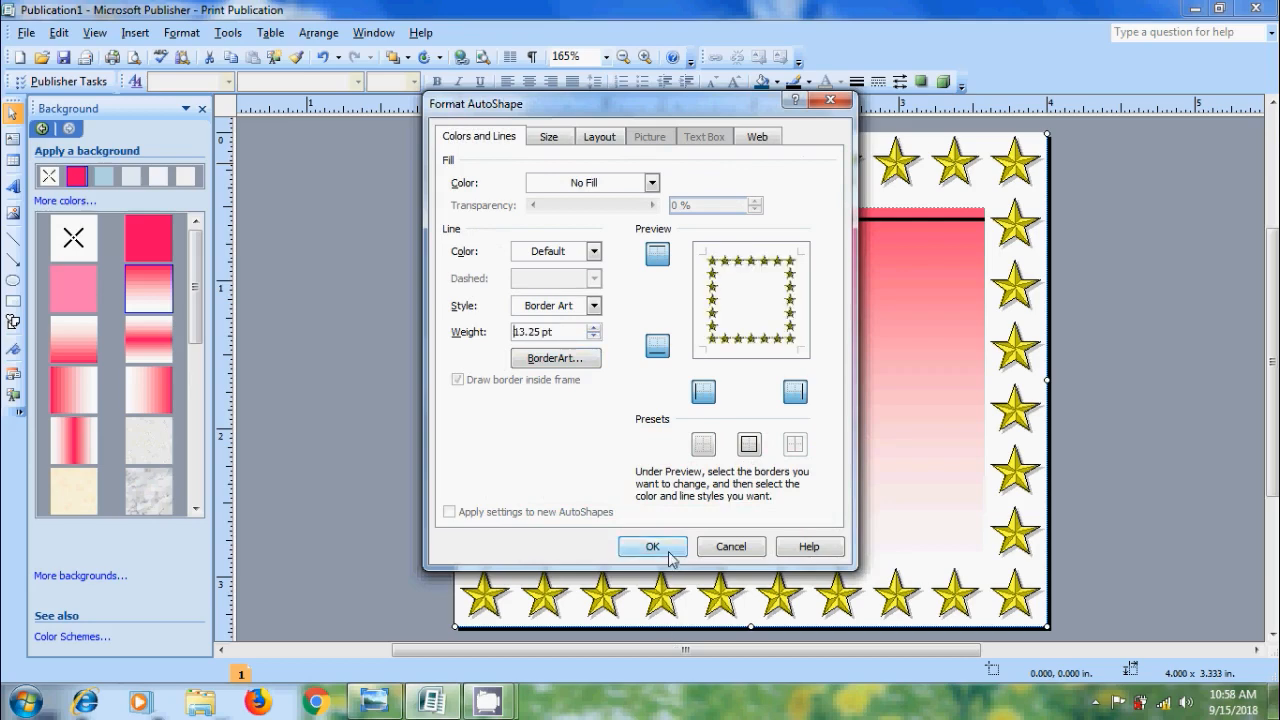
{"action": "left_click", "coordinate": [652, 546]}
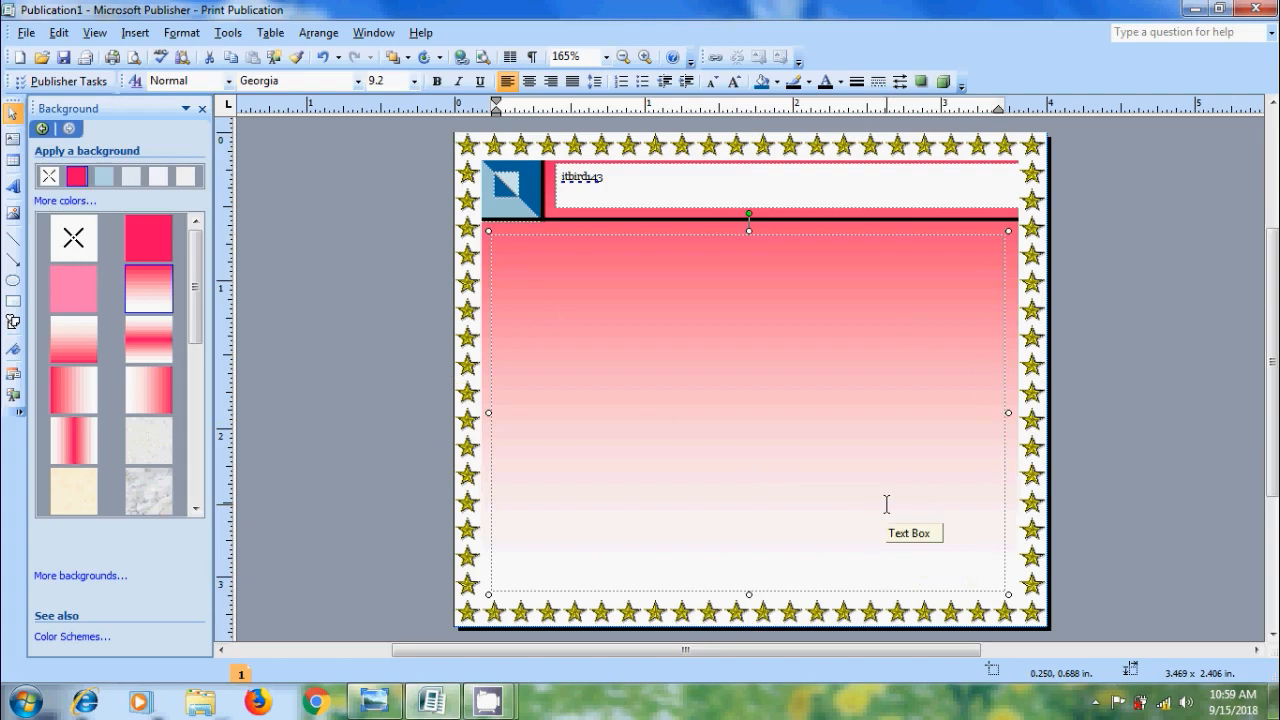
Step: Search Clip Art for 'birthday' and check the Search in and Results should lists
{"action": "left_click", "coordinate": [135, 32]}
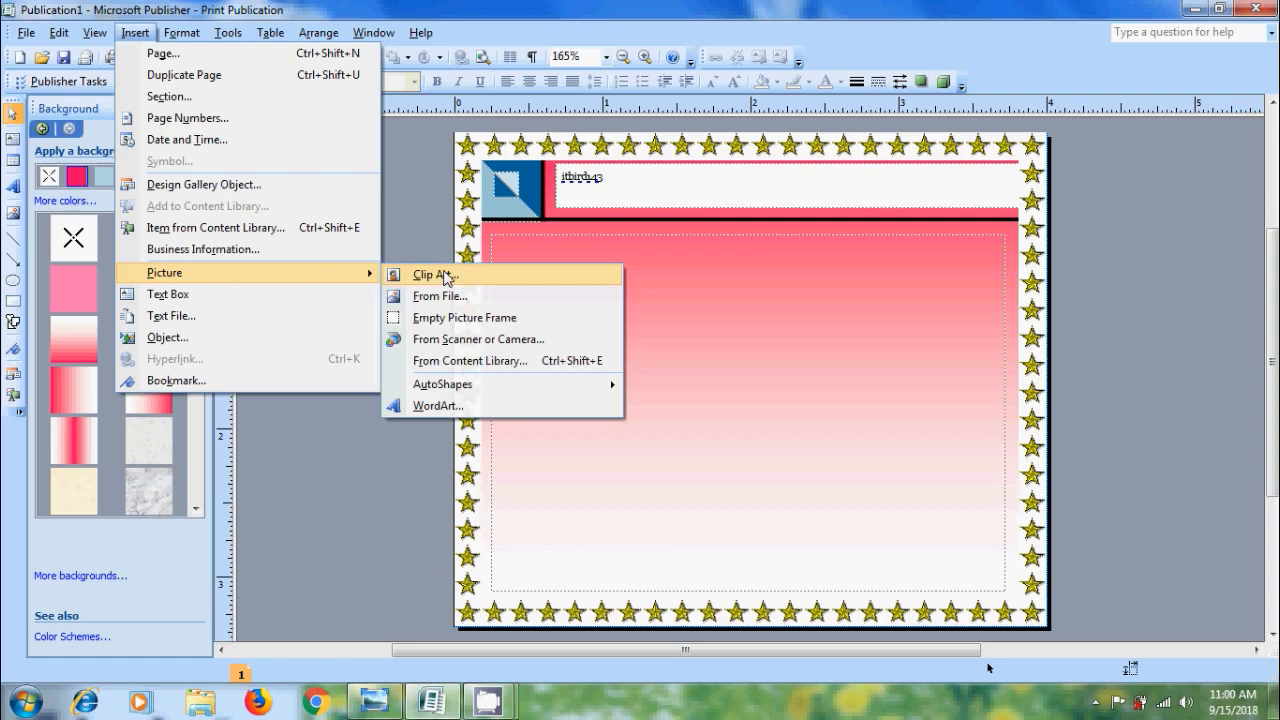
{"action": "left_click", "coordinate": [432, 275]}
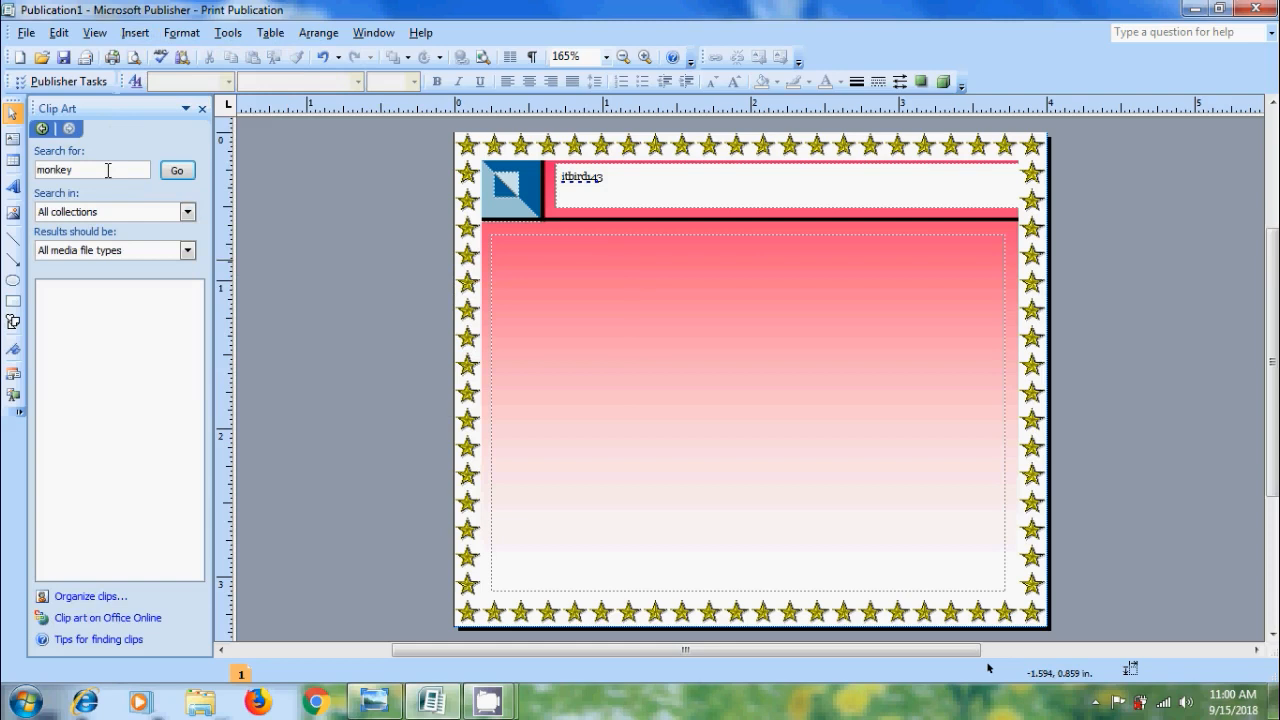
{"action": "type", "text": "birthday"}
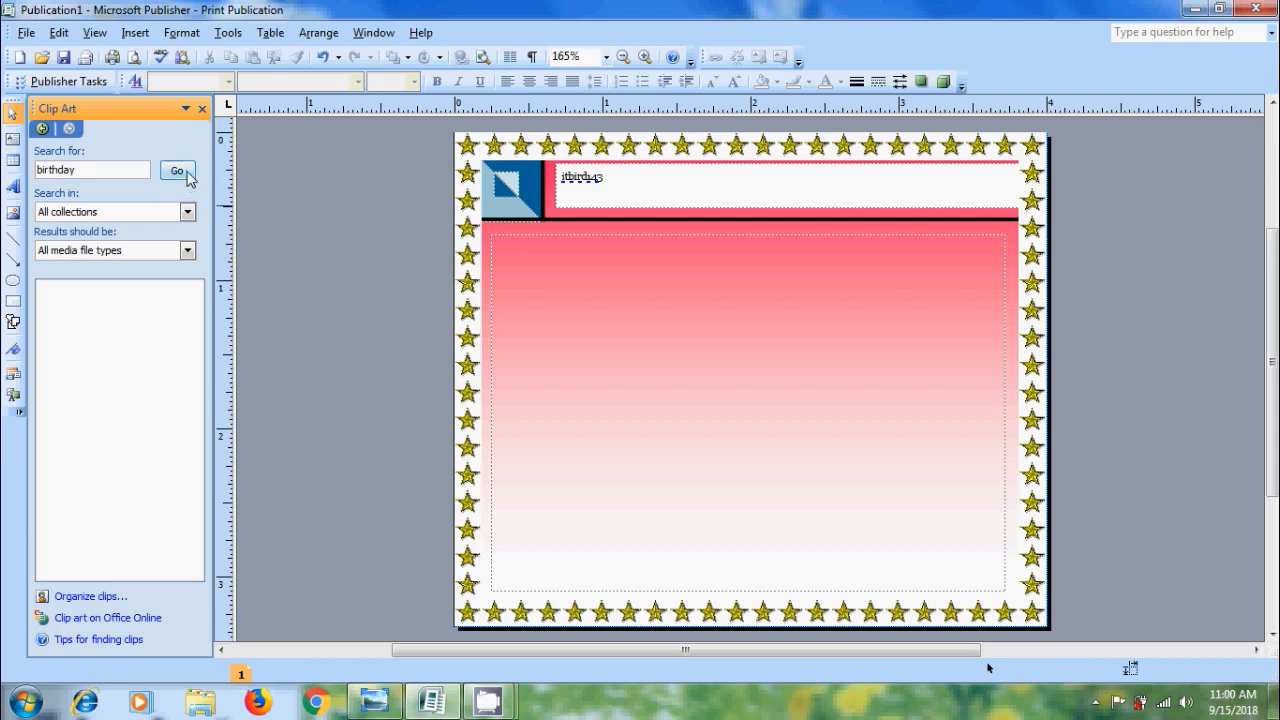
{"action": "left_click", "coordinate": [177, 169]}
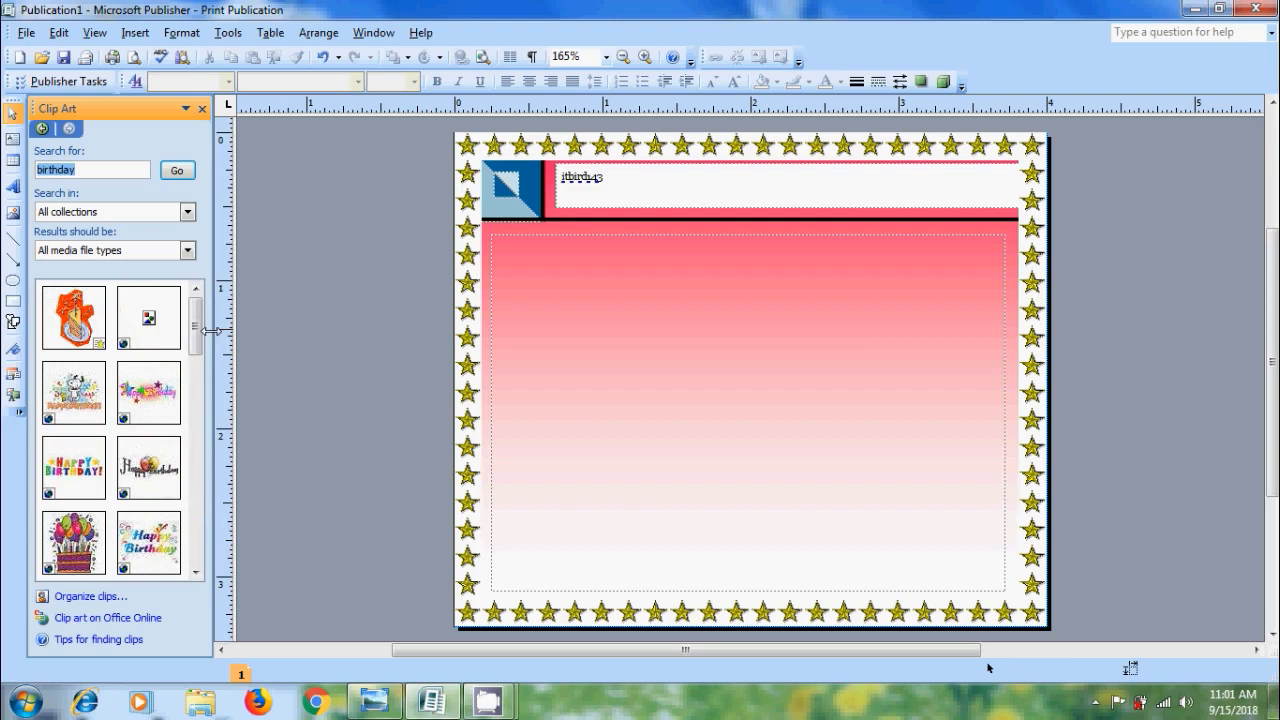
{"action": "mouse_move", "coordinate": [211, 349]}
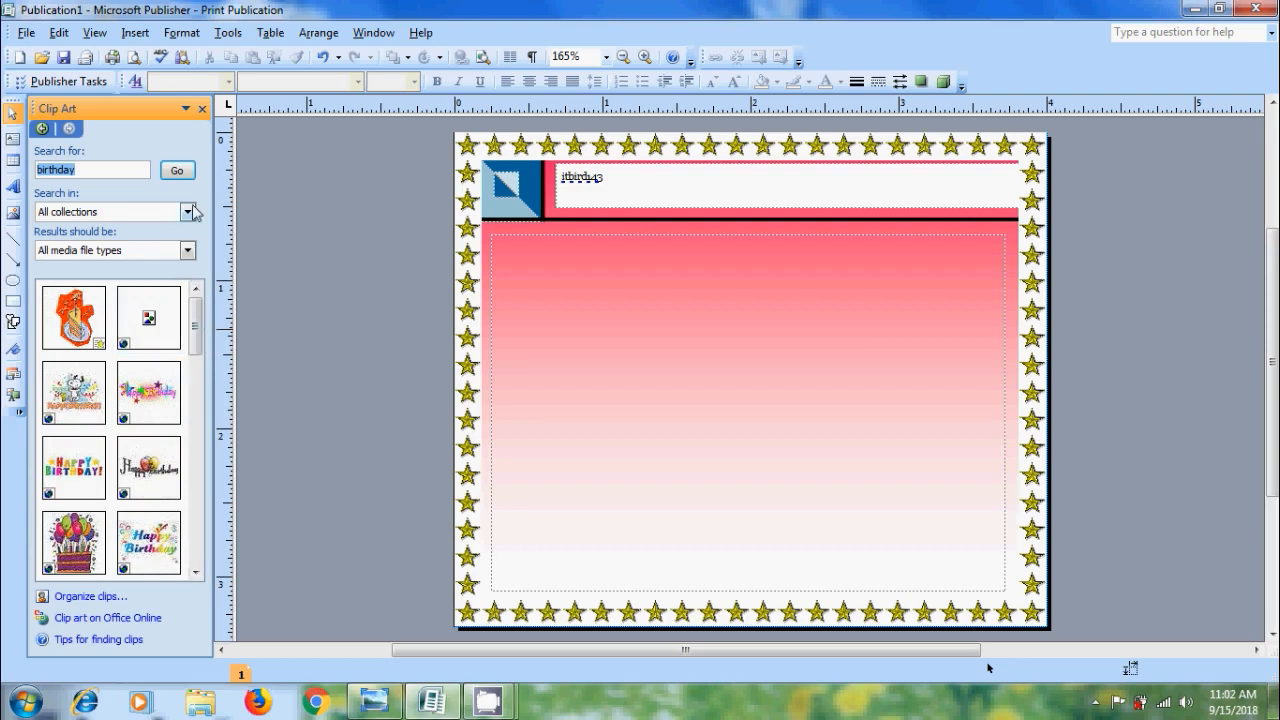
{"action": "left_click", "coordinate": [187, 211]}
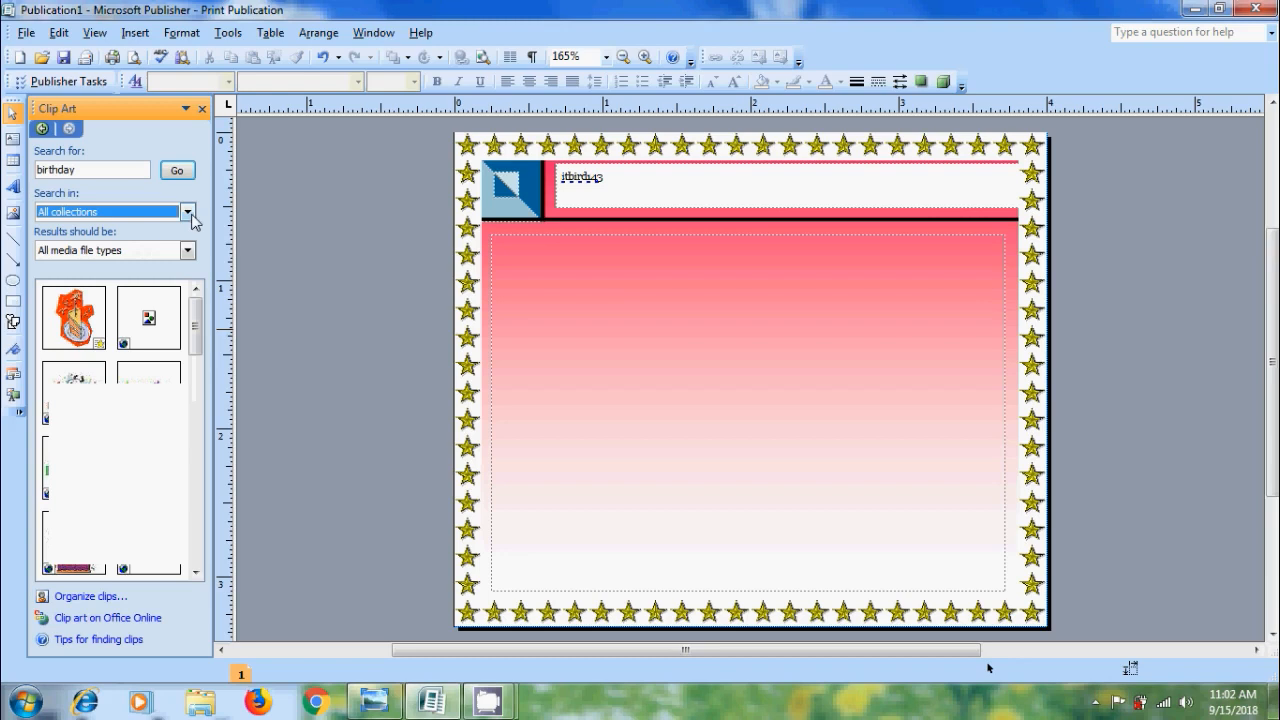
{"action": "left_click", "coordinate": [187, 250]}
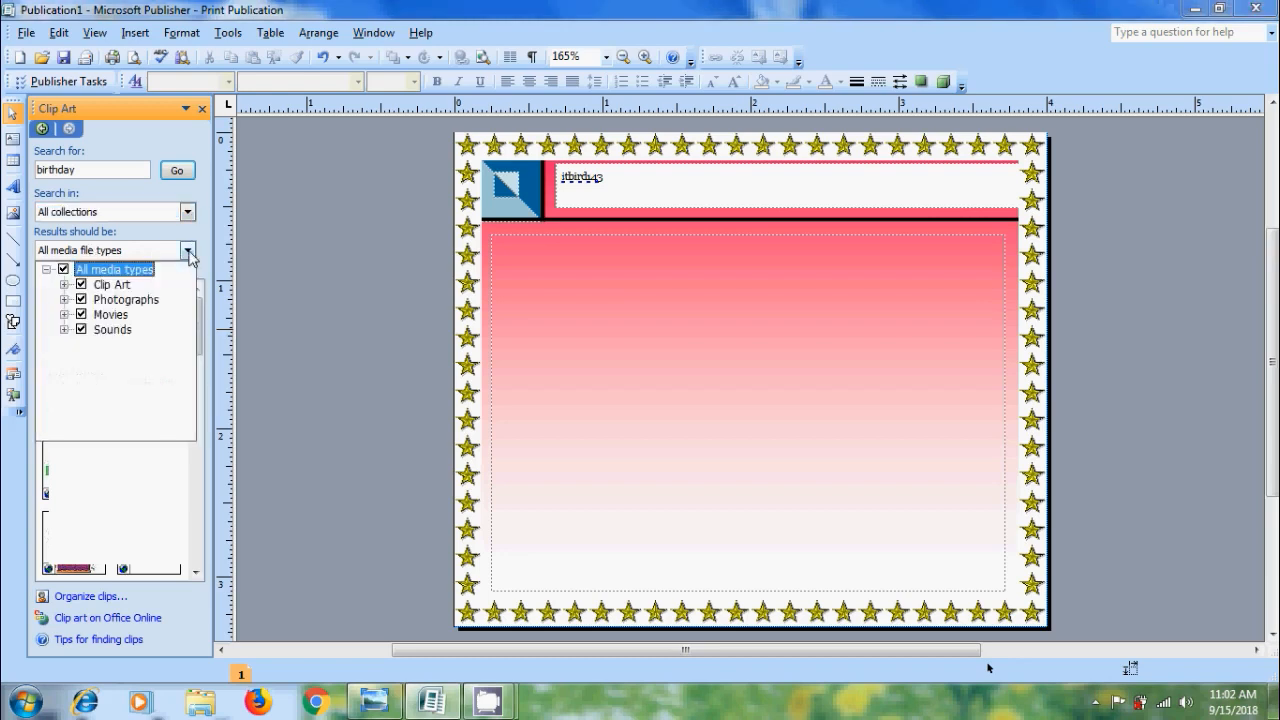
{"action": "mouse_move", "coordinate": [143, 305]}
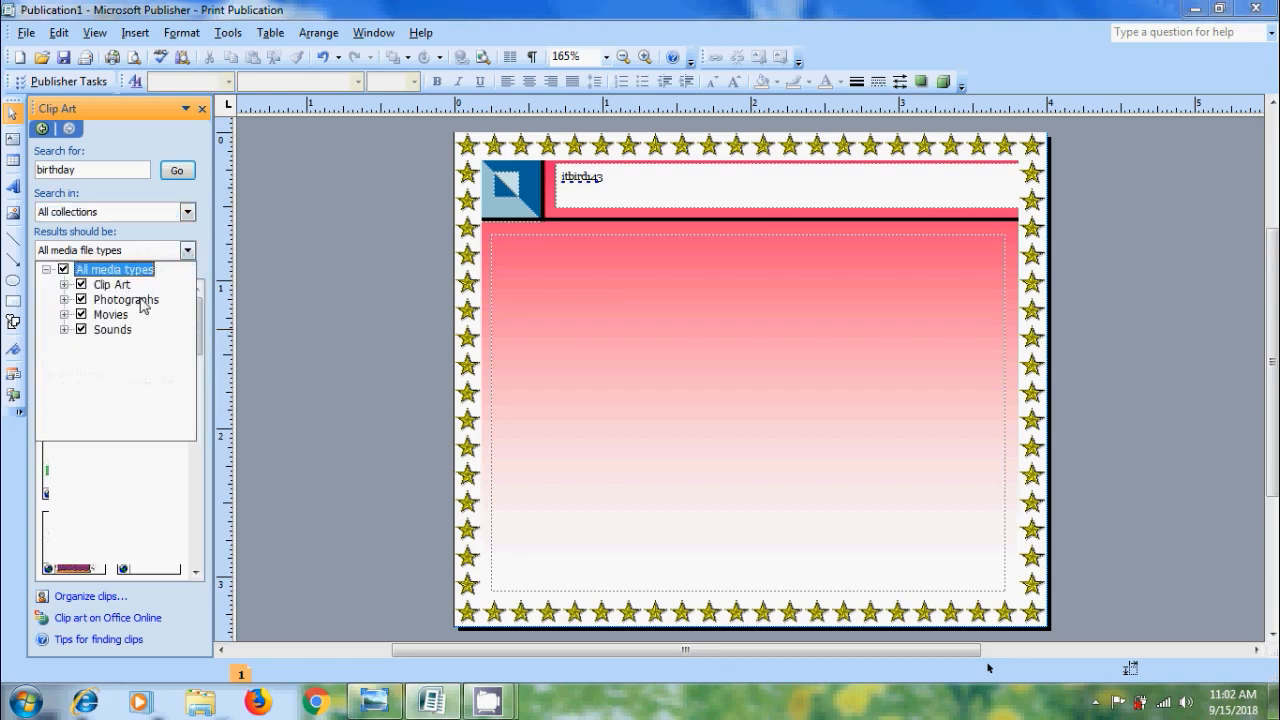
{"action": "left_click", "coordinate": [177, 169]}
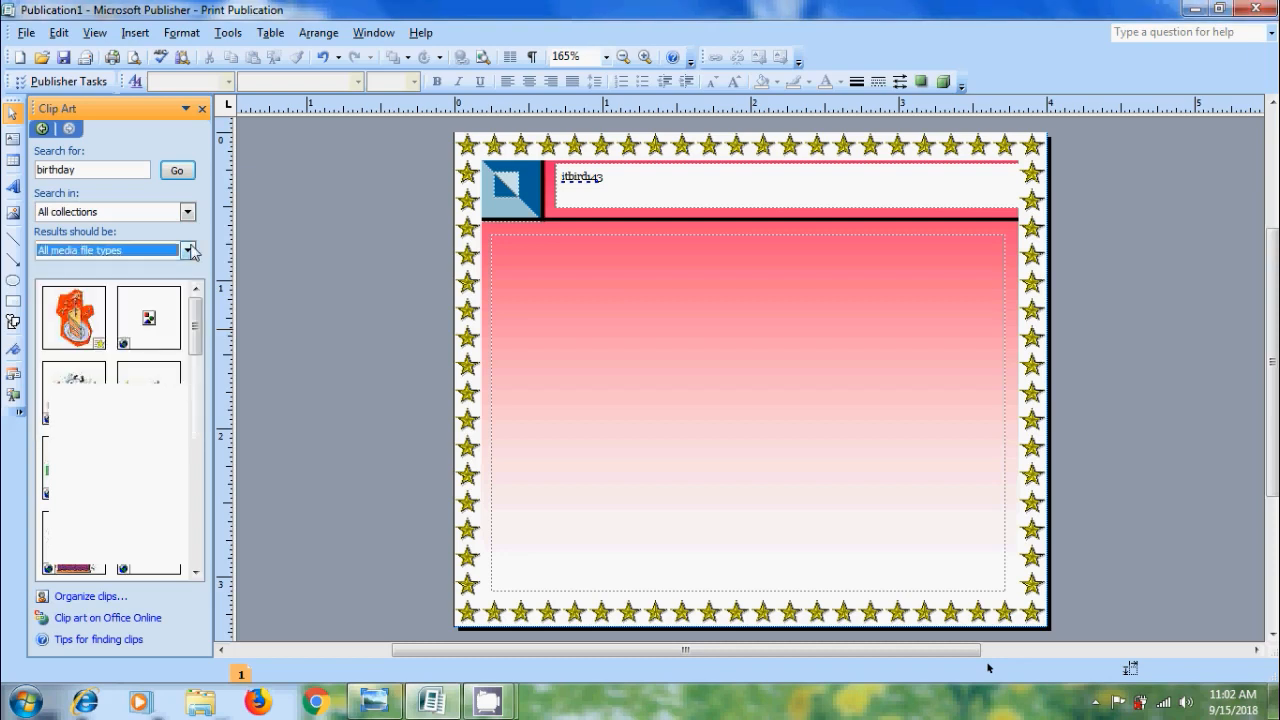
Step: Search clip art for 'christmas' and place the Santa Claus image at top right
{"action": "type", "text": "christmas"}
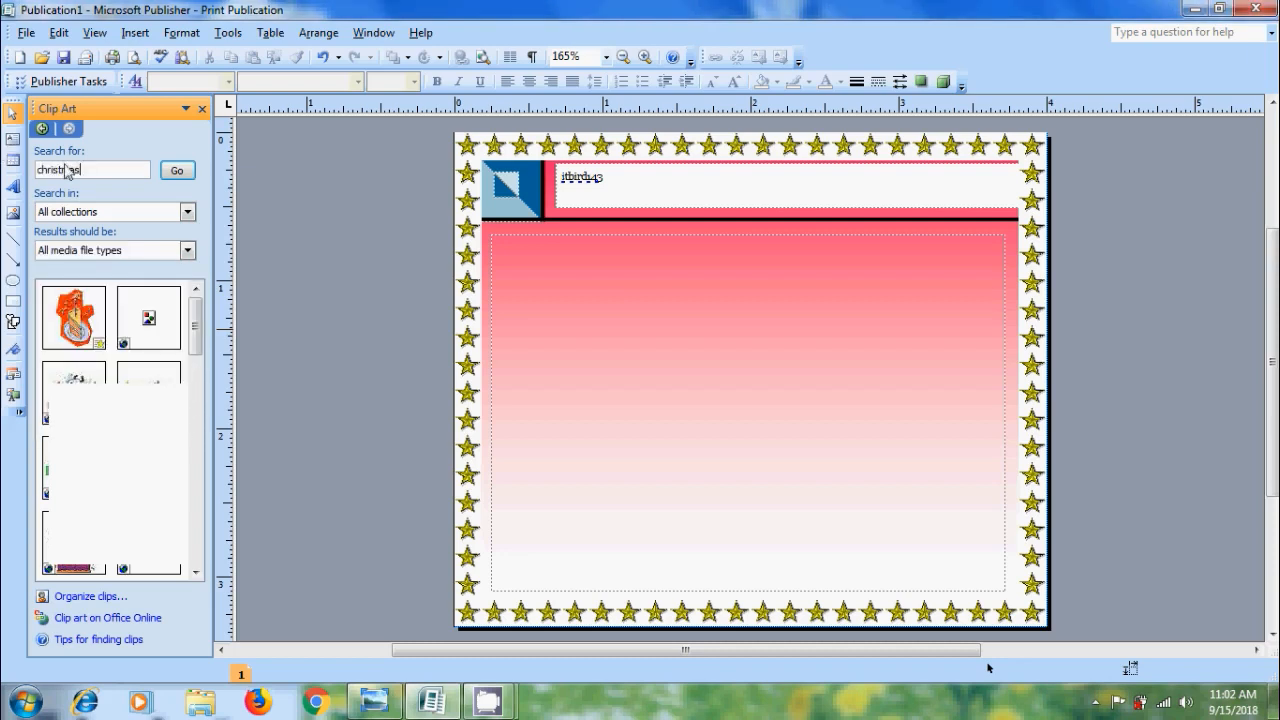
{"action": "left_click", "coordinate": [177, 170]}
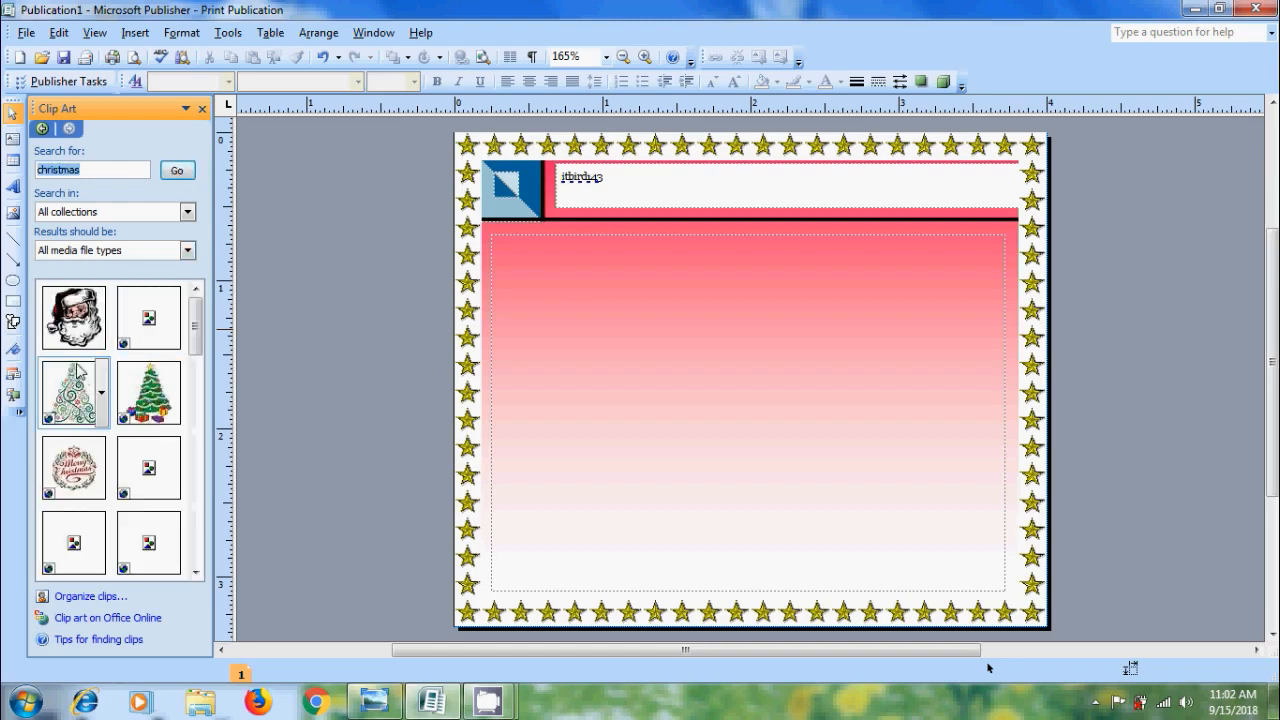
{"action": "mouse_move", "coordinate": [73, 315]}
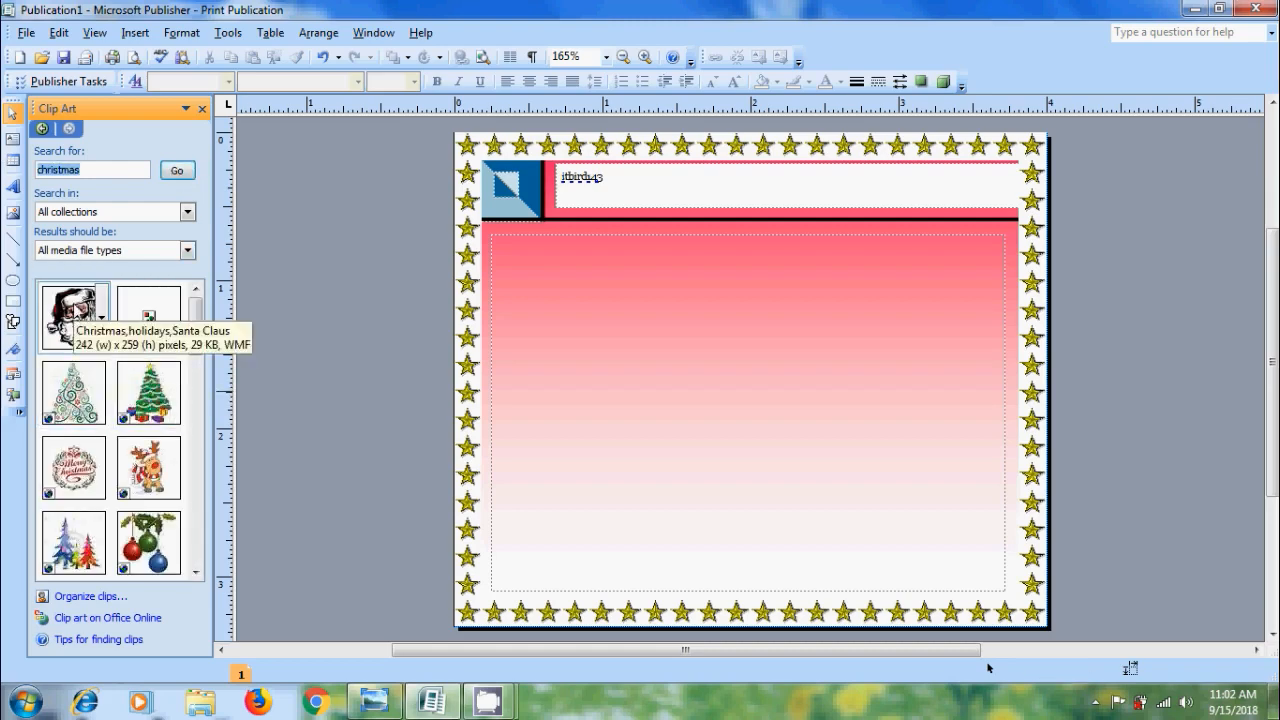
{"action": "left_click", "coordinate": [73, 317]}
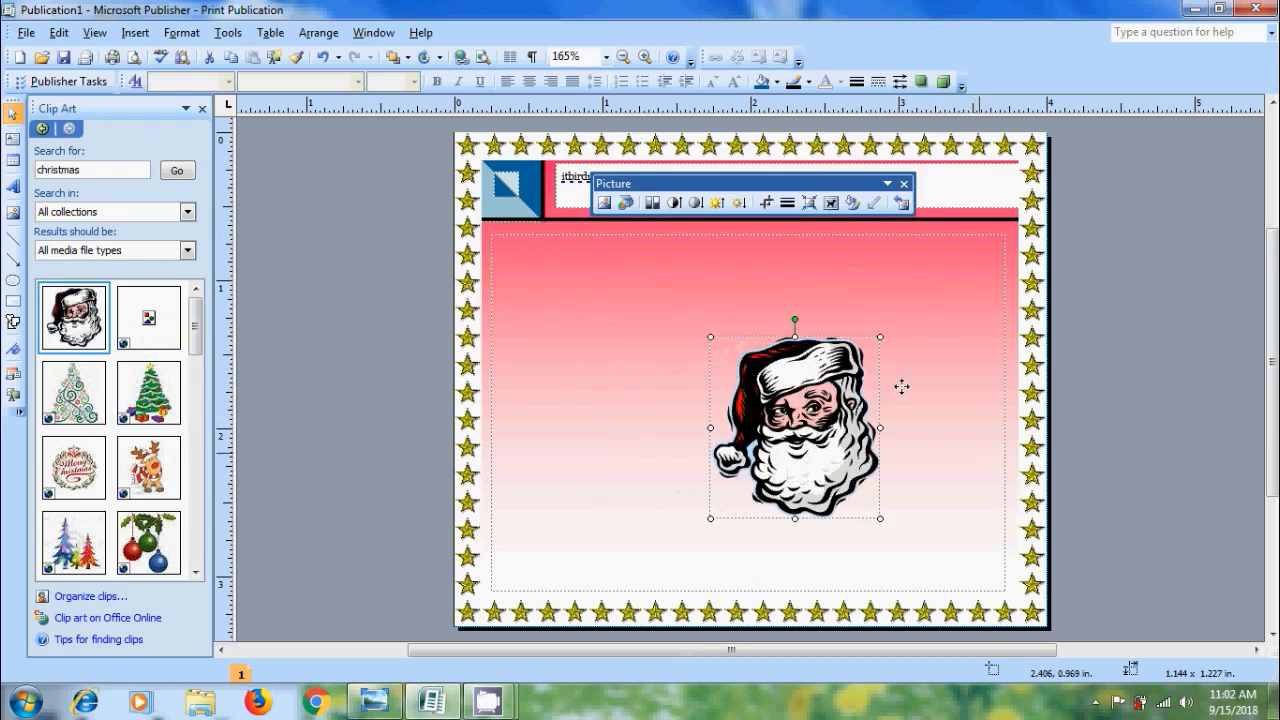
{"action": "left_click_drag", "start_coordinate": [795, 427], "coordinate": [918, 328]}
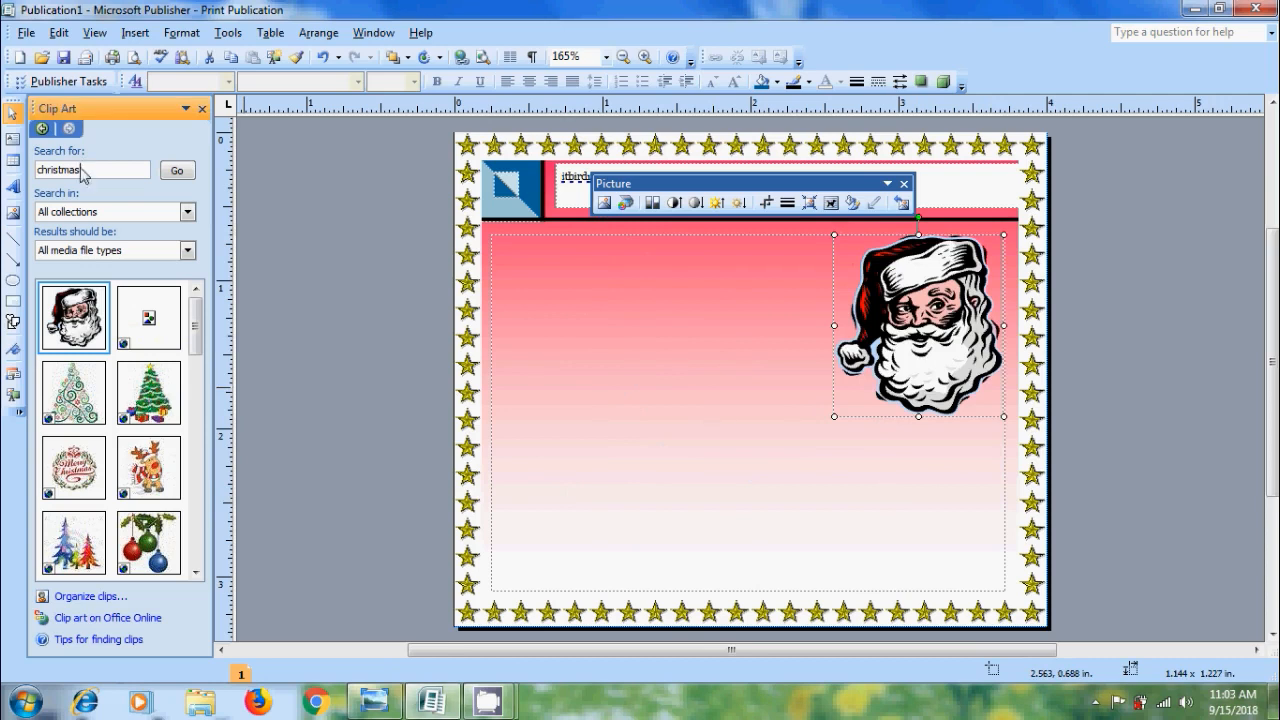
Step: Search clip art for 'animal' and place the bunny image at bottom left
{"action": "type", "text": "animal"}
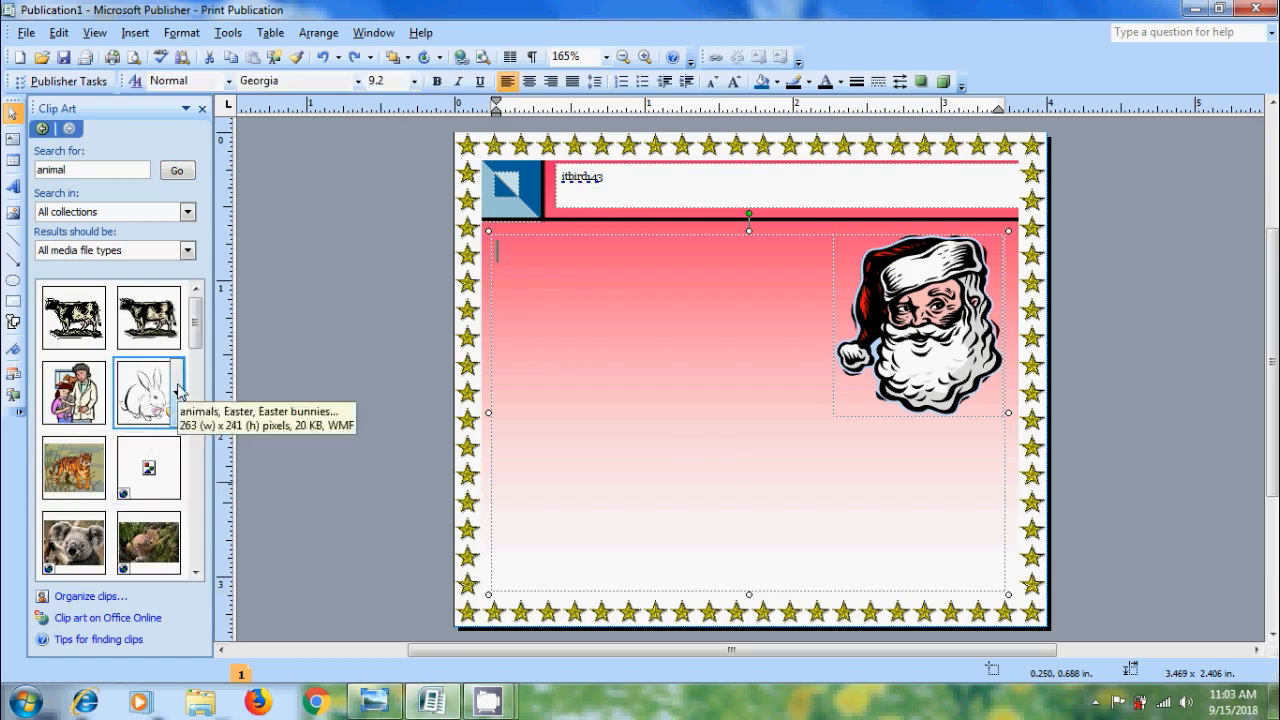
{"action": "left_click", "coordinate": [148, 393]}
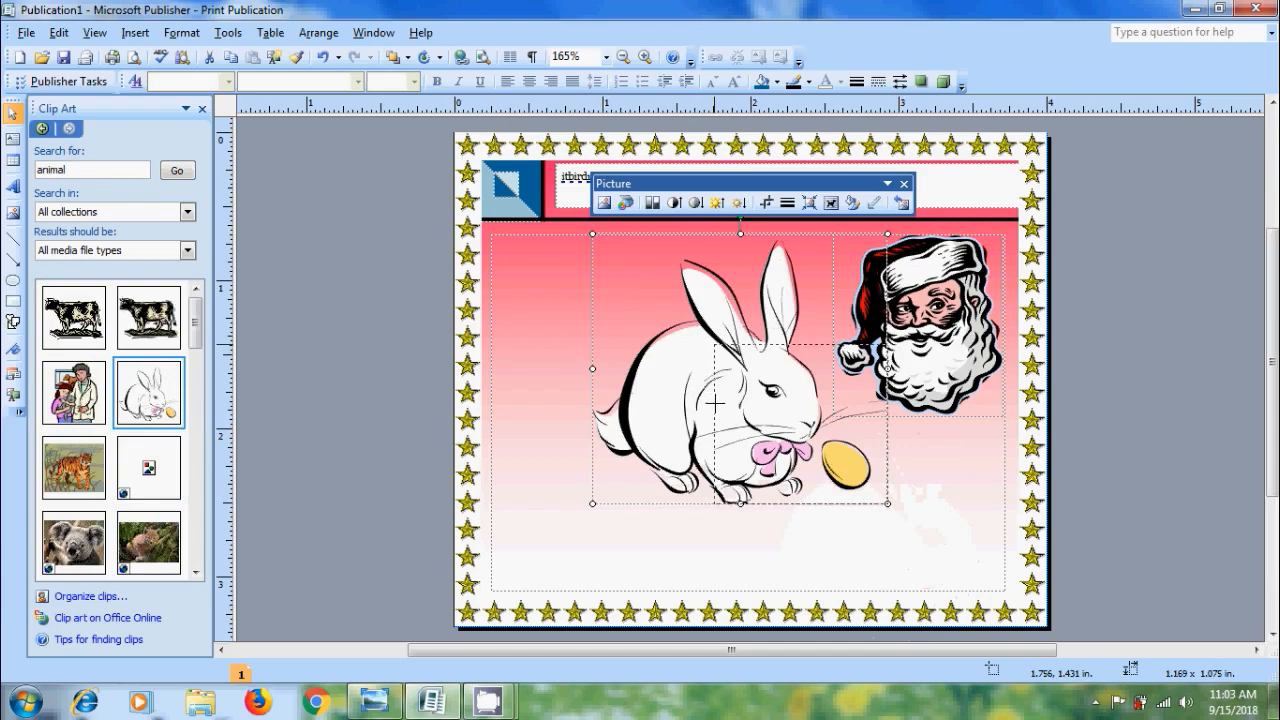
{"action": "left_click_drag", "start_coordinate": [715, 402], "coordinate": [800, 430]}
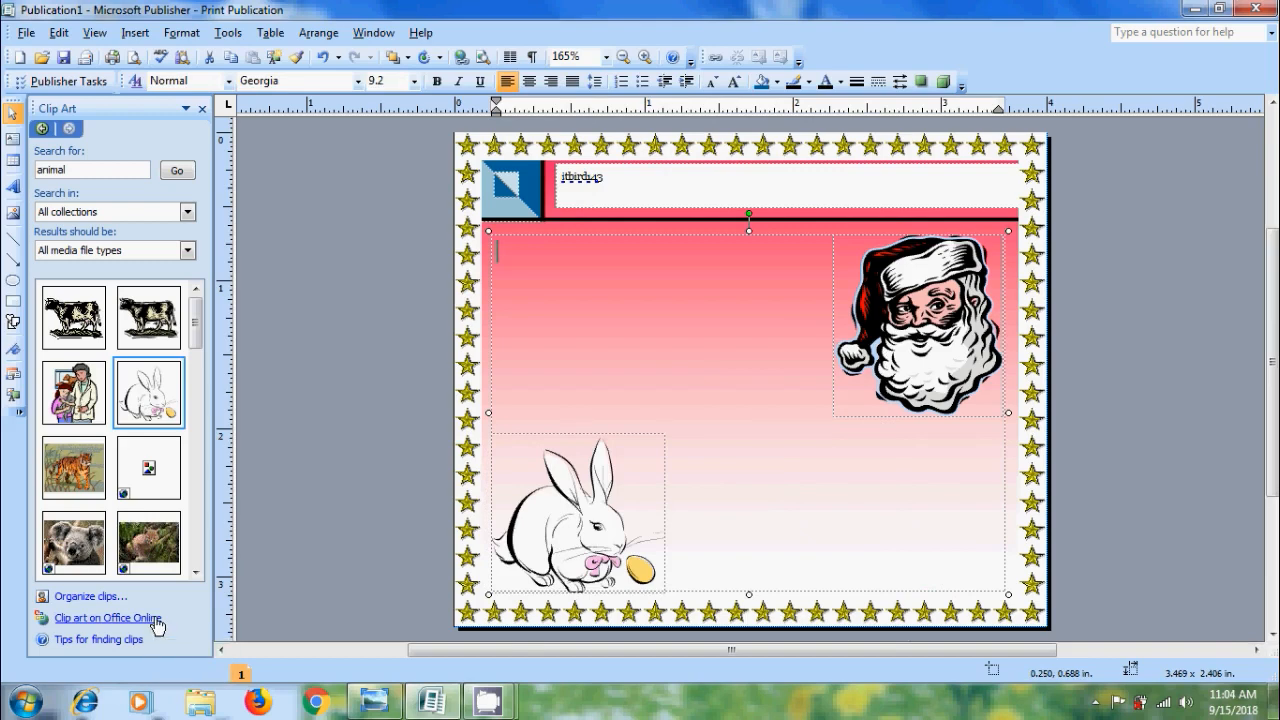
Step: Follow 'Clip art on Office Online' and expand 'Sites where you can find clip art' in Firefox
{"action": "left_click", "coordinate": [106, 617]}
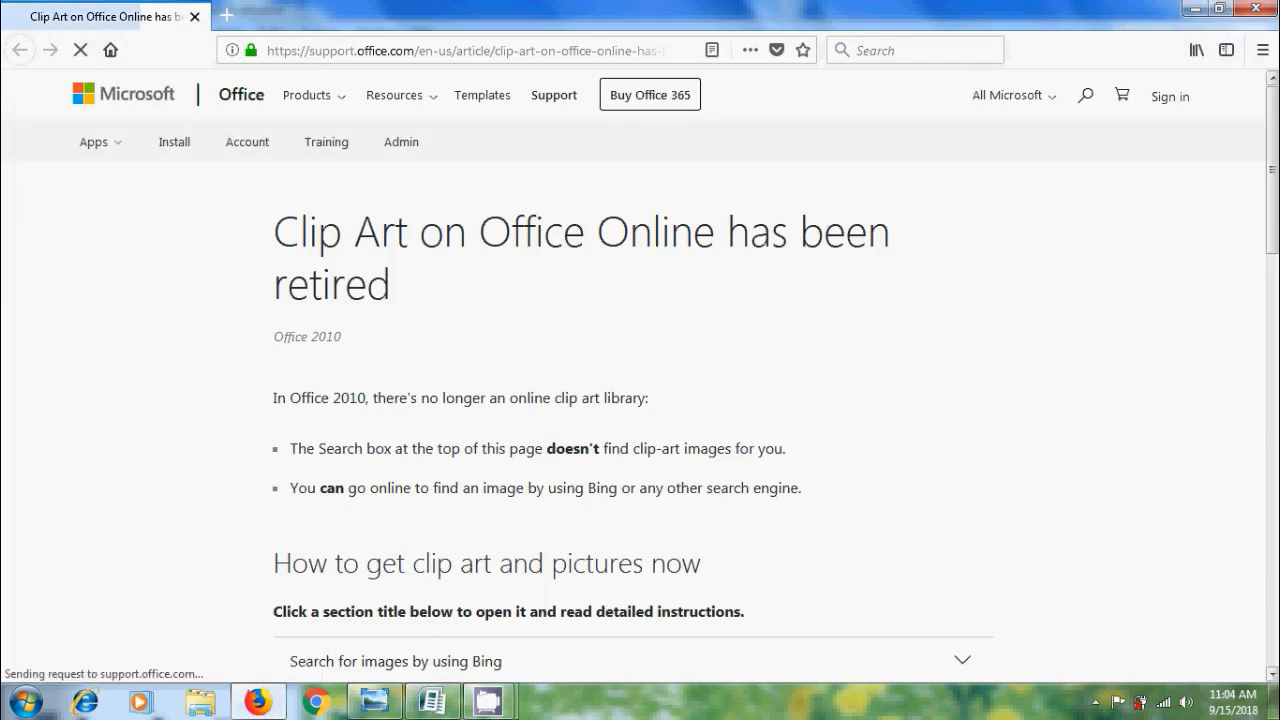
{"action": "scroll", "scroll_direction": "down", "scroll_amount": 3}
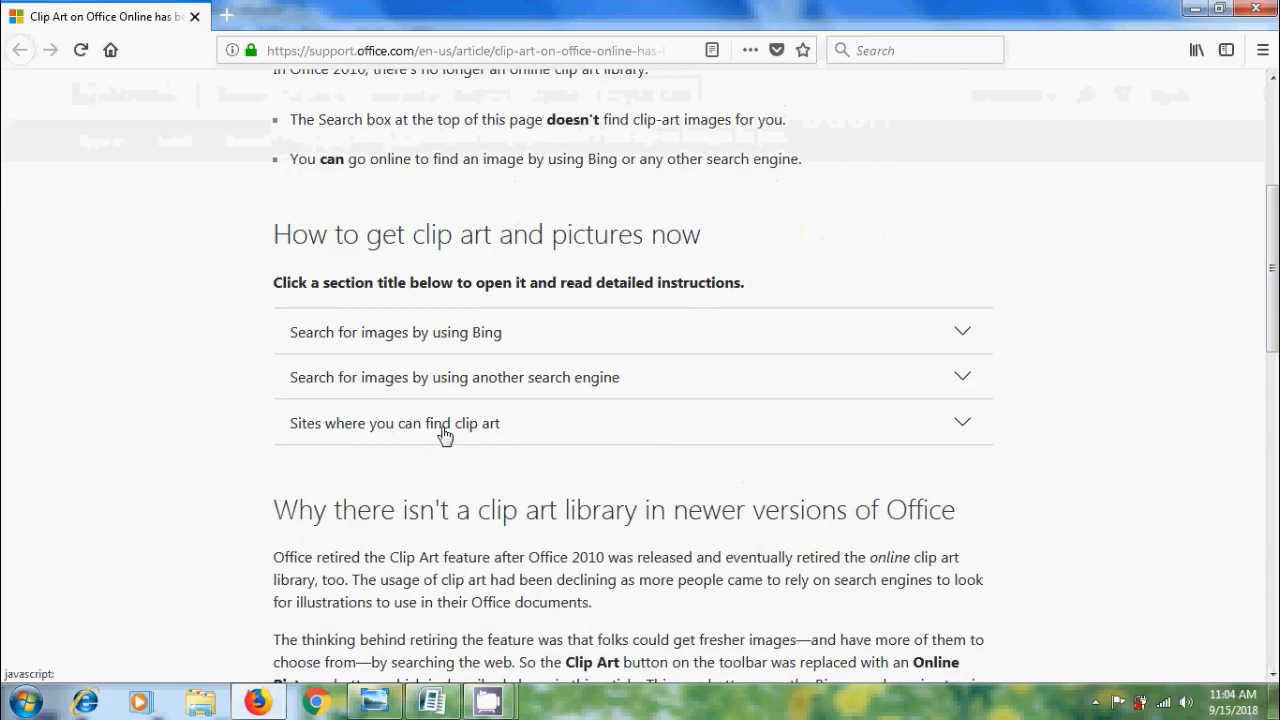
{"action": "left_click", "coordinate": [394, 423]}
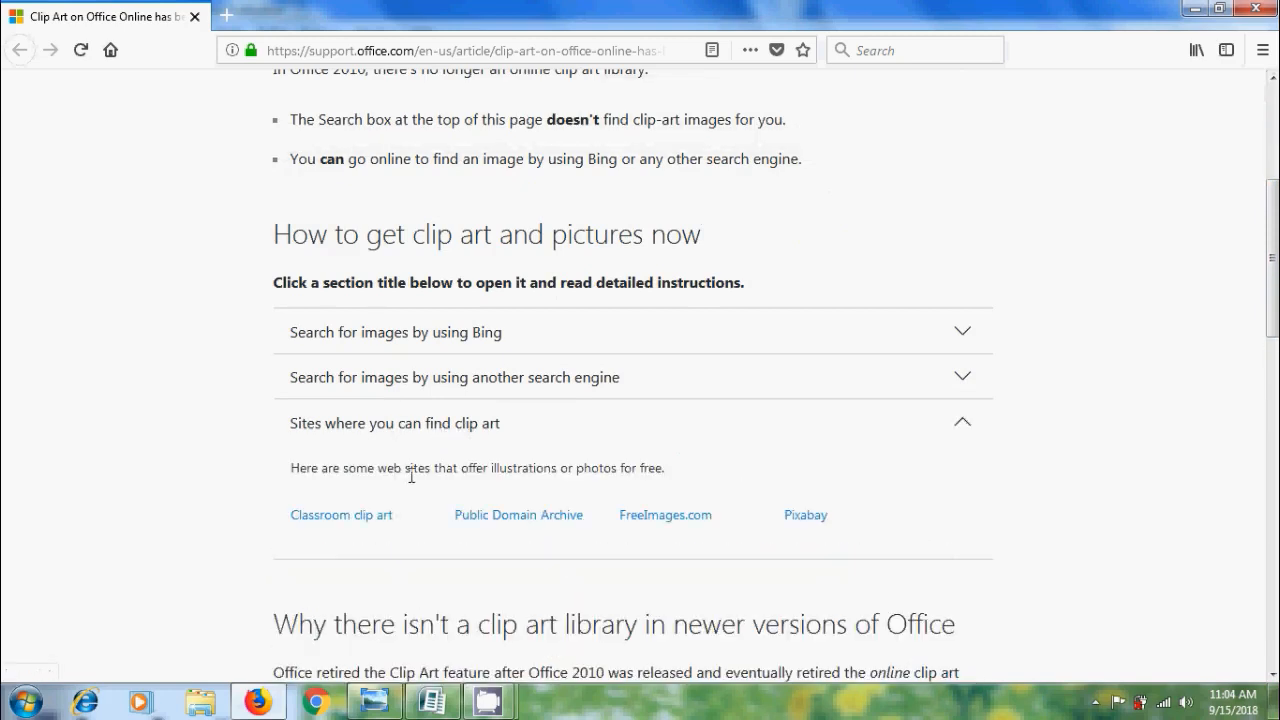
{"action": "mouse_move", "coordinate": [443, 487]}
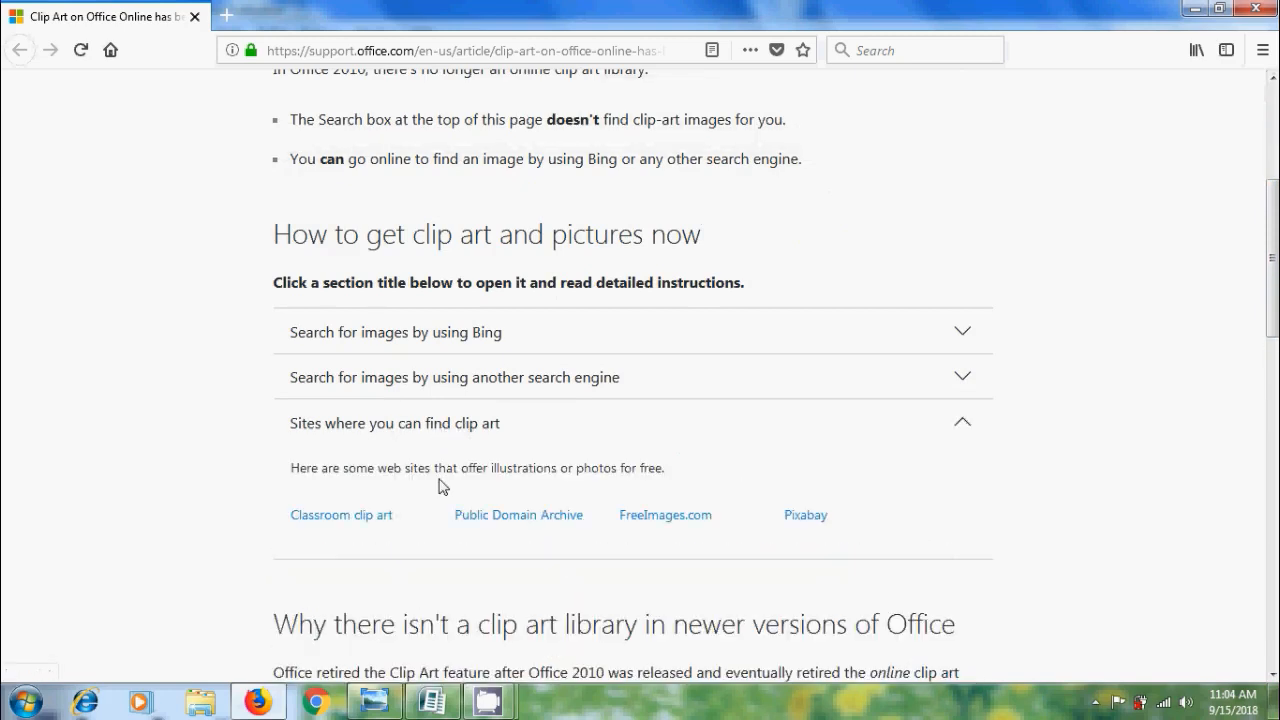
{"action": "mouse_move", "coordinate": [533, 545]}
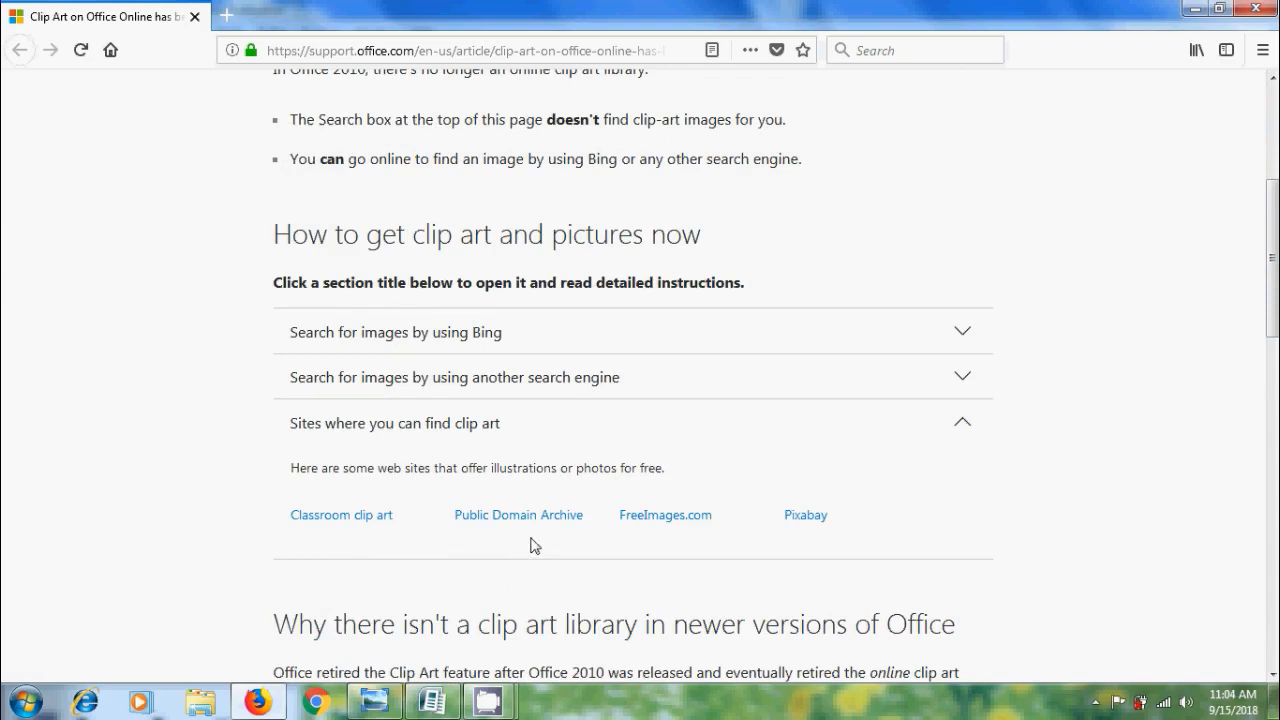
{"action": "mouse_move", "coordinate": [799, 540]}
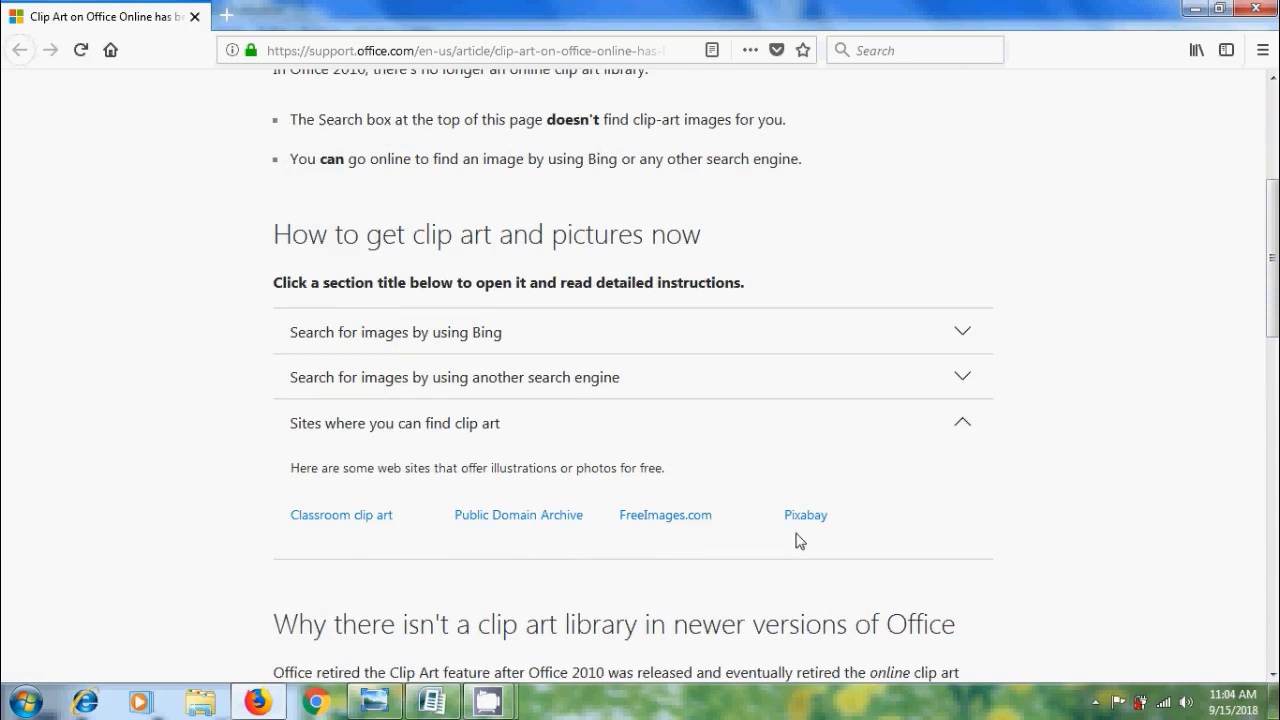
{"action": "mouse_move", "coordinate": [617, 560]}
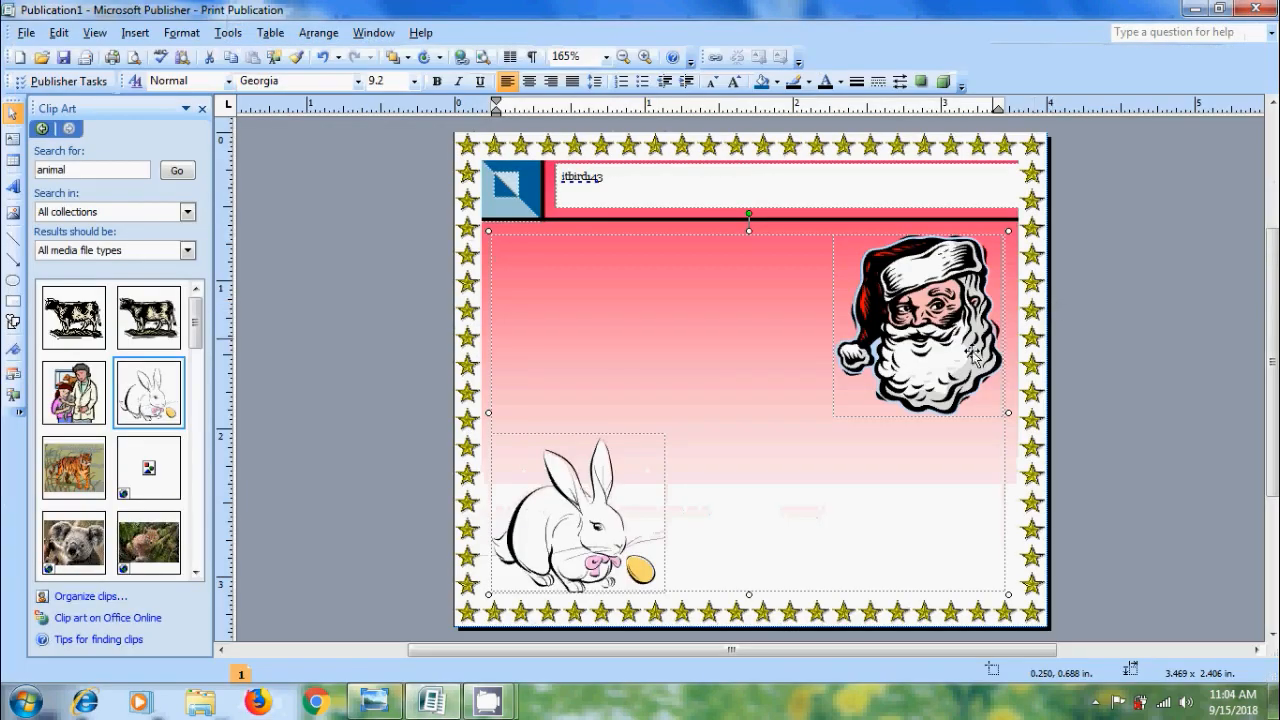
Step: Back in Publisher, open Insert > Picture
{"action": "left_click", "coordinate": [134, 32]}
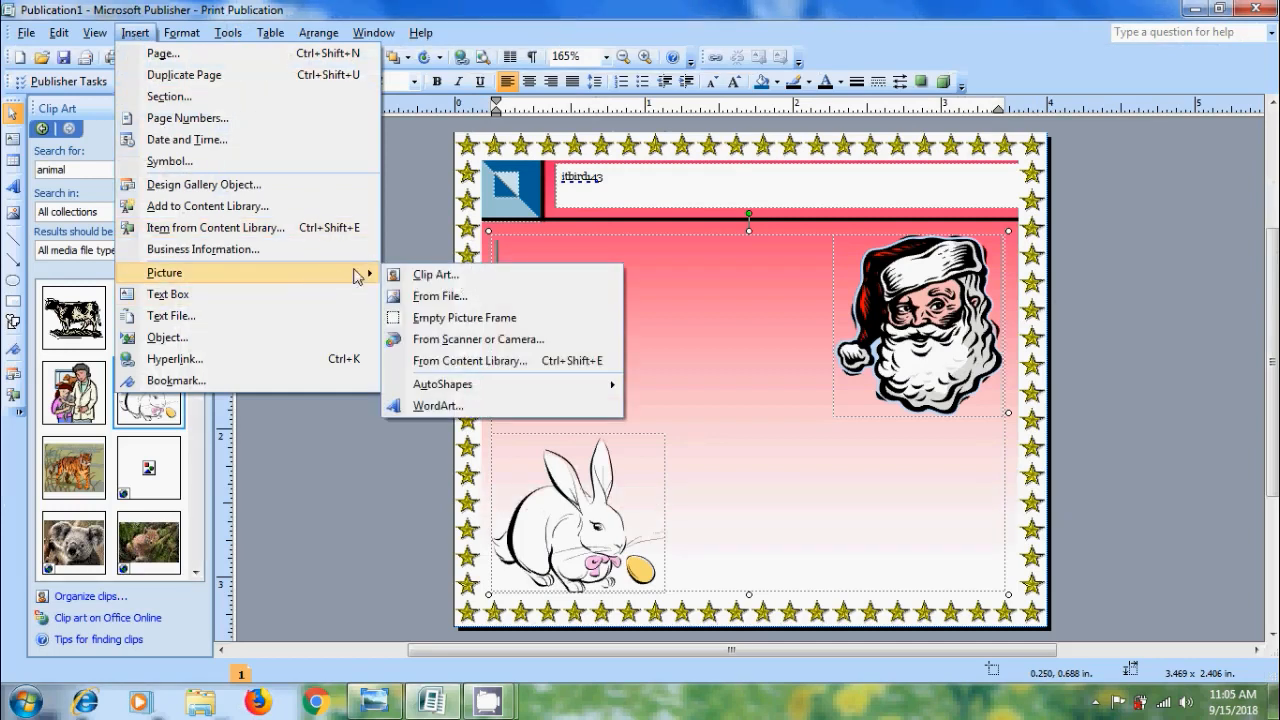
{"action": "mouse_move", "coordinate": [489, 296]}
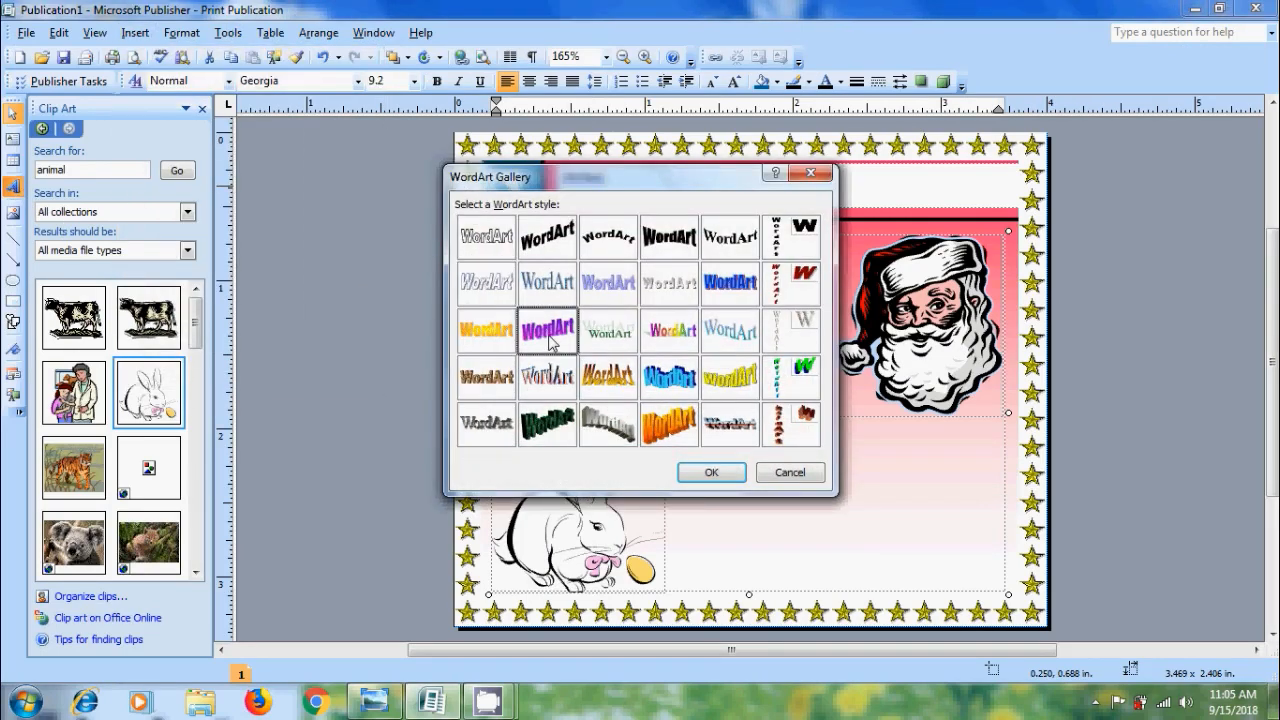
Step: Insert a purple gradient WordArt 'To:' in Georgia at size 12
{"action": "left_click", "coordinate": [711, 472]}
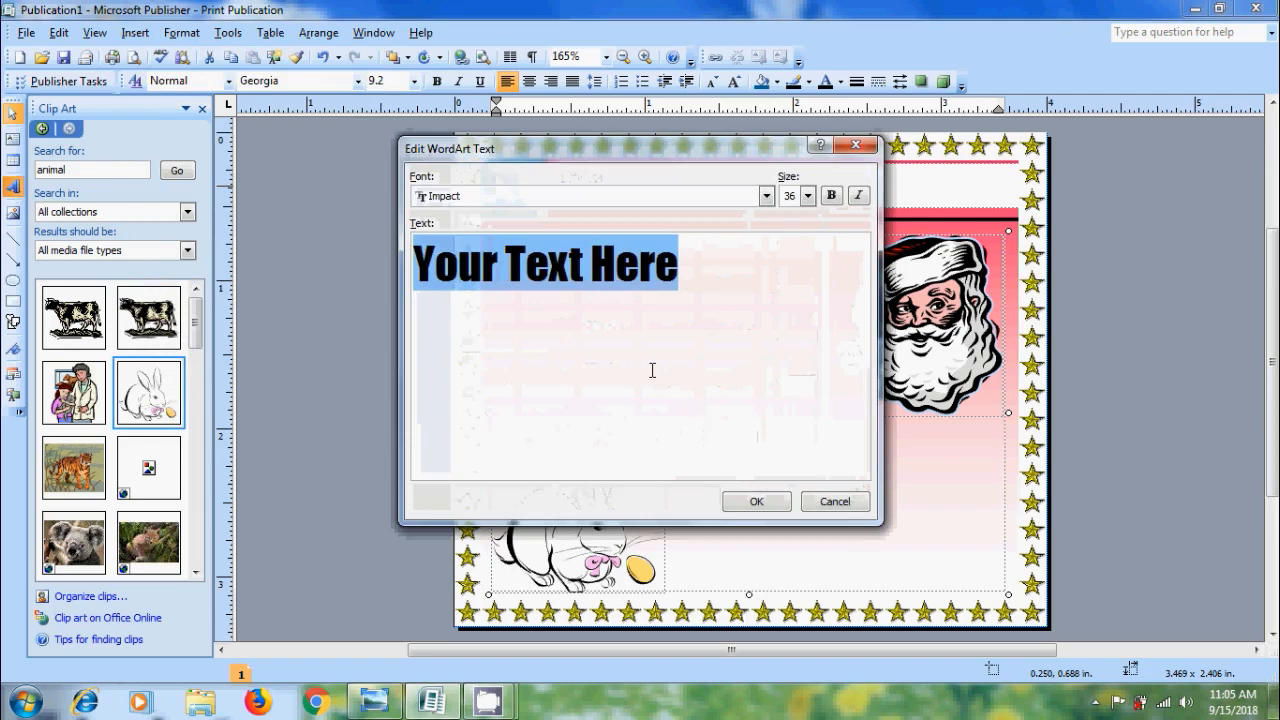
{"action": "mouse_move", "coordinate": [648, 358]}
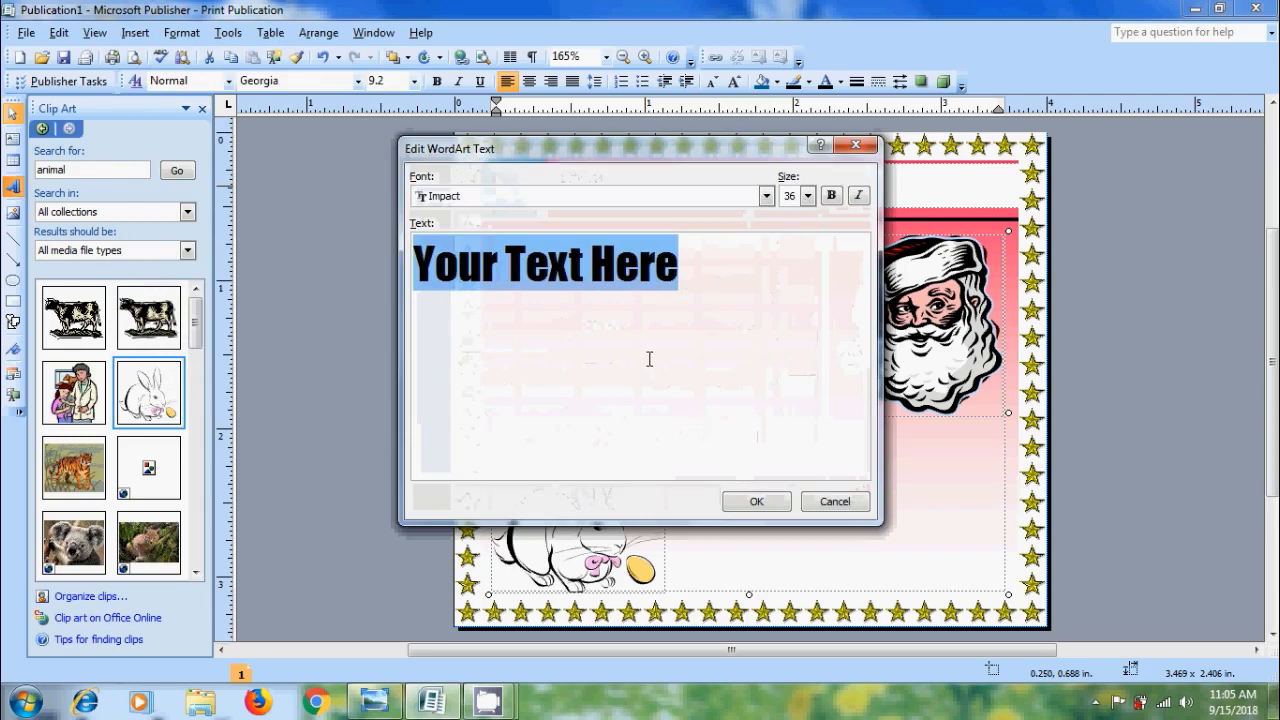
{"action": "type", "text": "To:"}
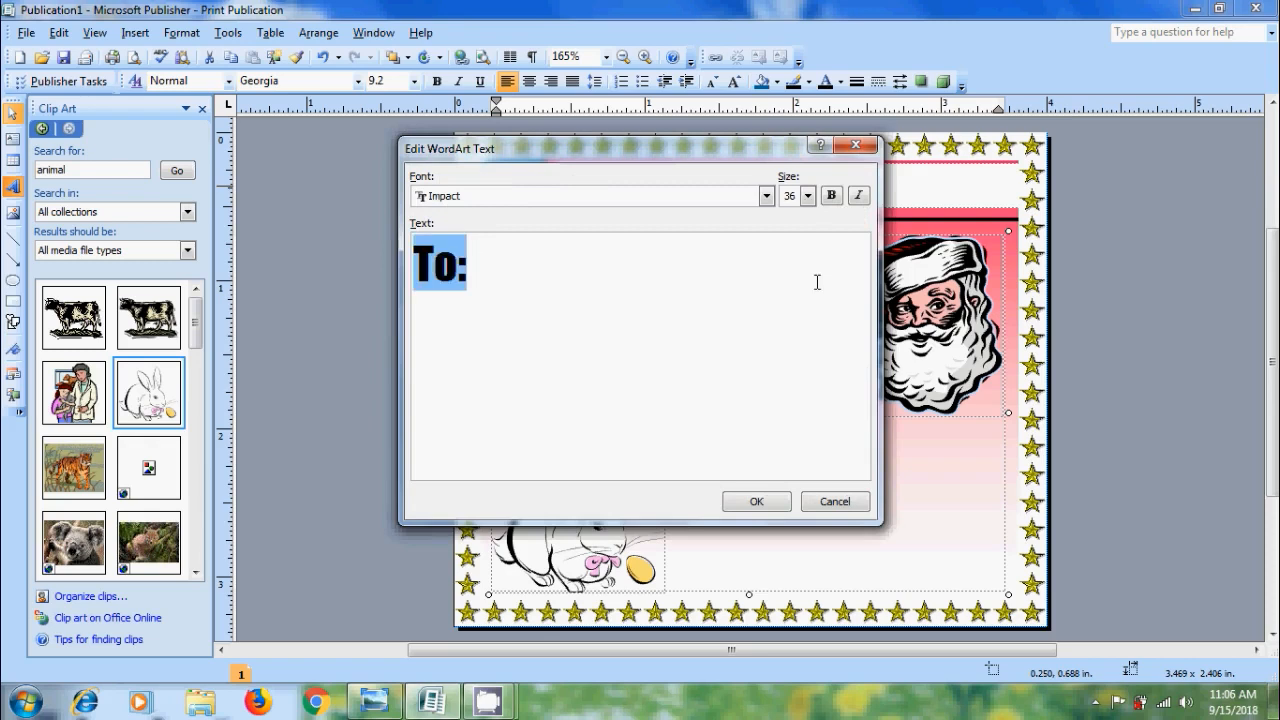
{"action": "left_click", "coordinate": [808, 196]}
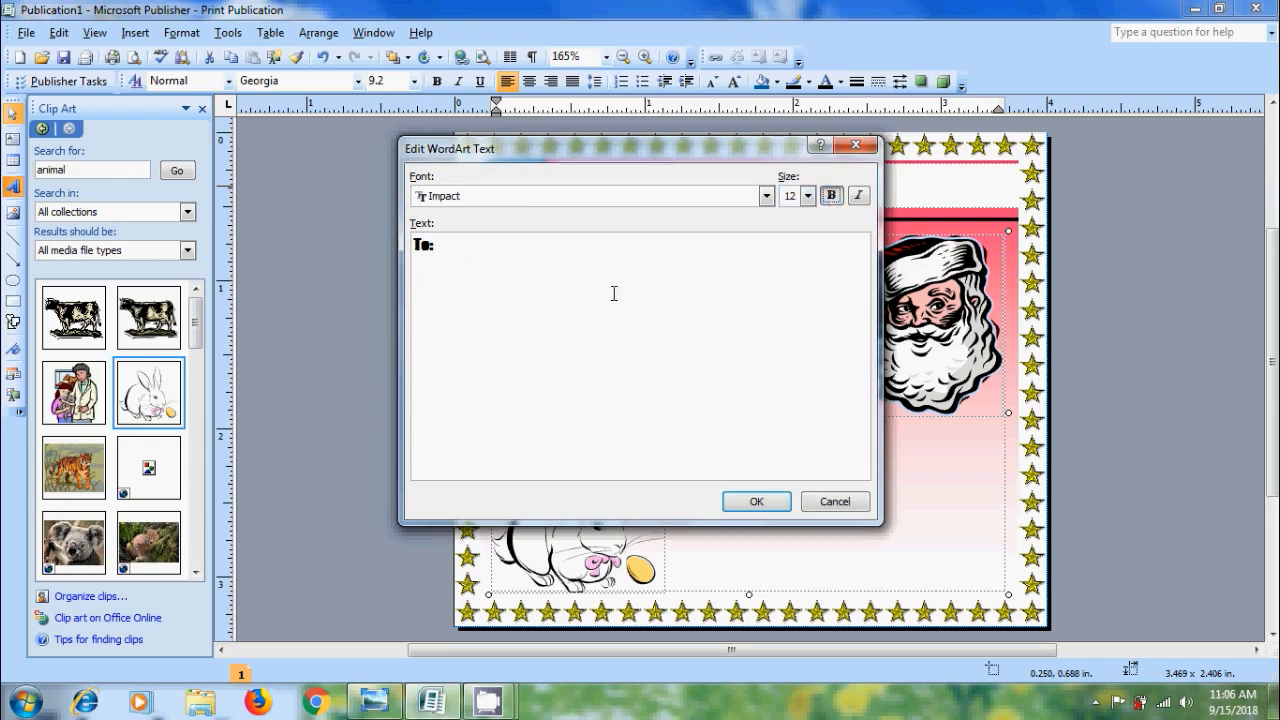
{"action": "left_click", "coordinate": [766, 196]}
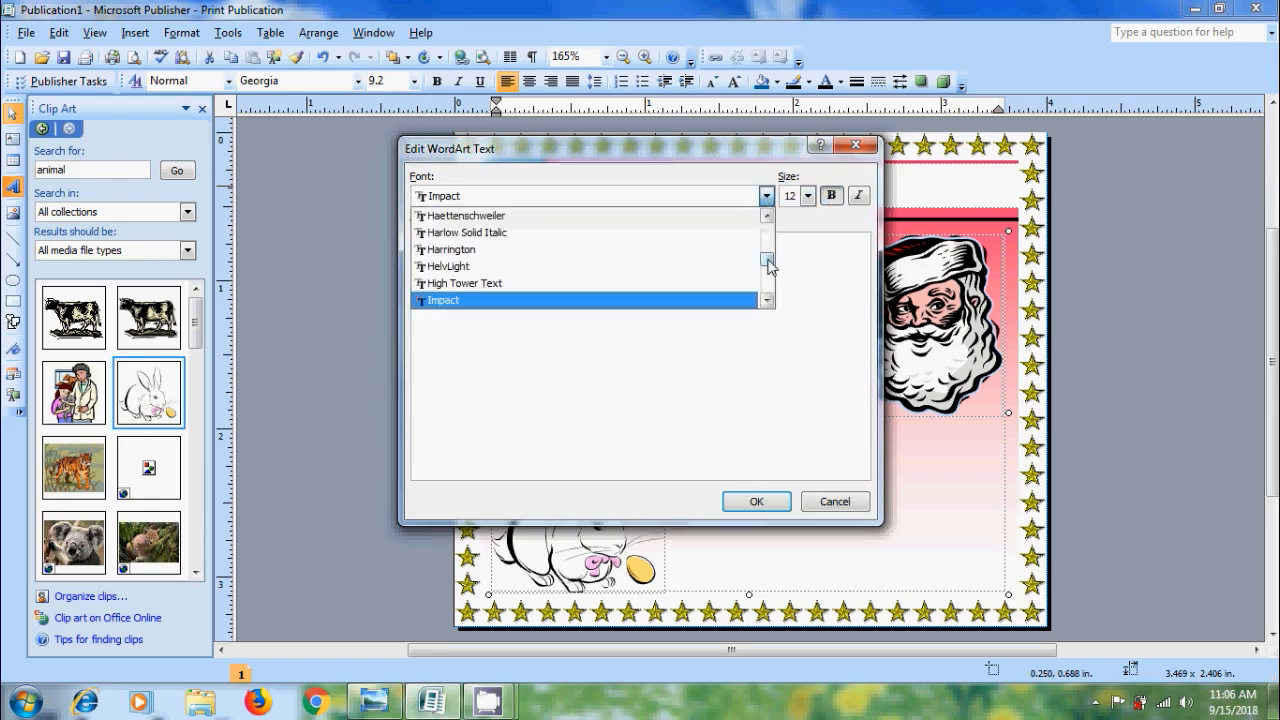
{"action": "left_click", "coordinate": [768, 258]}
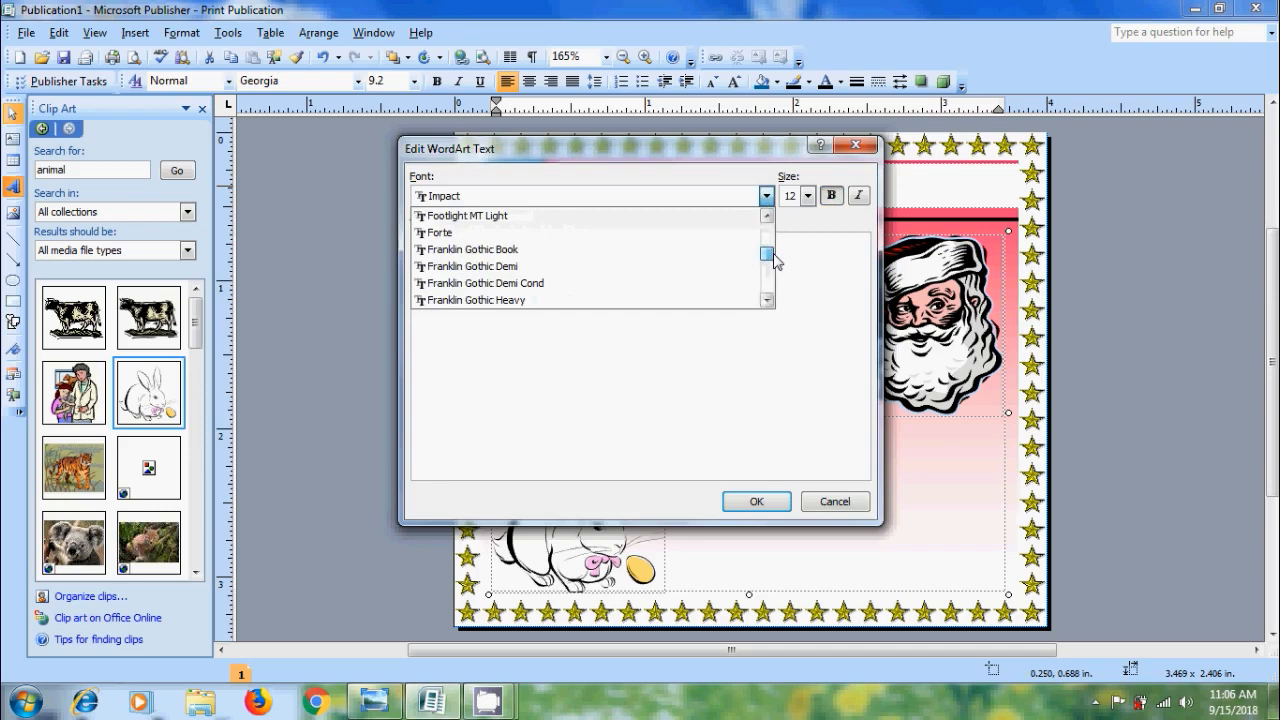
{"action": "left_click", "coordinate": [766, 301]}
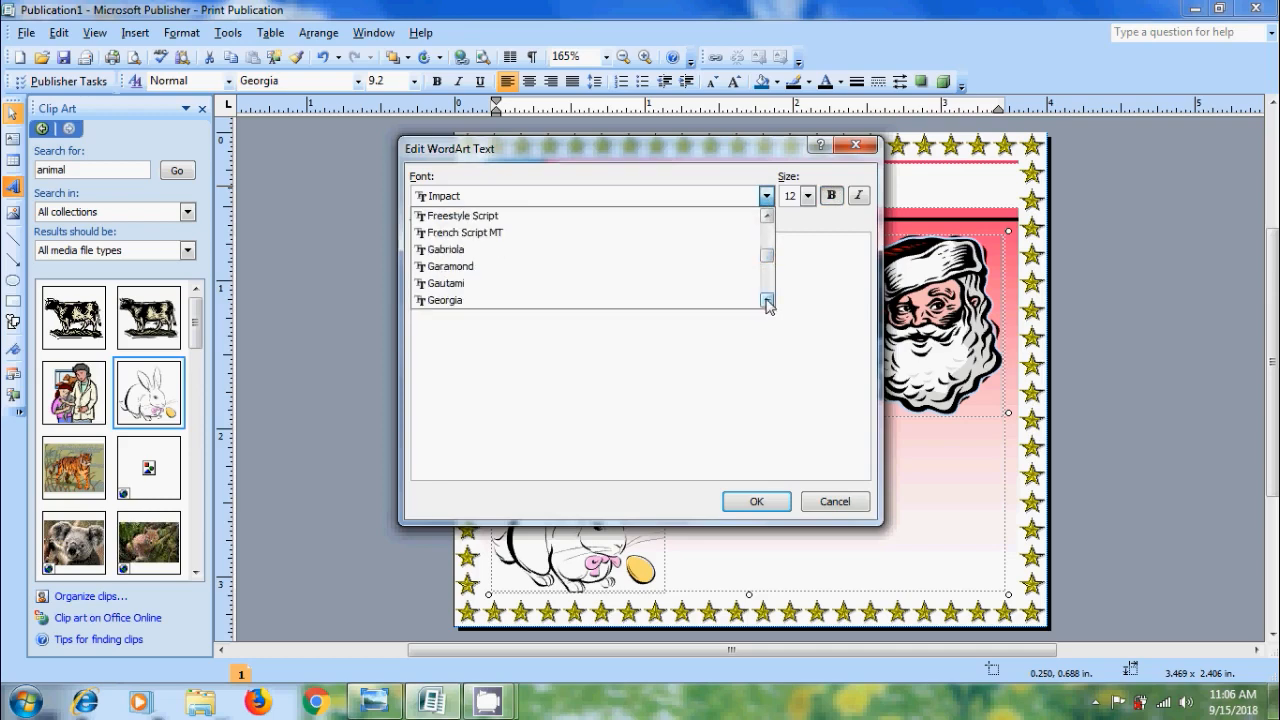
{"action": "left_click", "coordinate": [443, 300]}
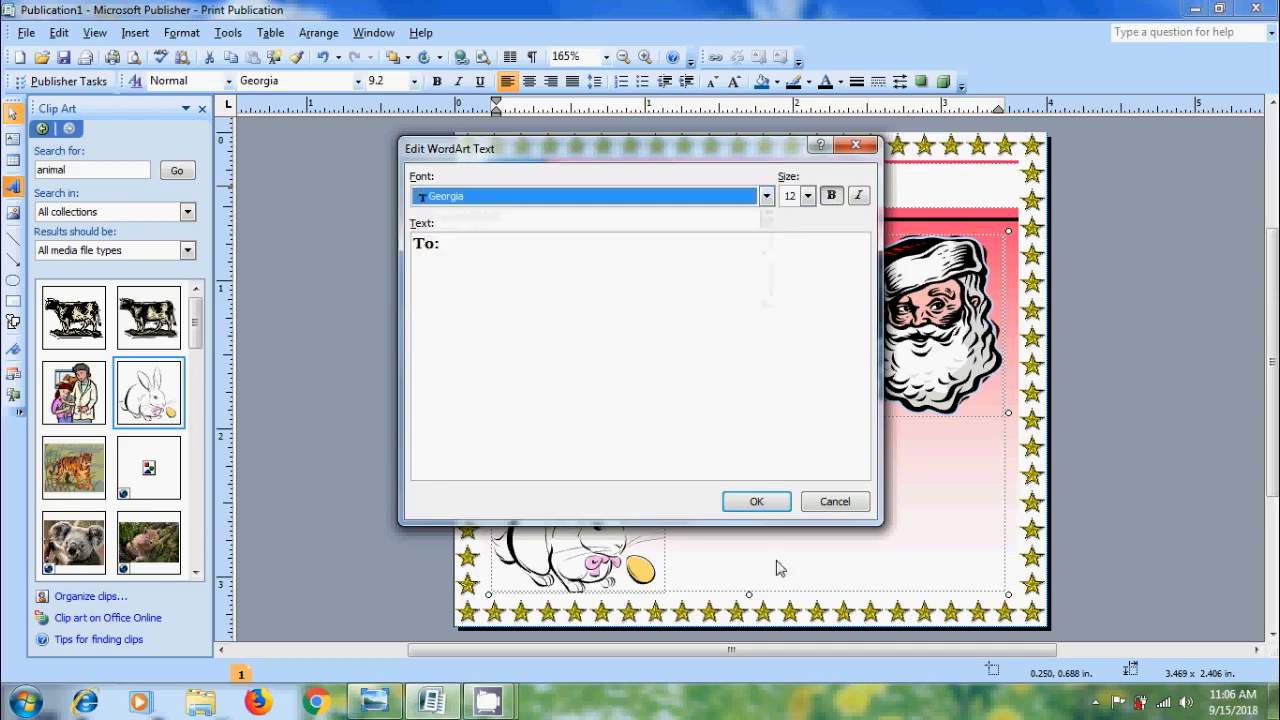
{"action": "left_click", "coordinate": [756, 501]}
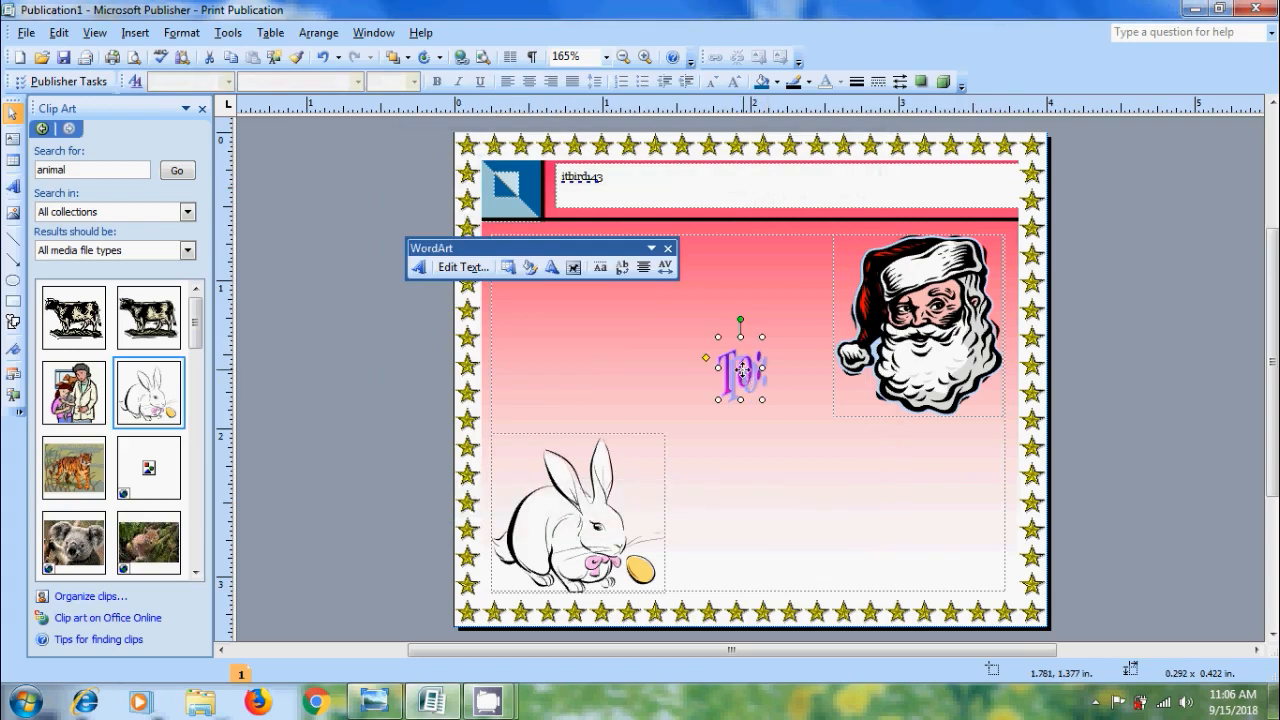
Step: Drag 'To:' to the upper left, then view Format WordArt Size and Layout and cancel
{"action": "left_click_drag", "start_coordinate": [740, 368], "coordinate": [568, 295]}
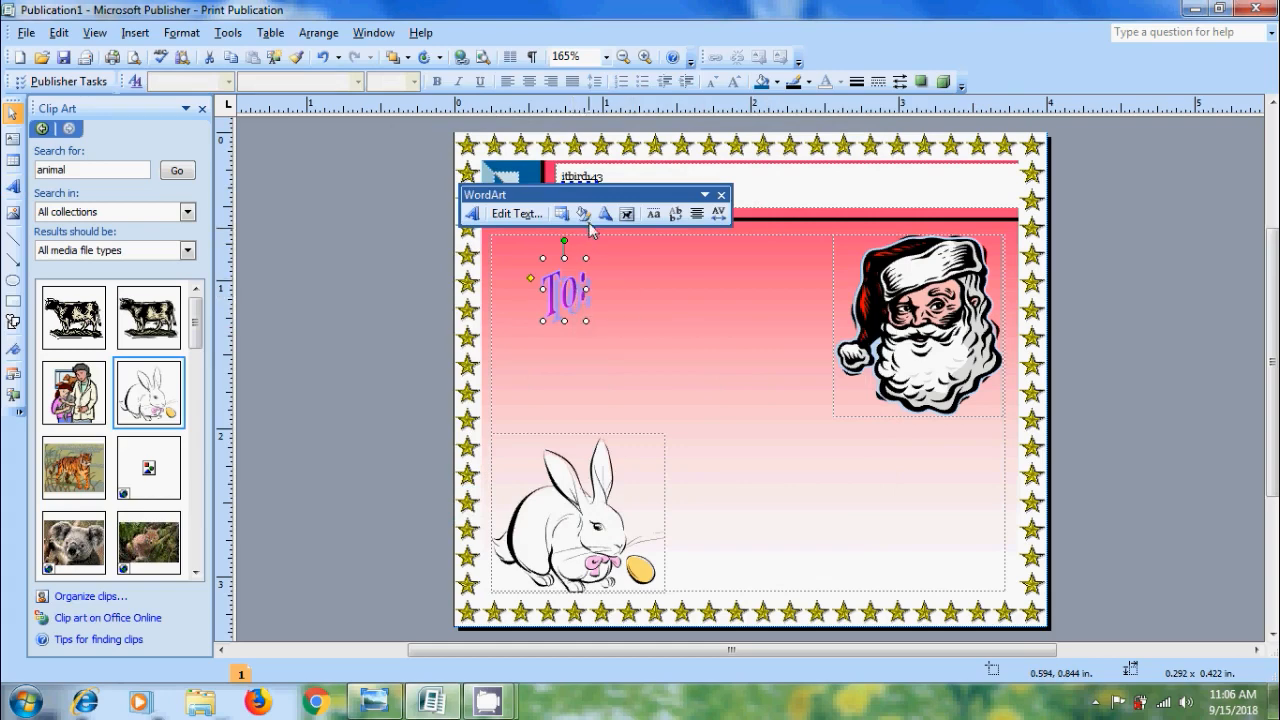
{"action": "left_click", "coordinate": [583, 214]}
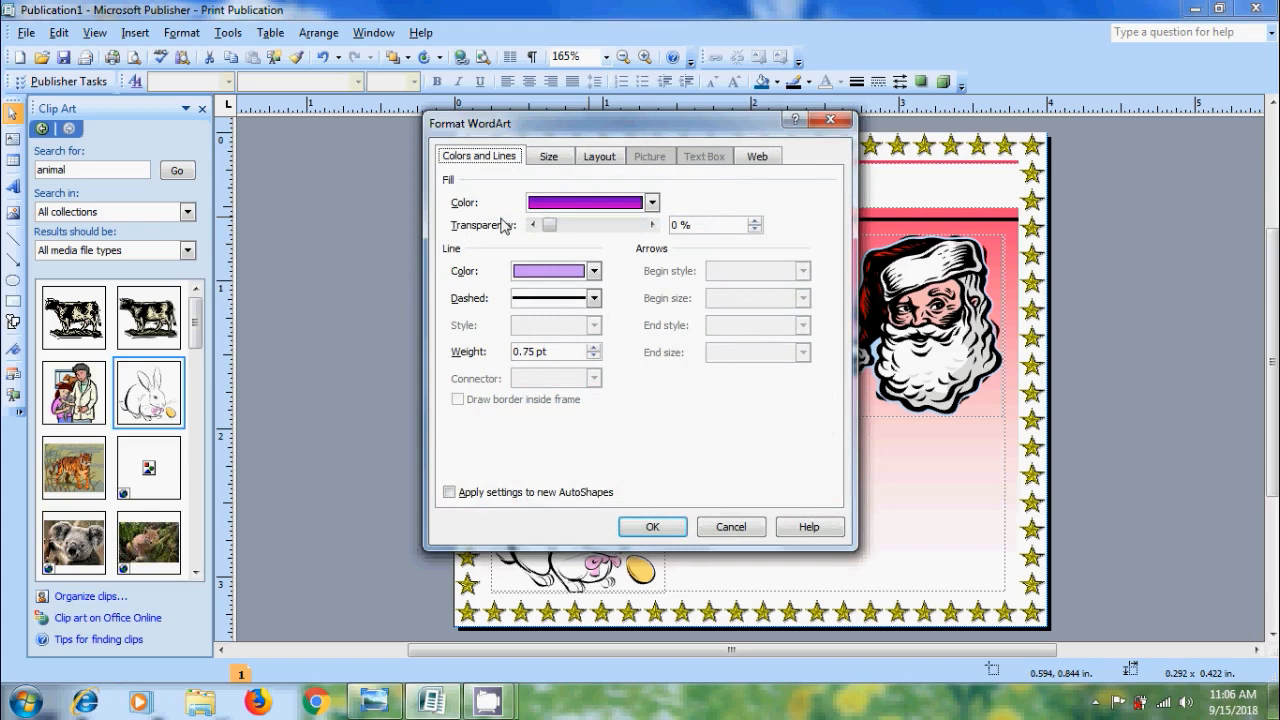
{"action": "mouse_move", "coordinate": [470, 303]}
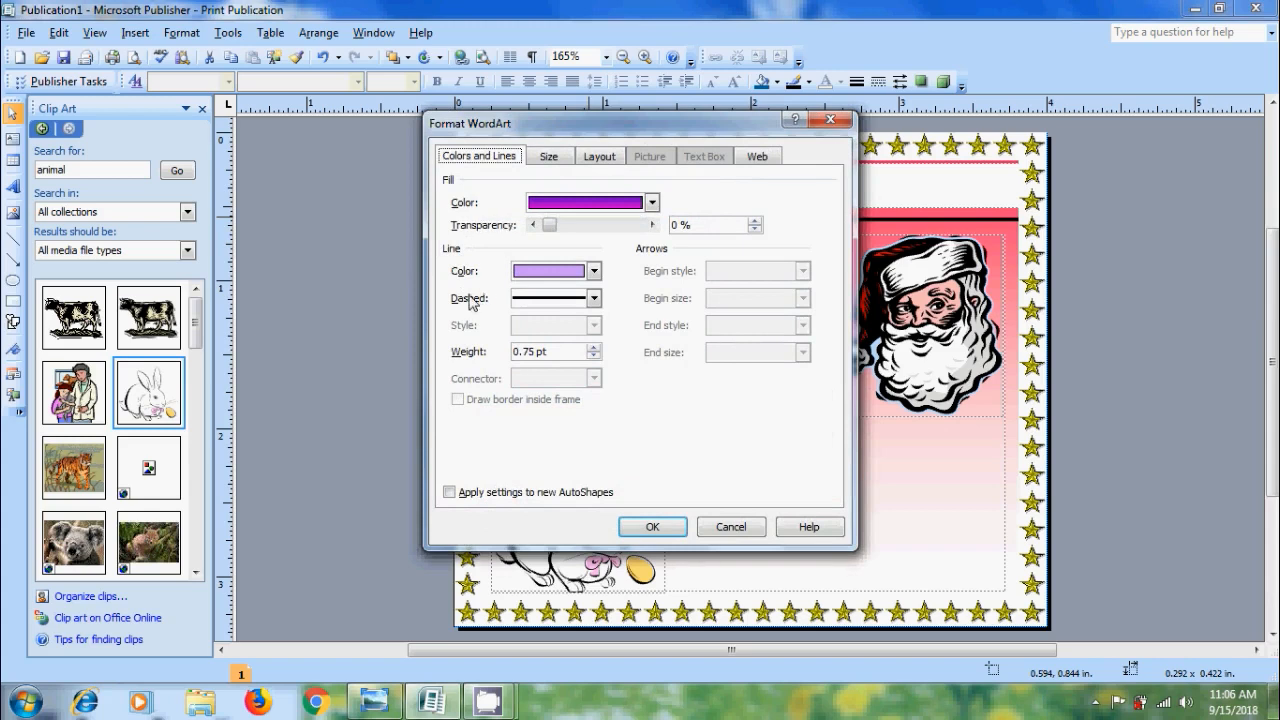
{"action": "left_click", "coordinate": [549, 155]}
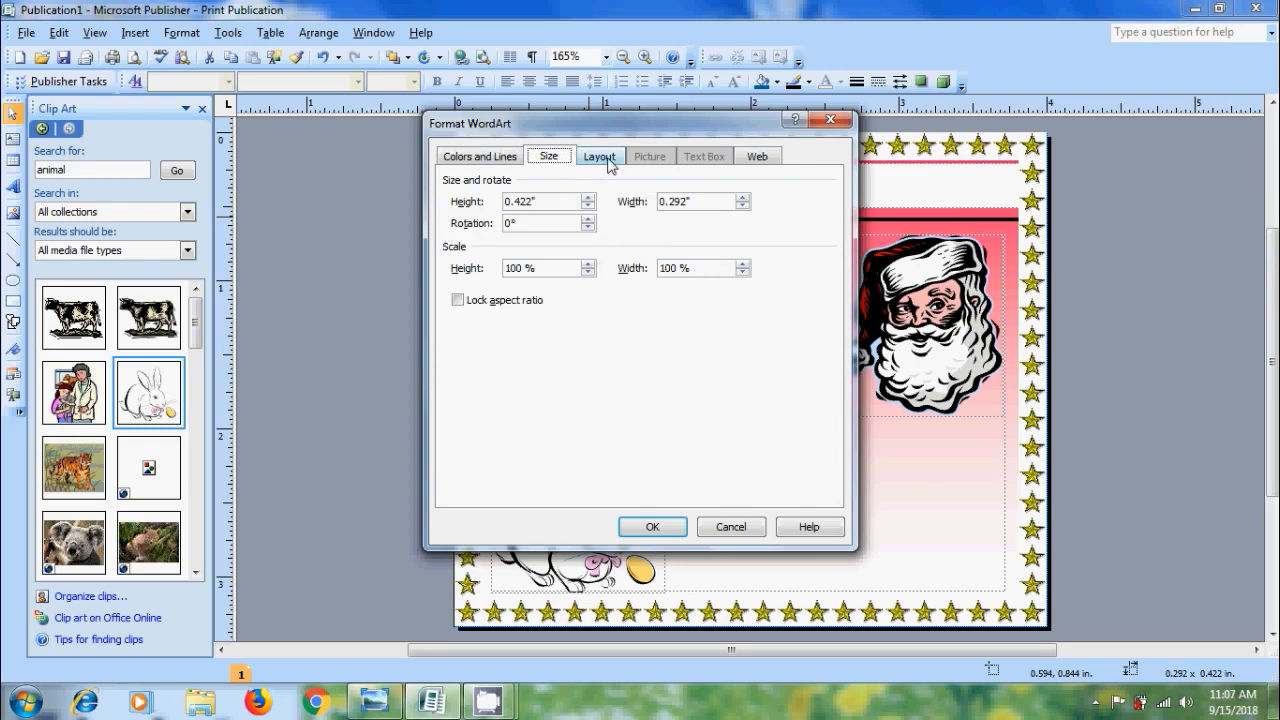
{"action": "left_click", "coordinate": [599, 155]}
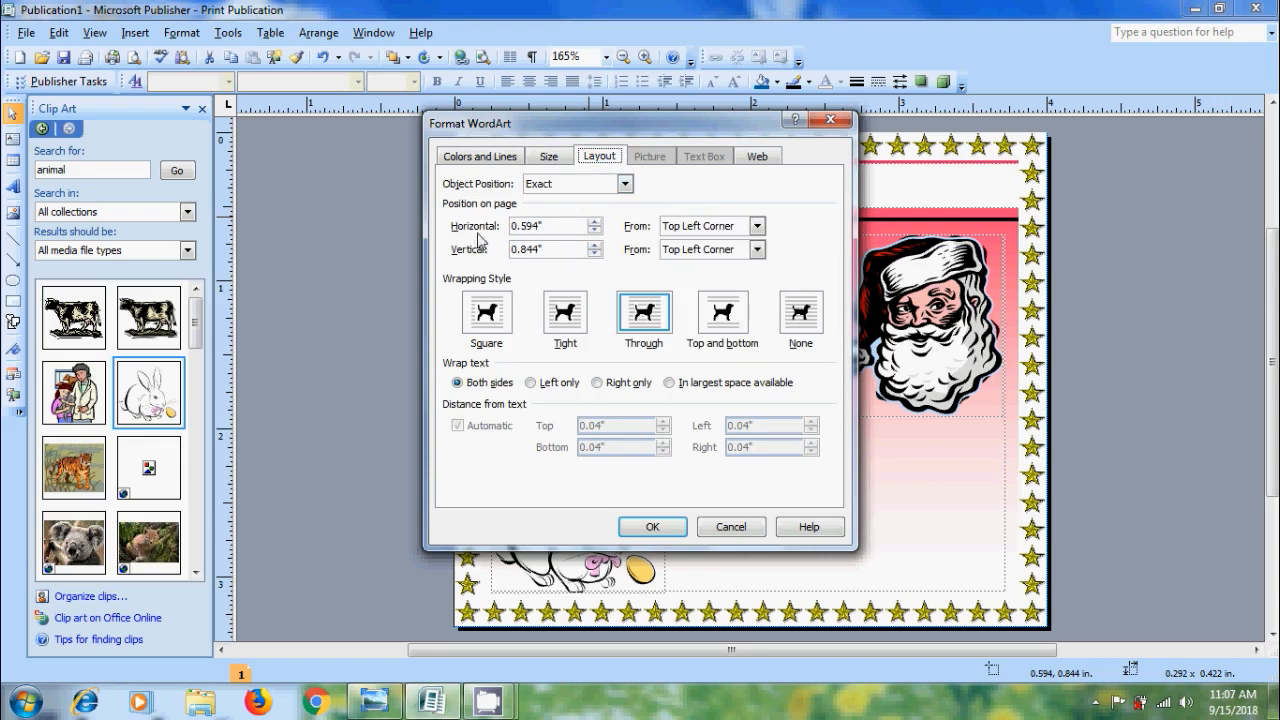
{"action": "mouse_move", "coordinate": [490, 270]}
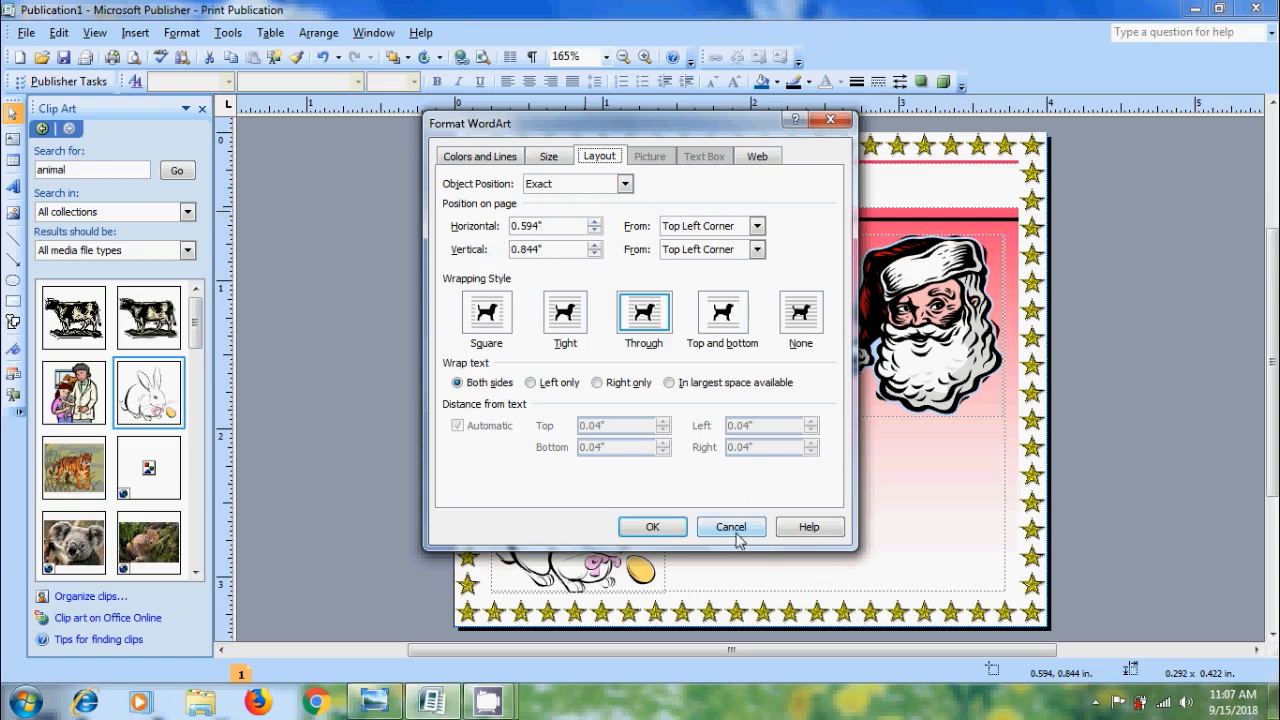
{"action": "left_click", "coordinate": [730, 527]}
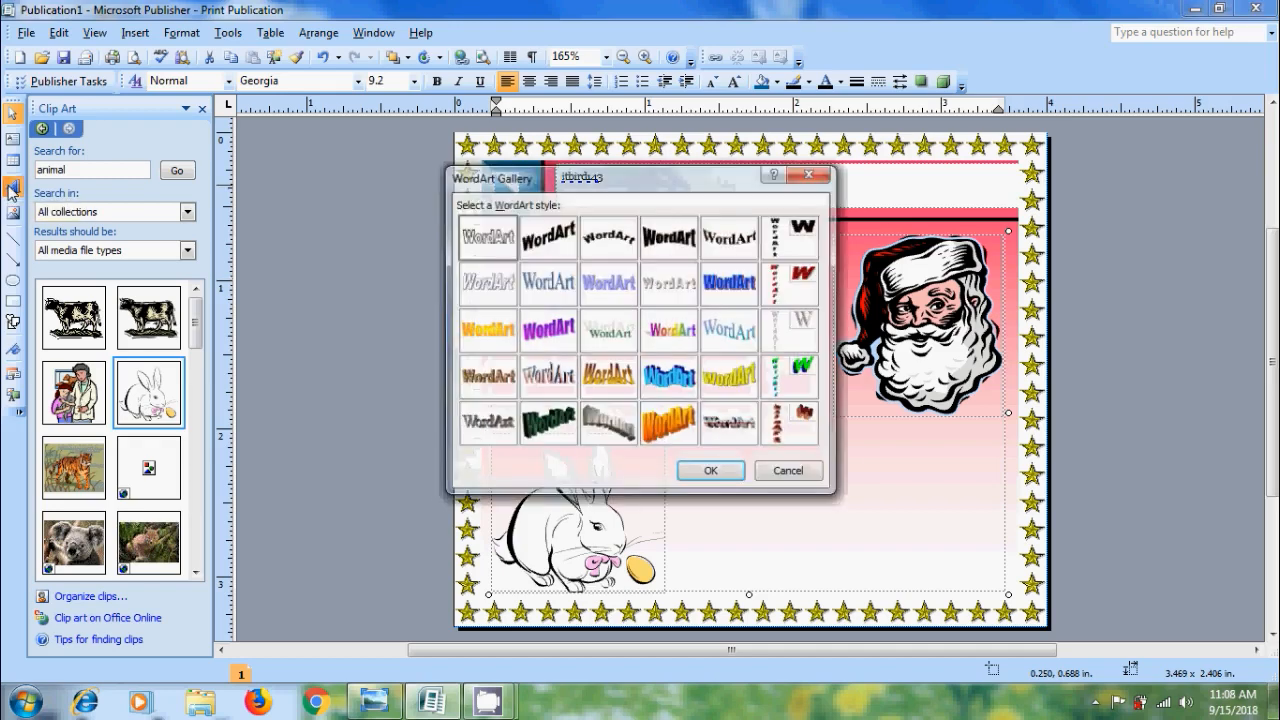
Step: Choose the orange 3D WordArt style and type 'Cherry' after 'From:'
{"action": "left_click", "coordinate": [668, 424]}
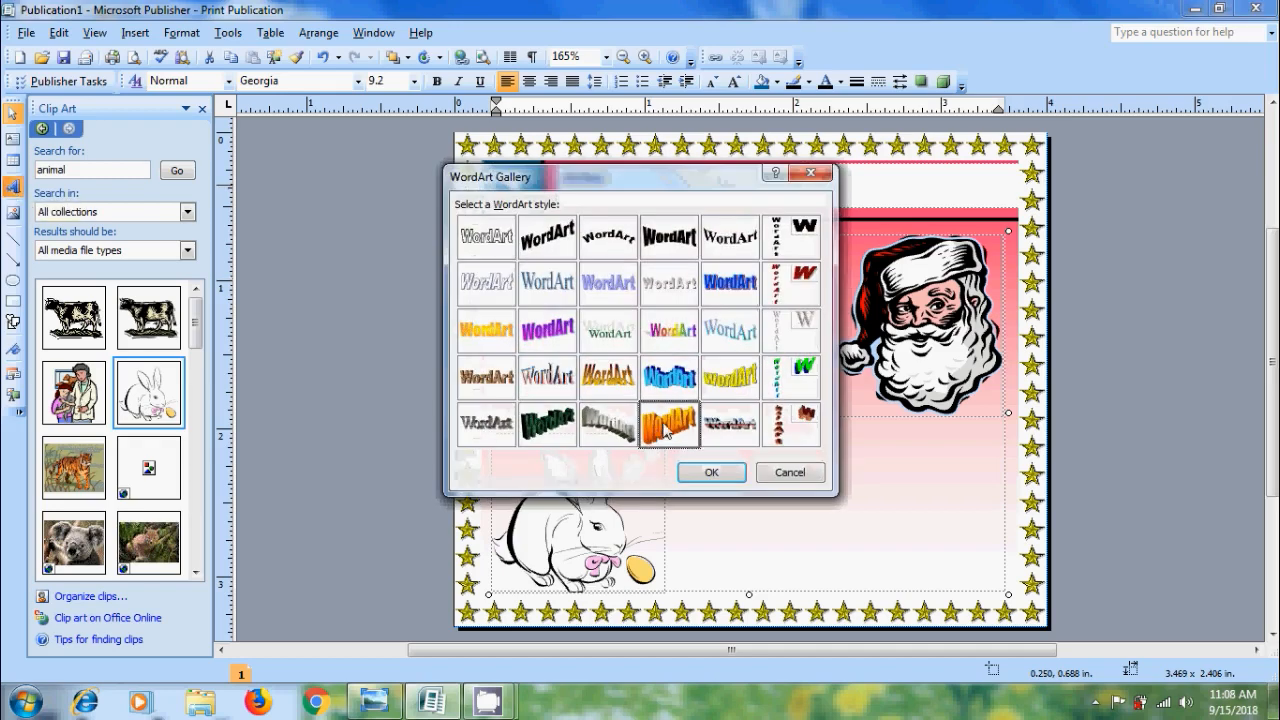
{"action": "left_click", "coordinate": [711, 472]}
{"action": "type", "text": "From:"}
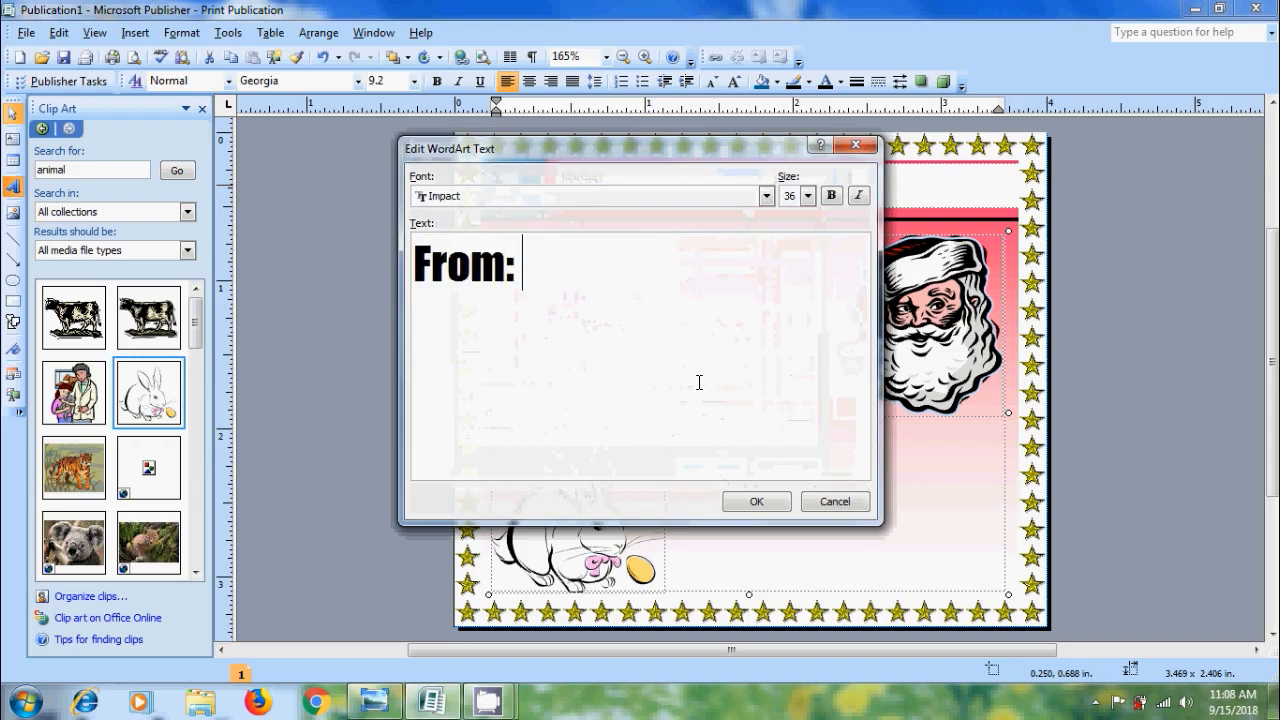
{"action": "type", "text": "Cherry"}
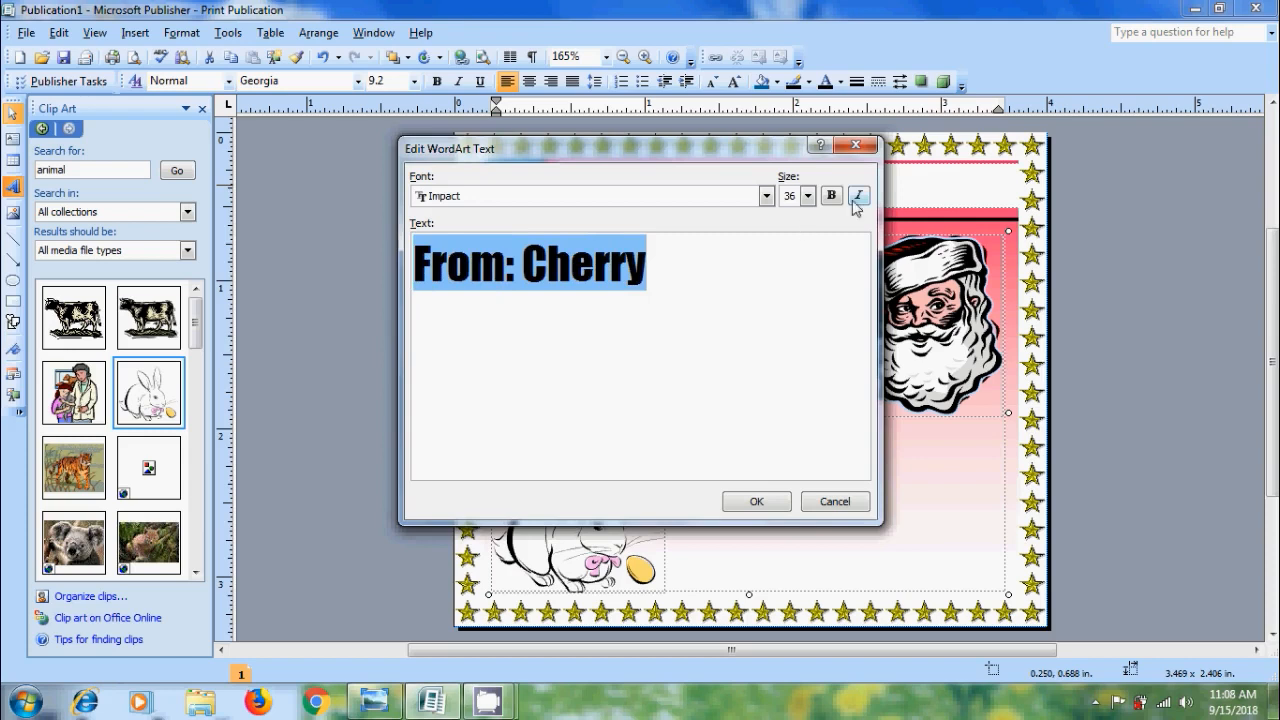
Step: Format the 'From: Cherry' WordArt as bold Georgia, size 12, and confirm it
{"action": "left_click", "coordinate": [807, 196]}
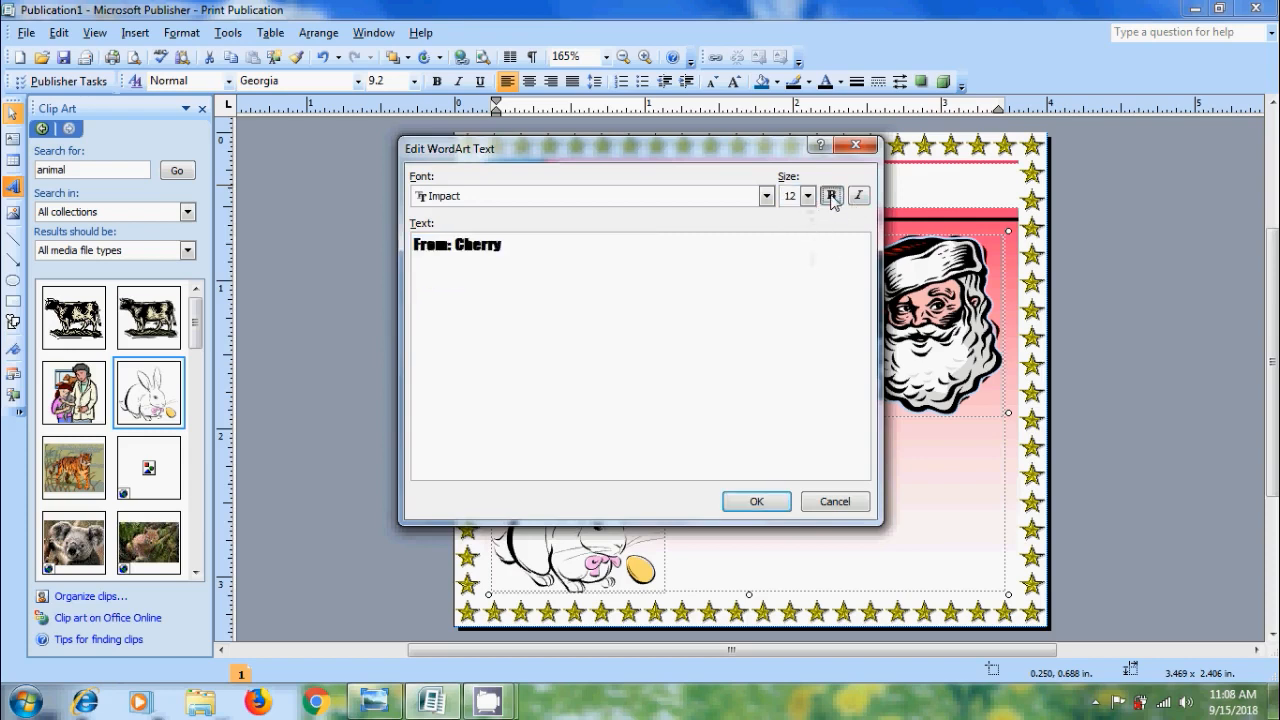
{"action": "left_click", "coordinate": [766, 196]}
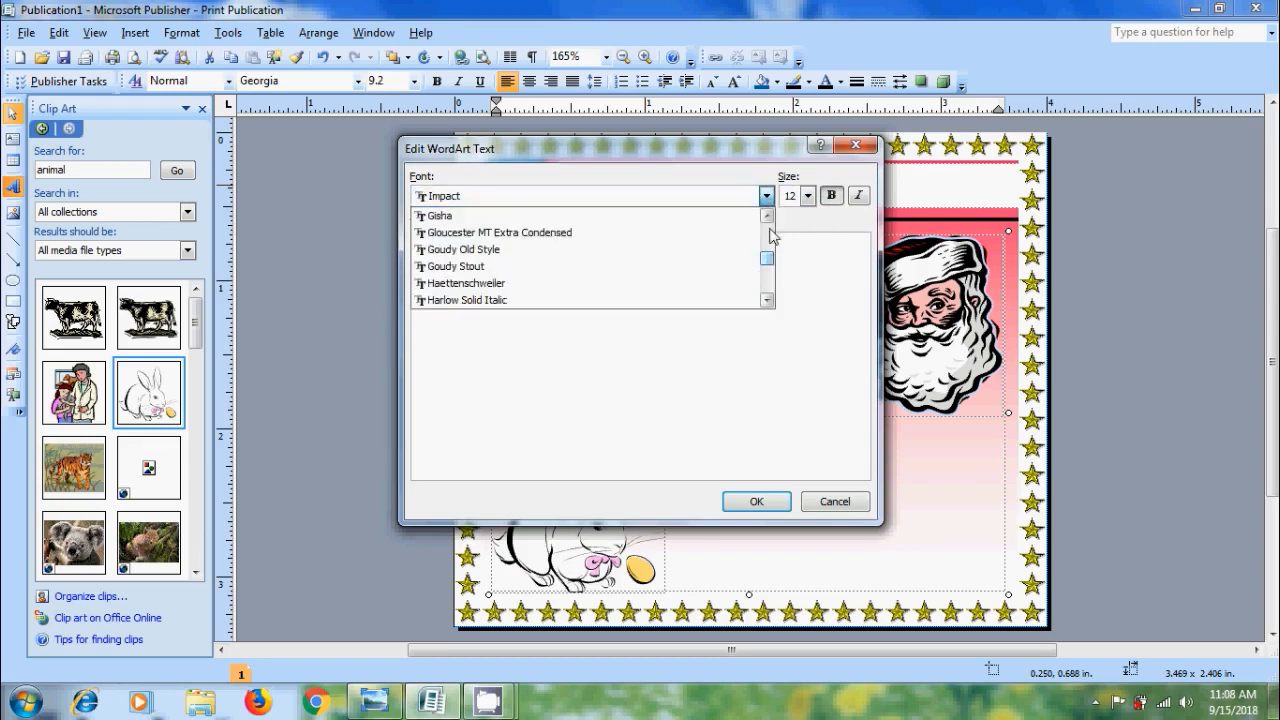
{"action": "left_click", "coordinate": [767, 215]}
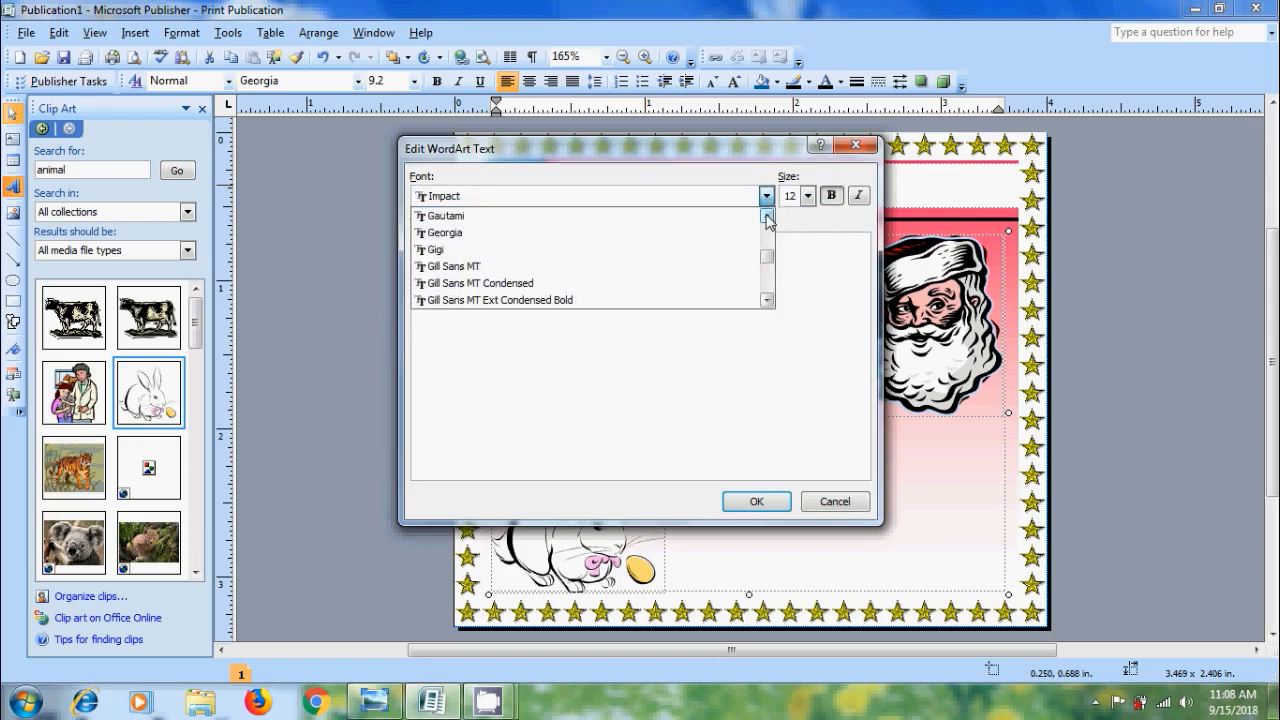
{"action": "left_click", "coordinate": [443, 232]}
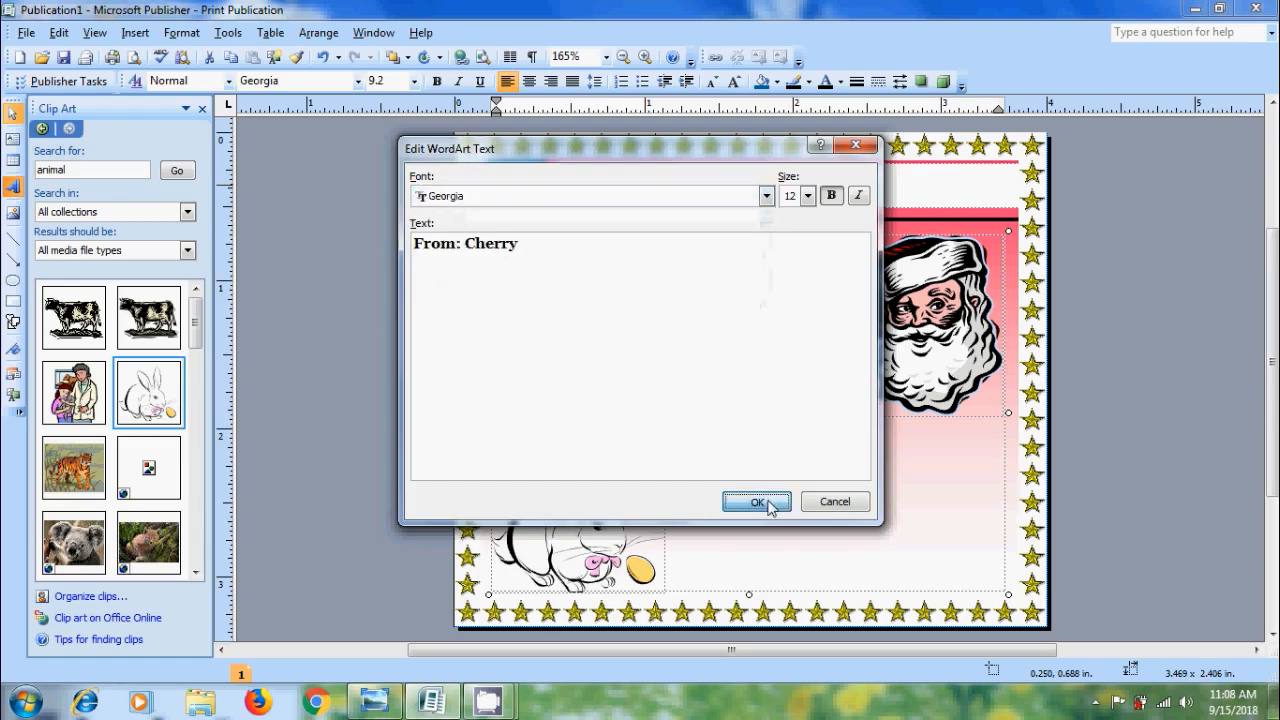
{"action": "left_click", "coordinate": [757, 501]}
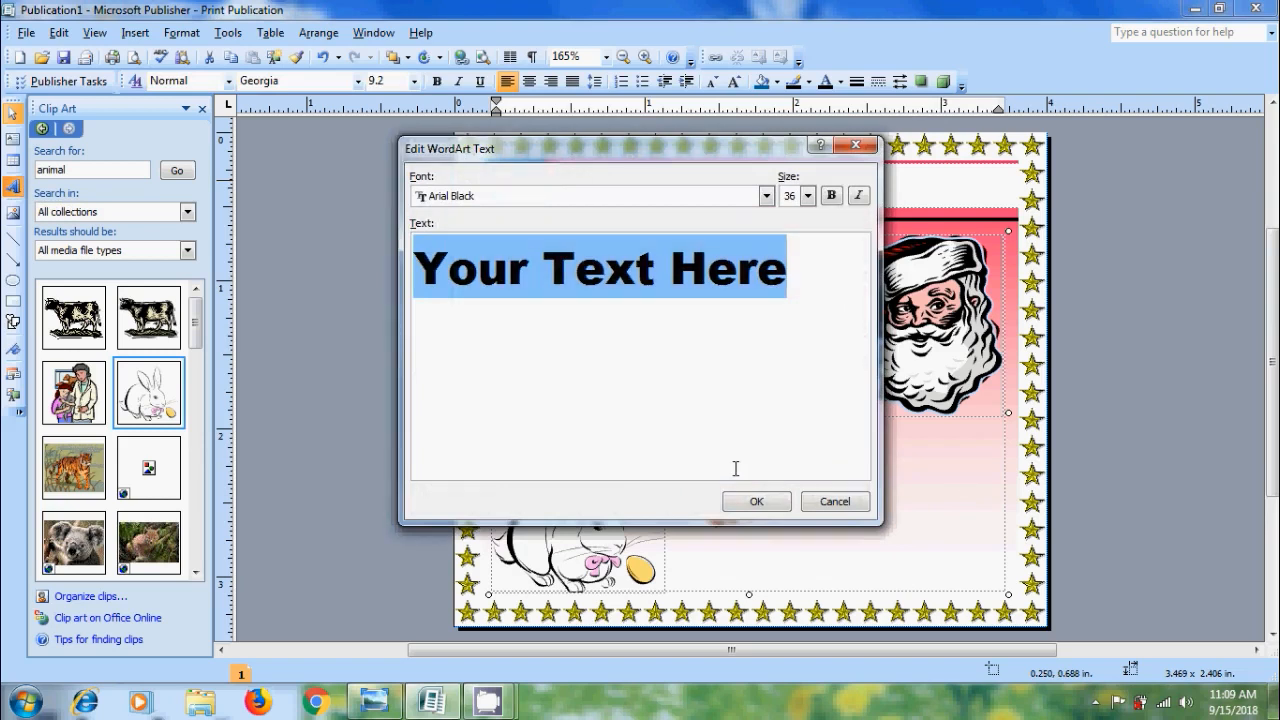
Step: Enter 'Merry Christmas' at size 12 and drag it below 'From: Cherry'
{"action": "type", "text": "Merry C"}
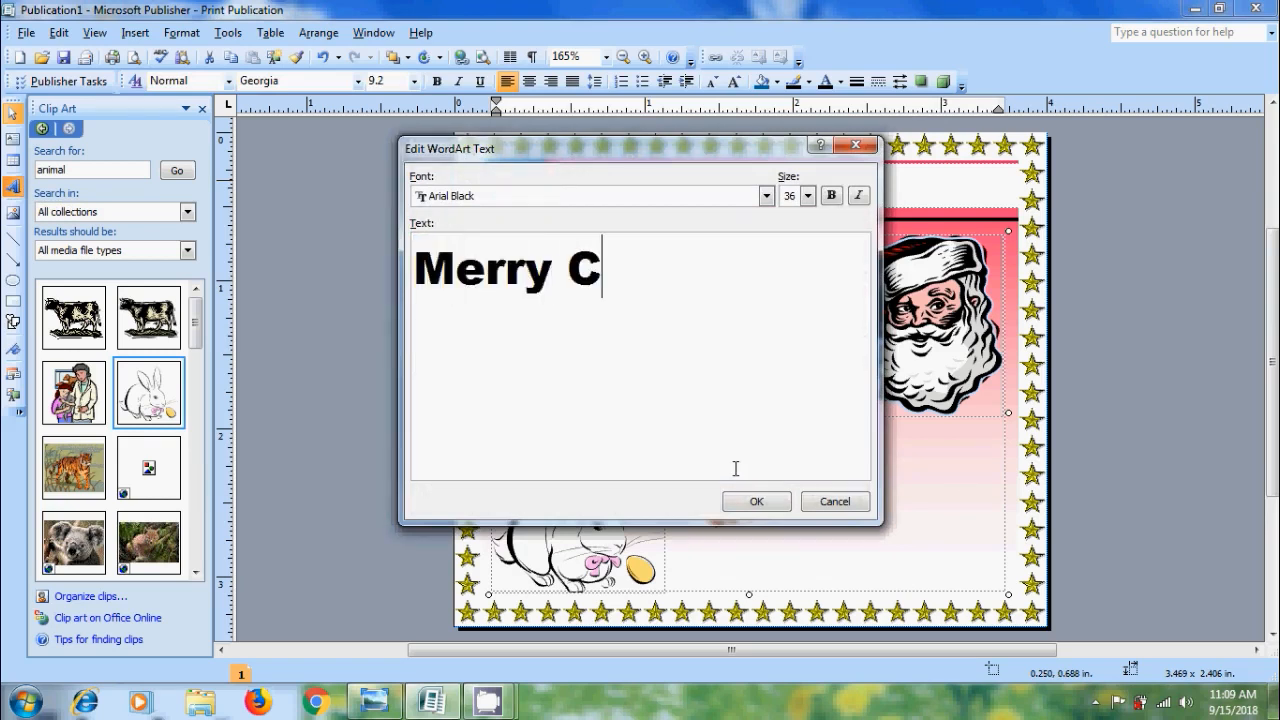
{"action": "type", "text": "hristma"}
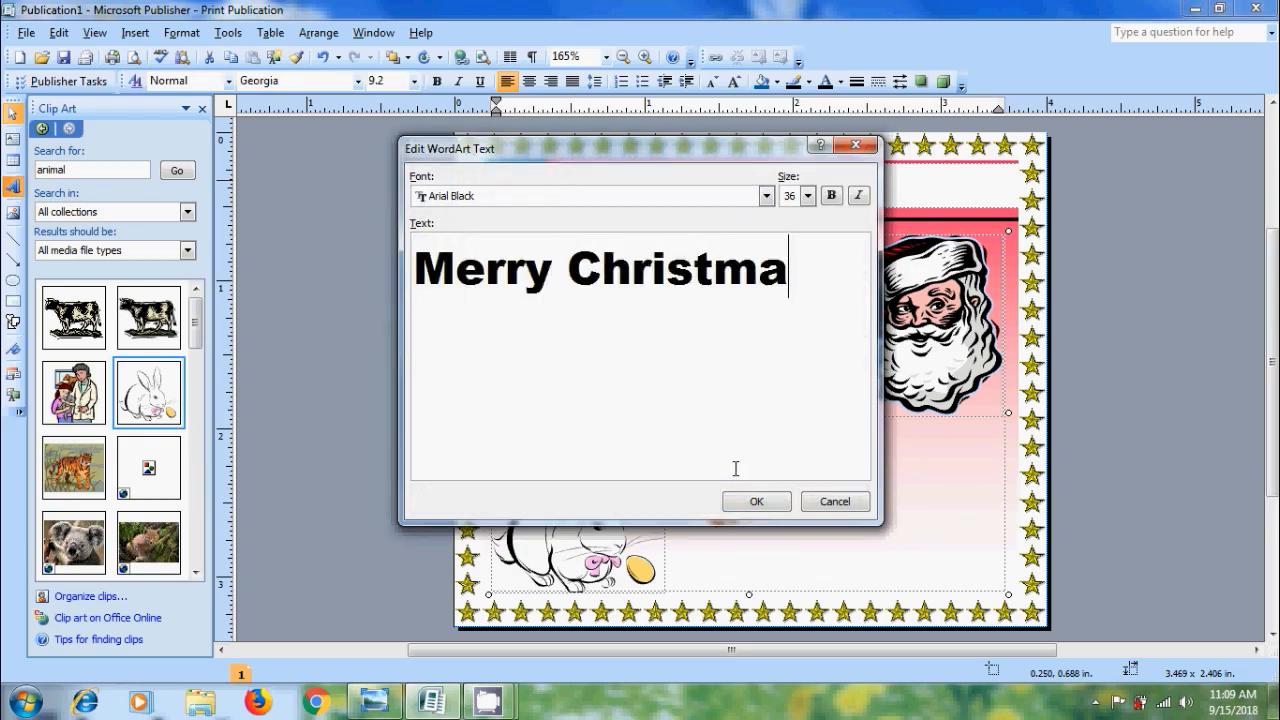
{"action": "left_click", "coordinate": [808, 195]}
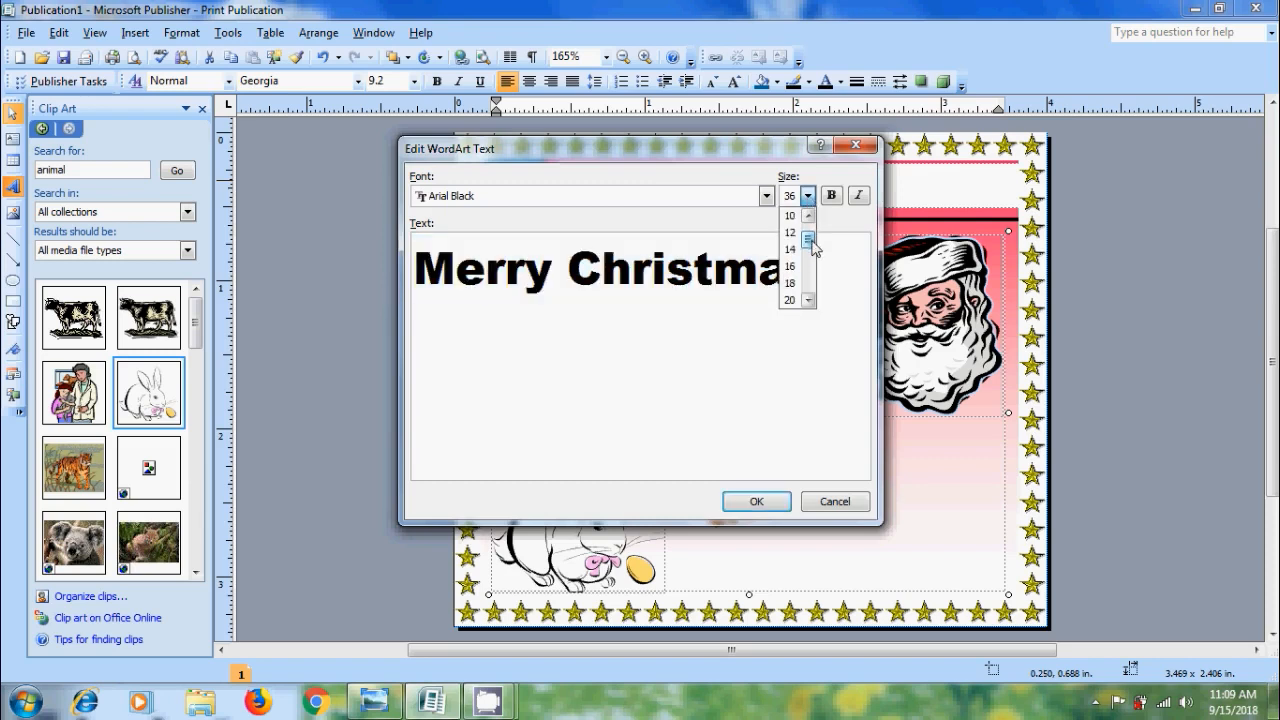
{"action": "left_click", "coordinate": [790, 232]}
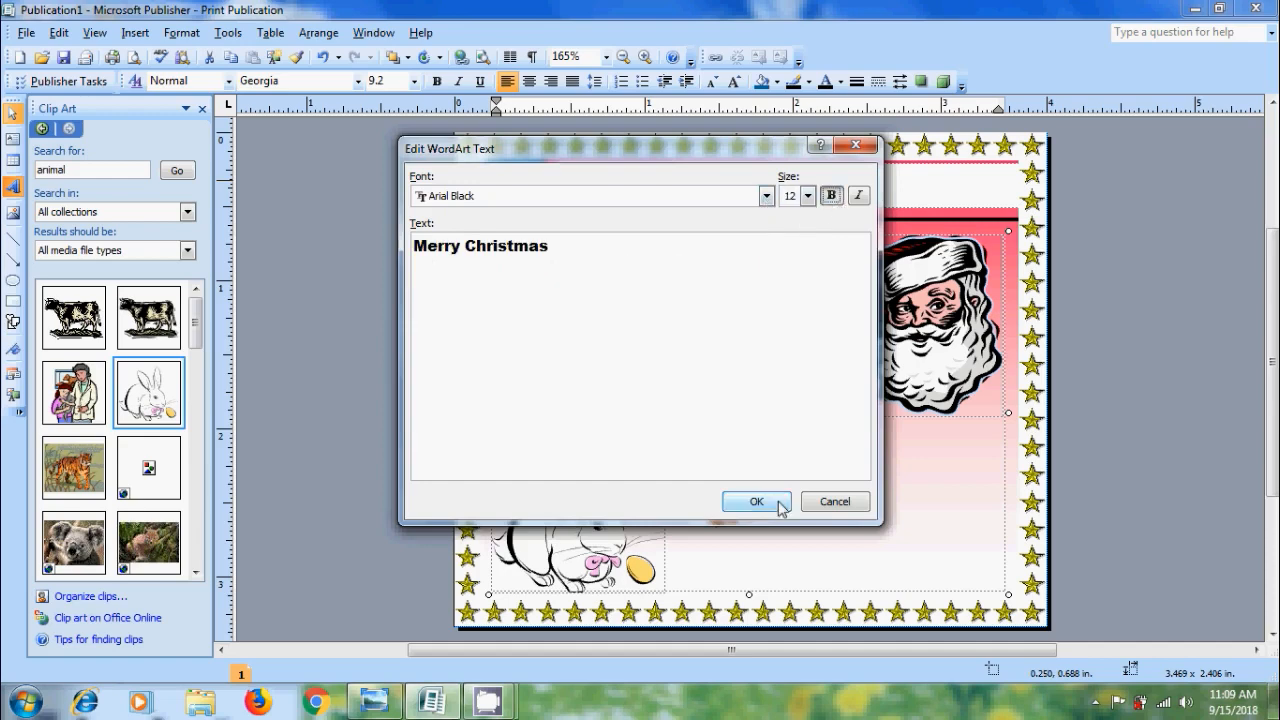
{"action": "left_click", "coordinate": [756, 501]}
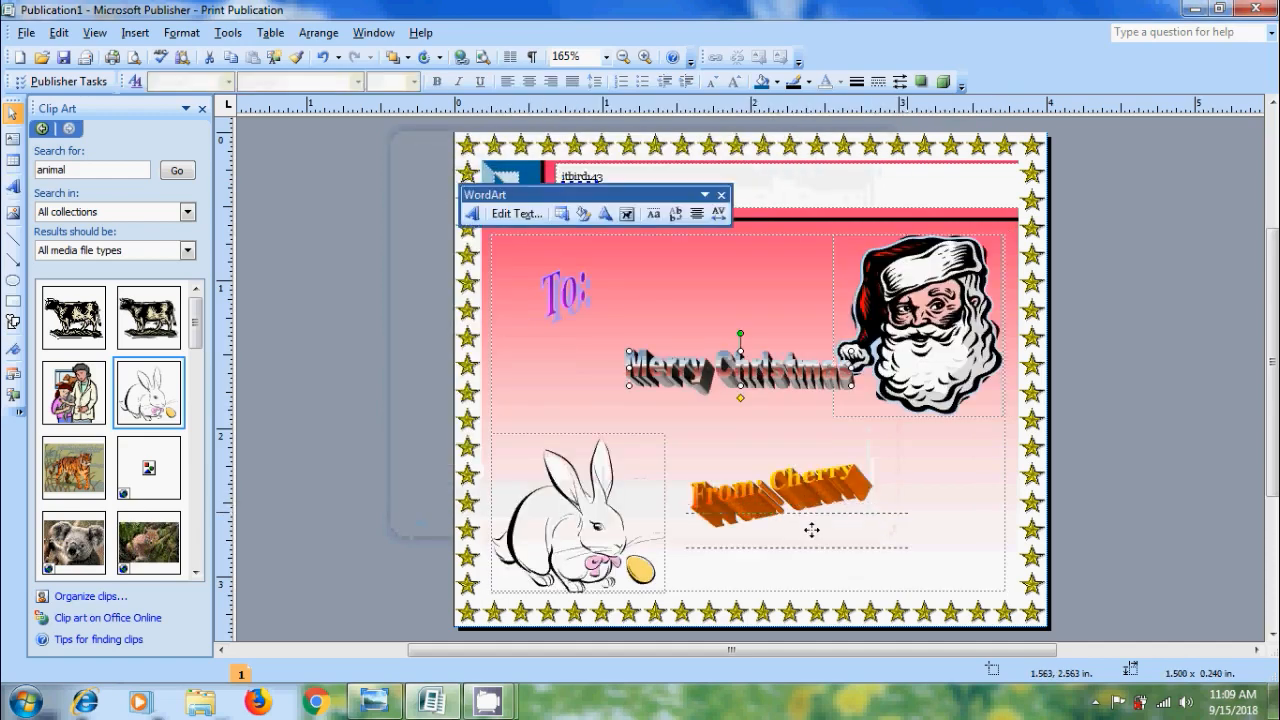
{"action": "left_click_drag", "start_coordinate": [740, 370], "coordinate": [820, 565]}
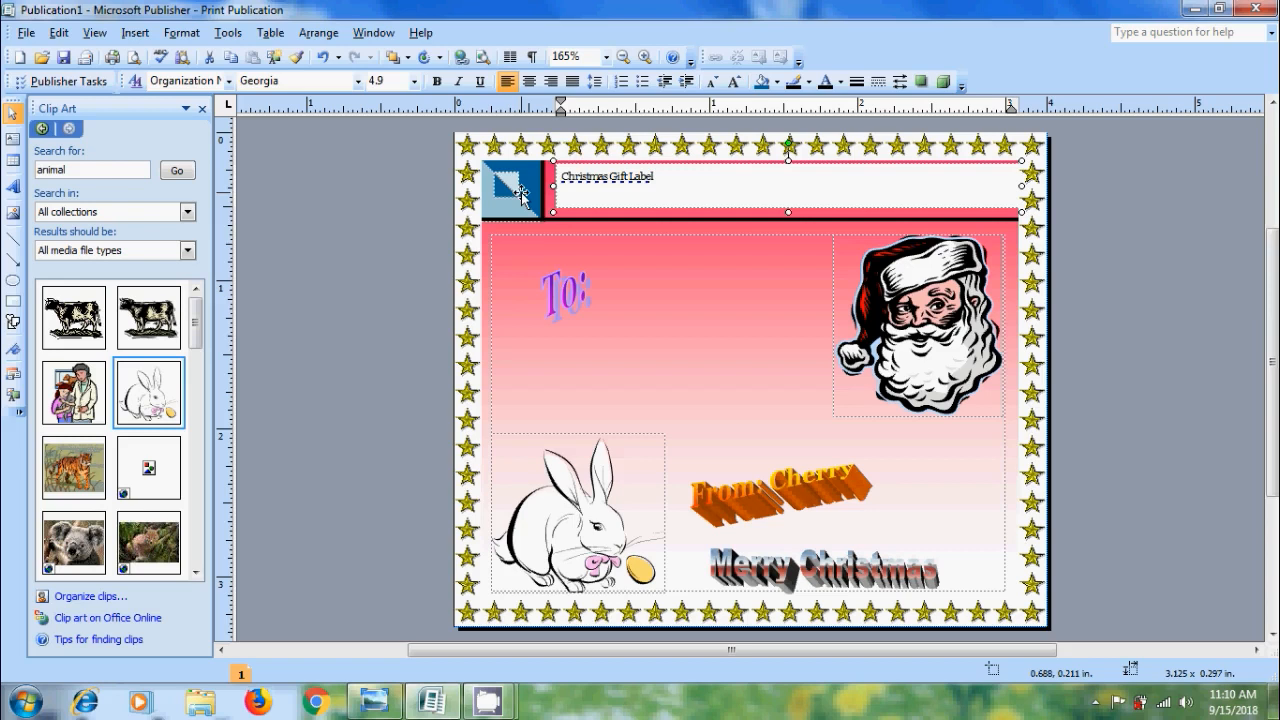
Step: Select the 'Christmas Gift Label' title text, center it, and set size 8
{"action": "left_click", "coordinate": [608, 176]}
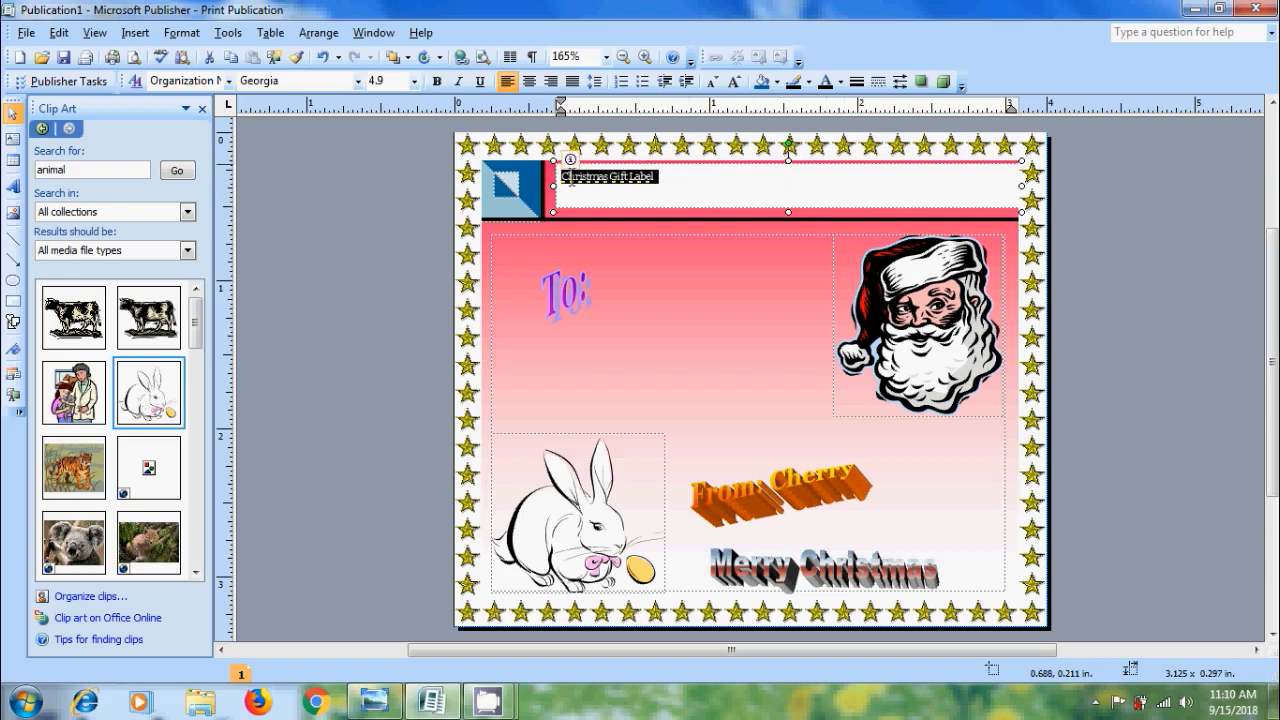
{"action": "left_click", "coordinate": [843, 82]}
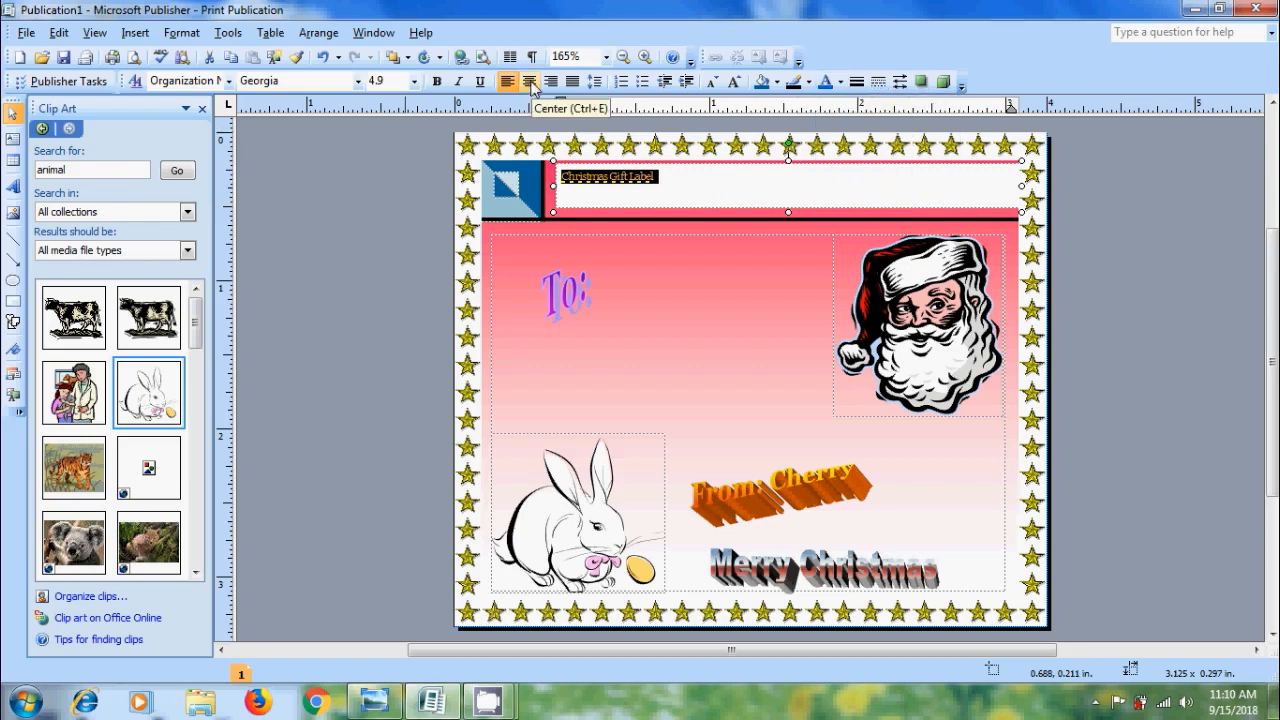
{"action": "left_click", "coordinate": [530, 82]}
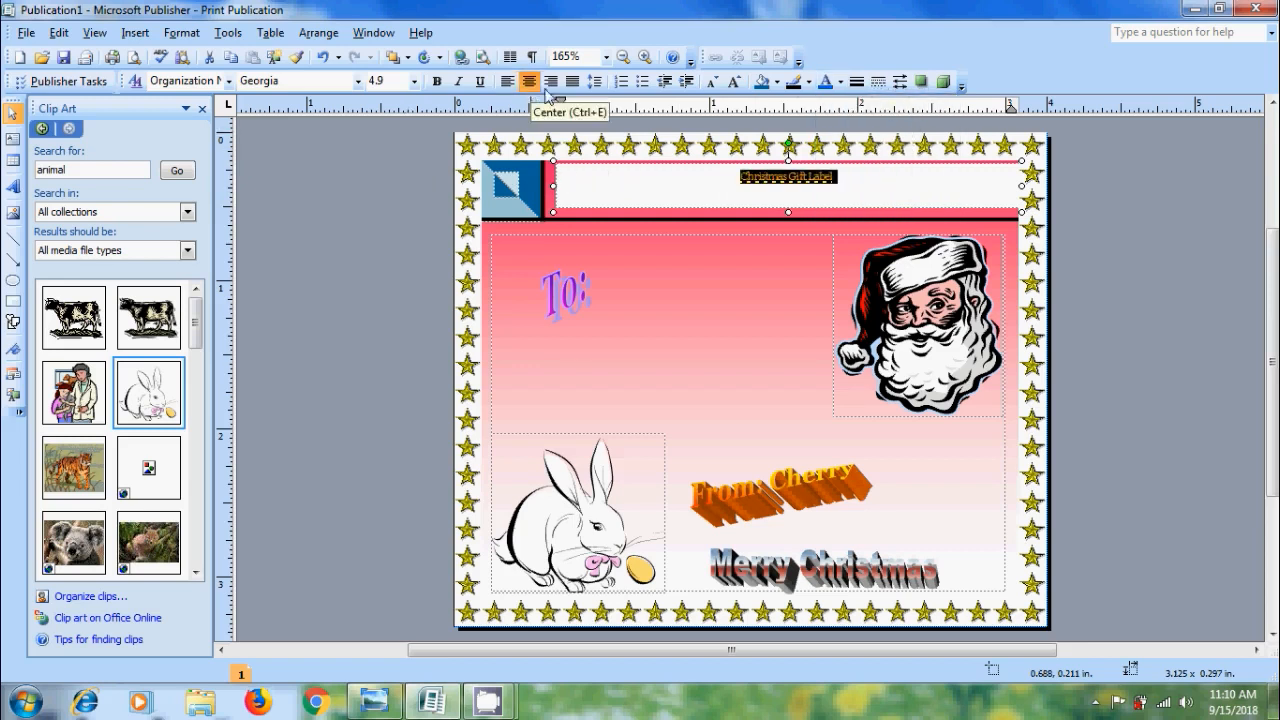
{"action": "left_click", "coordinate": [413, 81]}
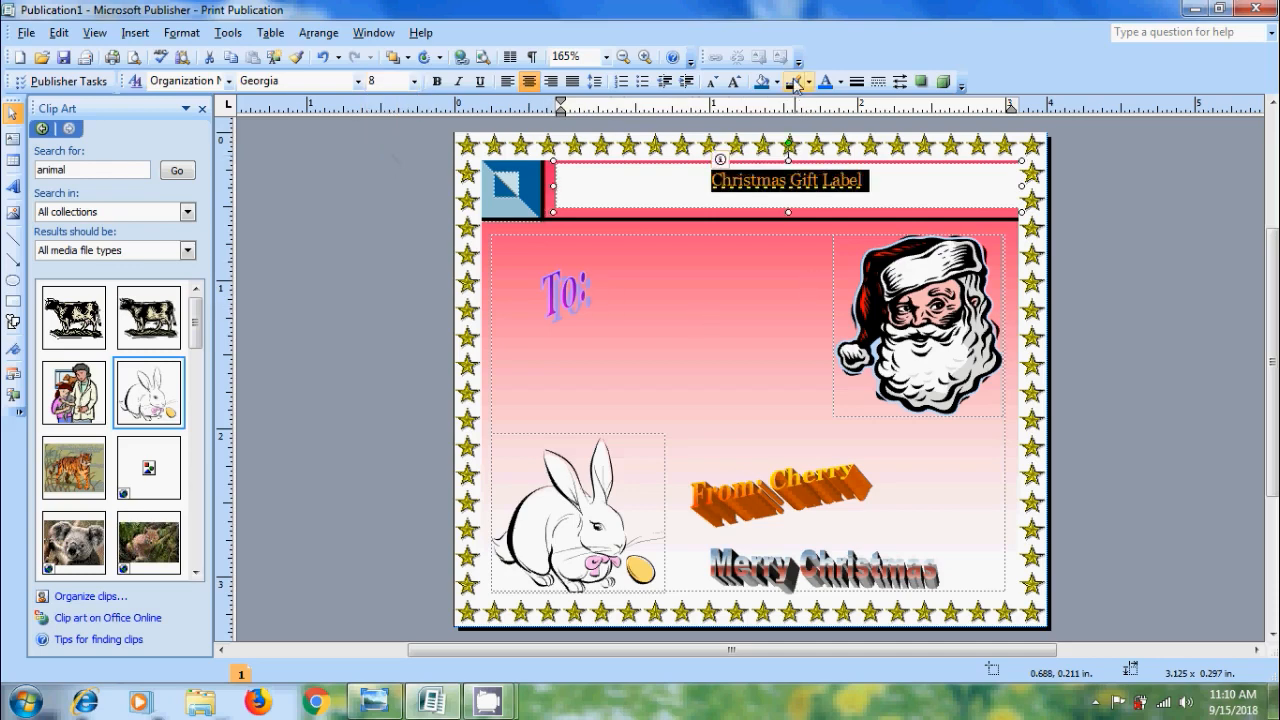
Step: Fill the title bar with the preset Ocean gradient
{"action": "left_click", "coordinate": [807, 82]}
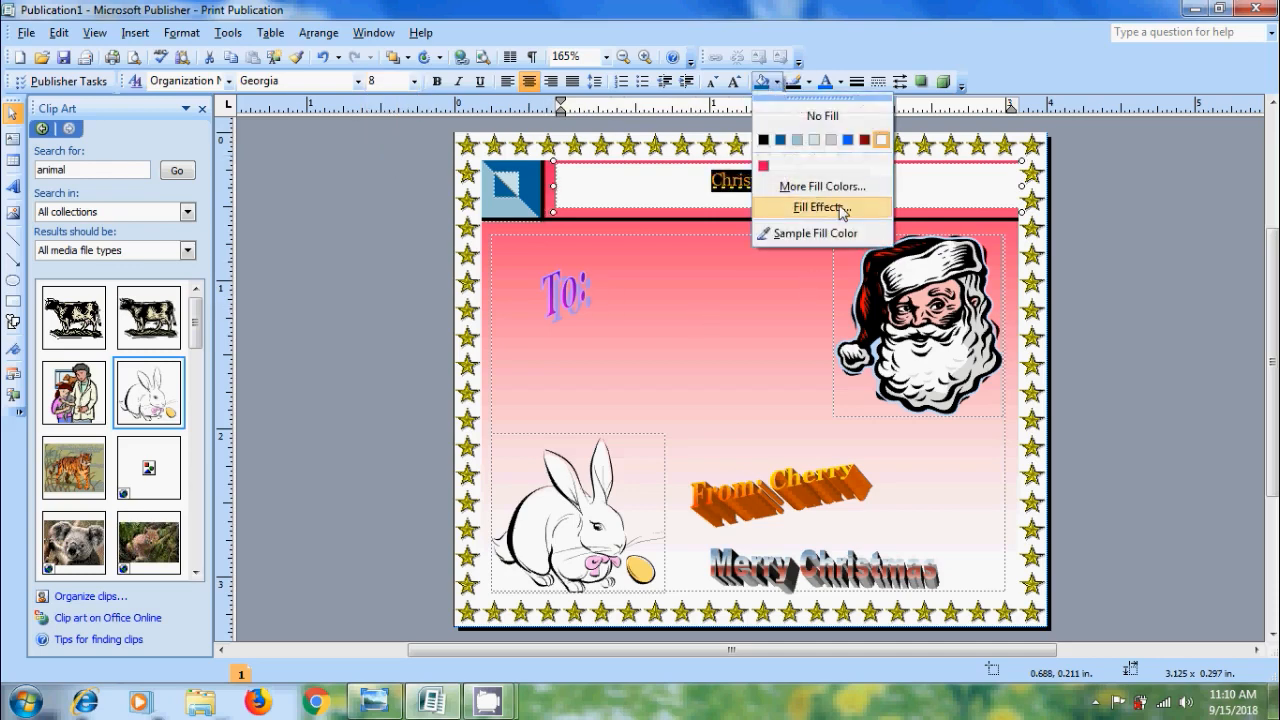
{"action": "left_click", "coordinate": [817, 207]}
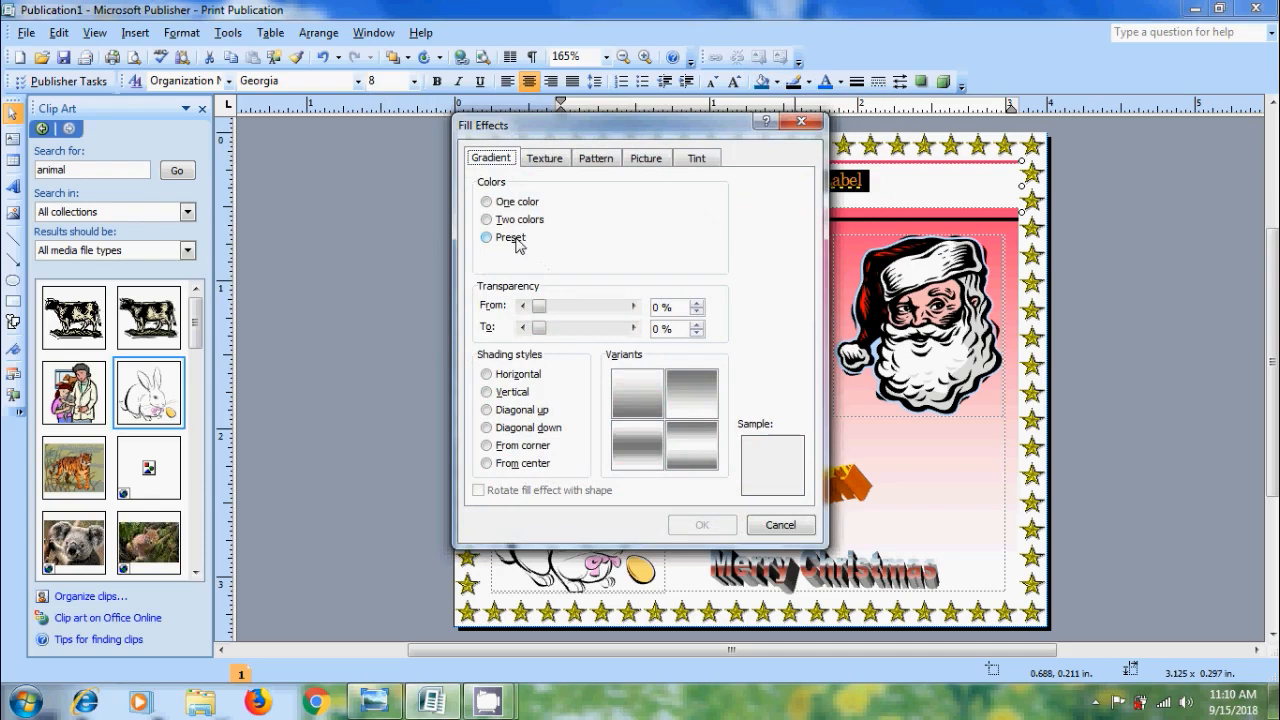
{"action": "left_click", "coordinate": [487, 237]}
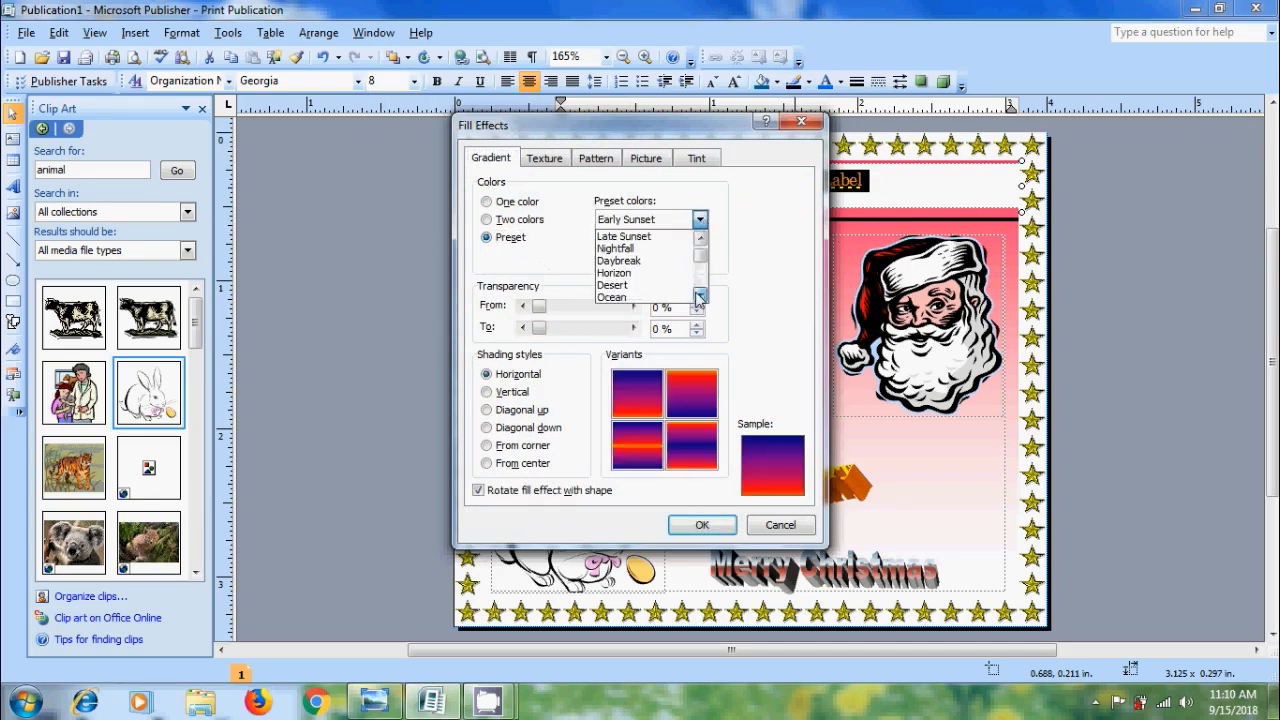
{"action": "left_click", "coordinate": [611, 297]}
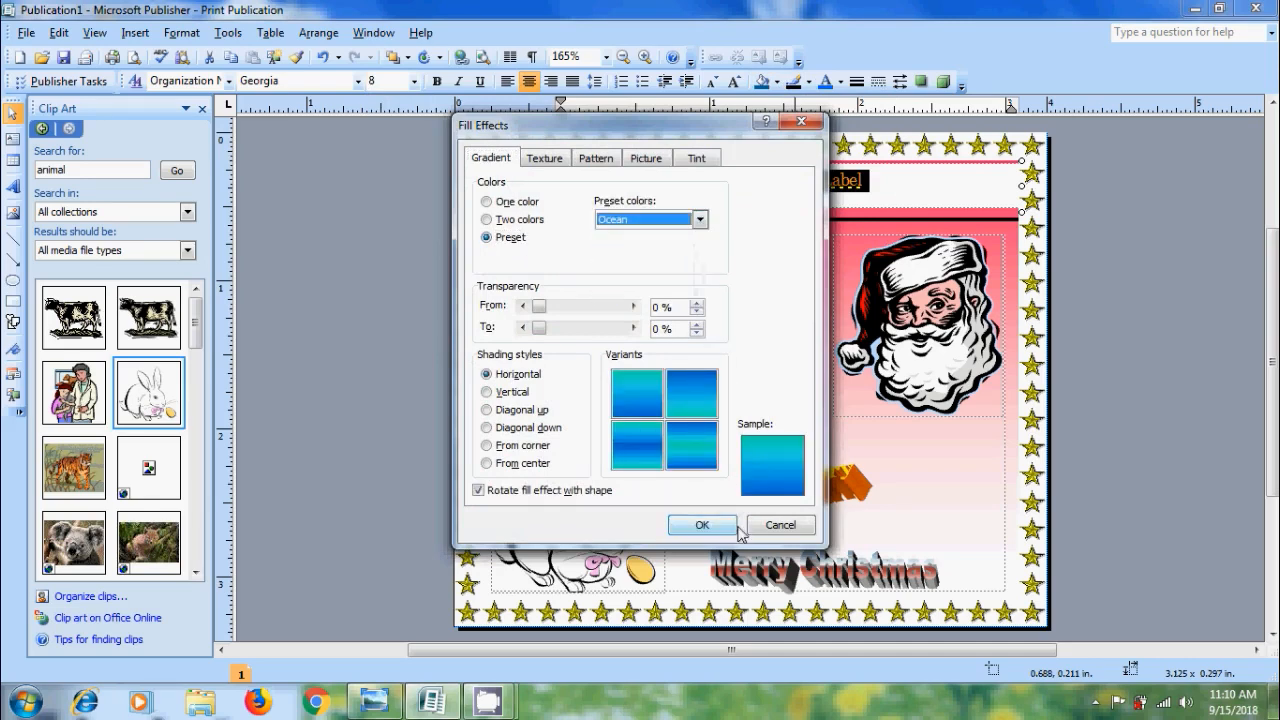
{"action": "left_click", "coordinate": [702, 524]}
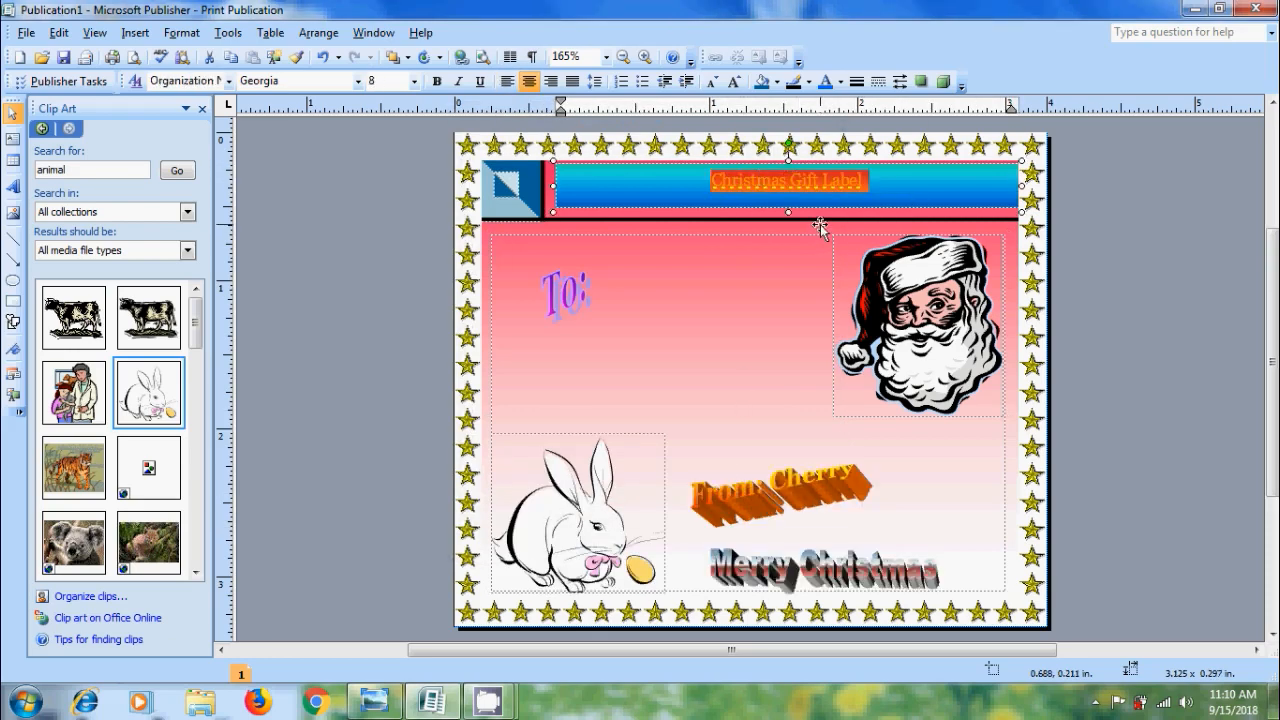
Step: Make the 'Christmas Gift Label' text yellow
{"action": "left_click", "coordinate": [844, 82]}
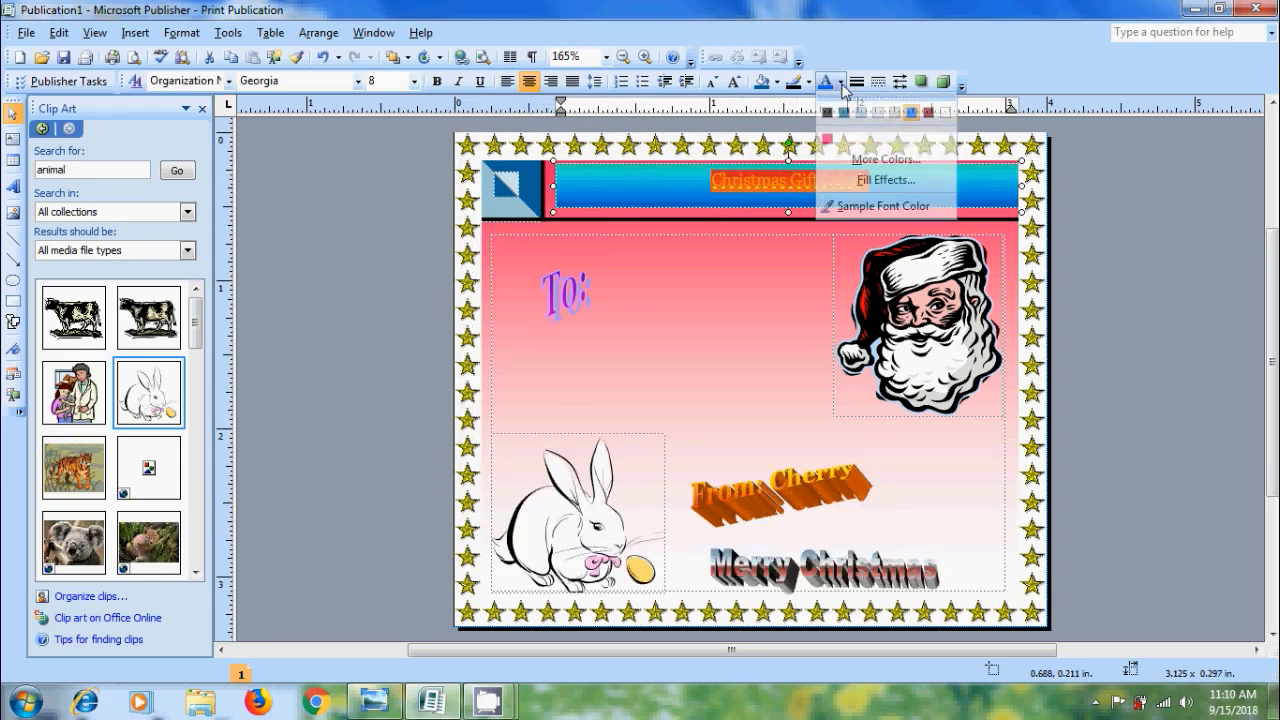
{"action": "left_click", "coordinate": [885, 159]}
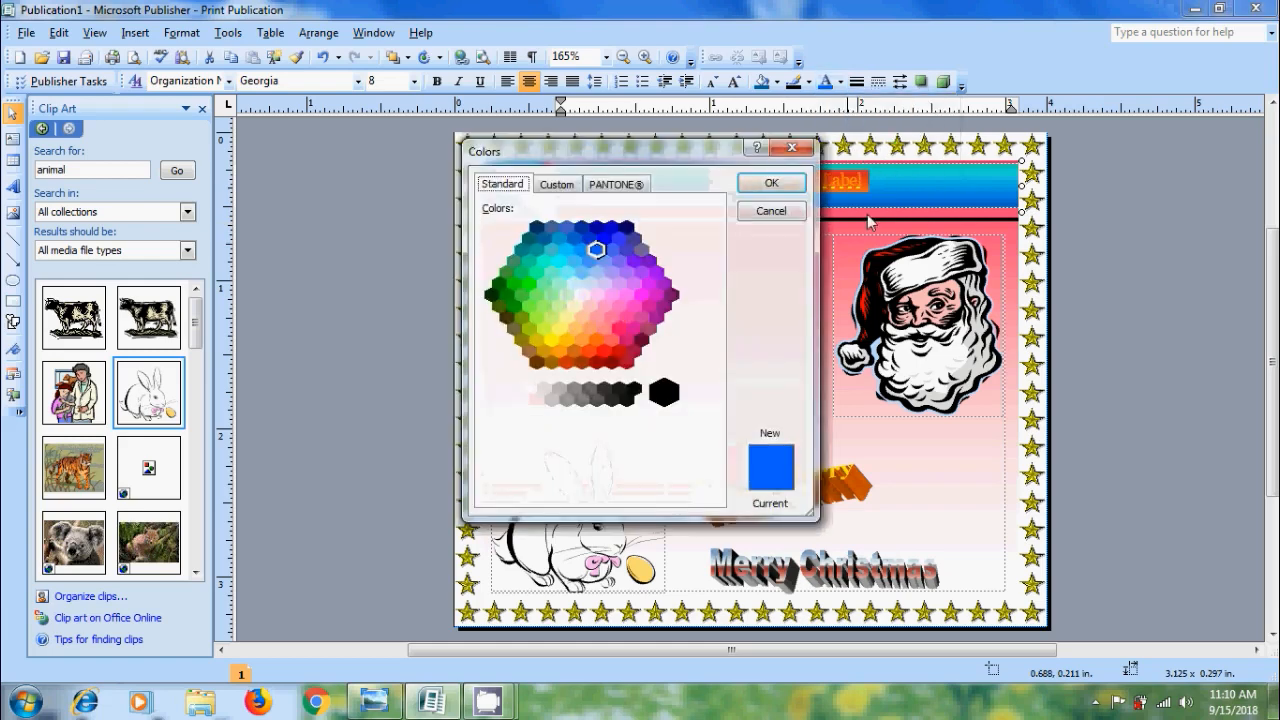
{"action": "left_click", "coordinate": [553, 340]}
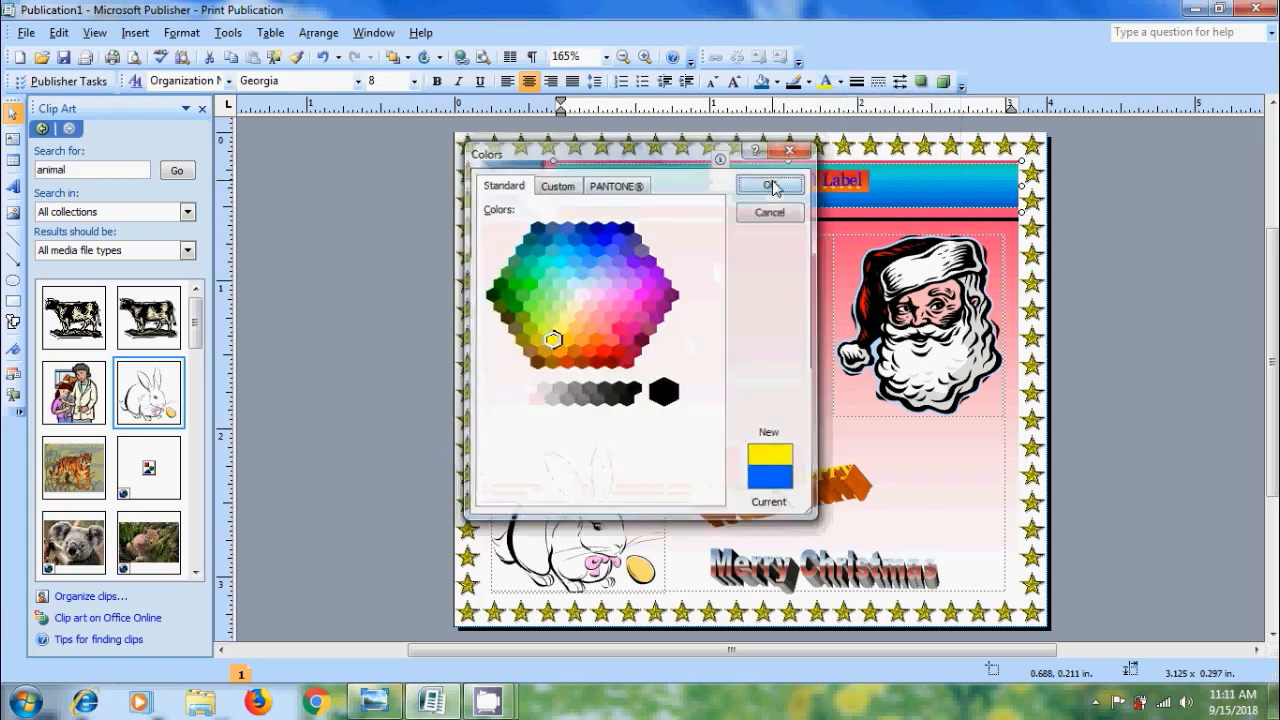
{"action": "left_click", "coordinate": [768, 187]}
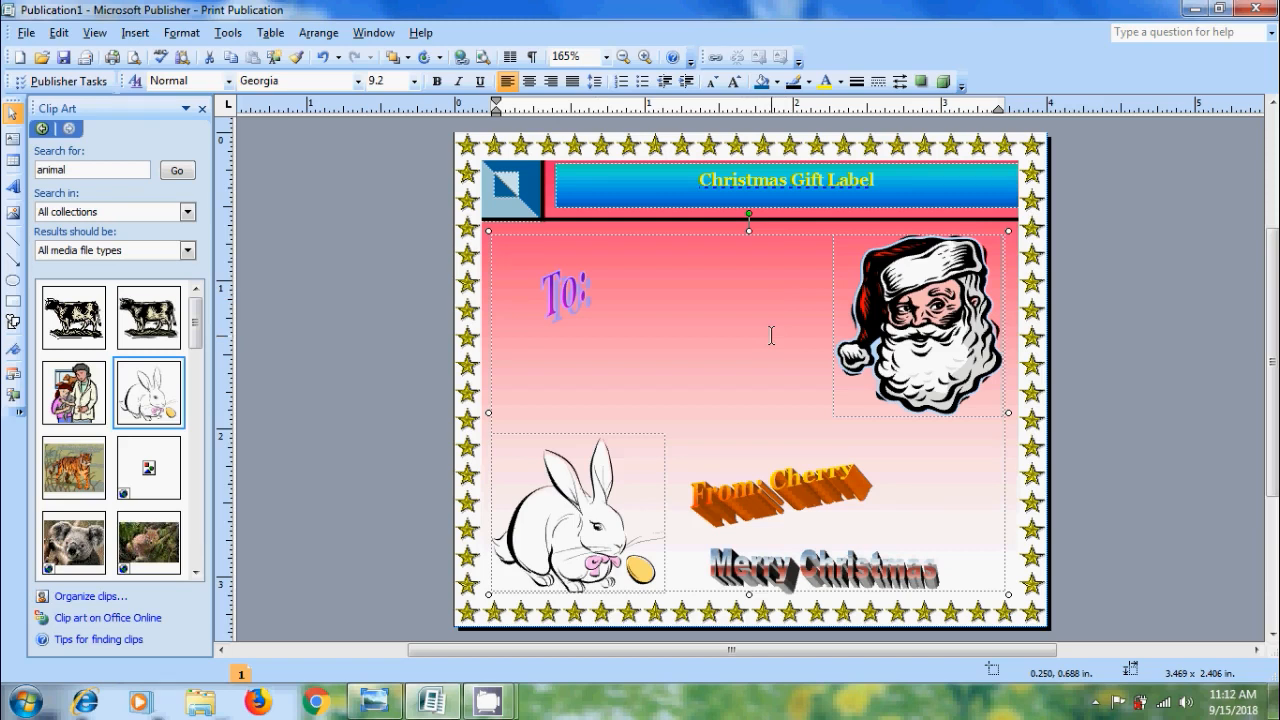
{"action": "left_click", "coordinate": [497, 250]}
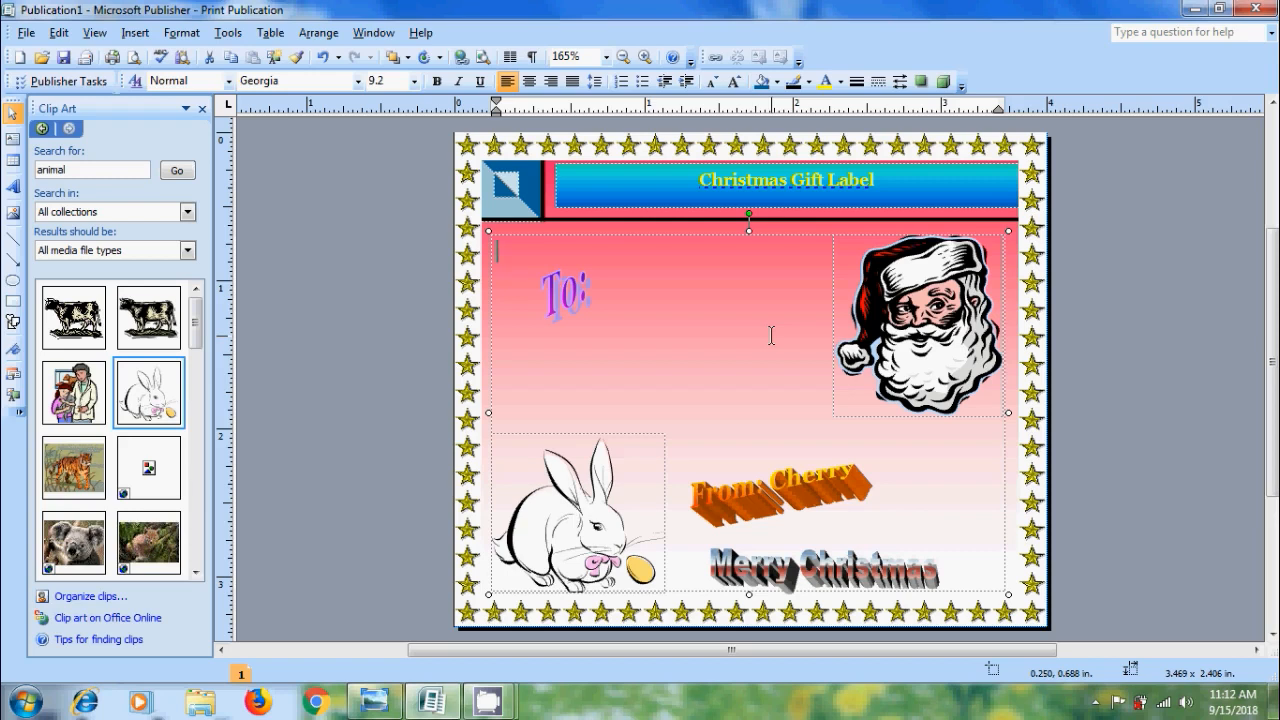
{"action": "mouse_move", "coordinate": [343, 271]}
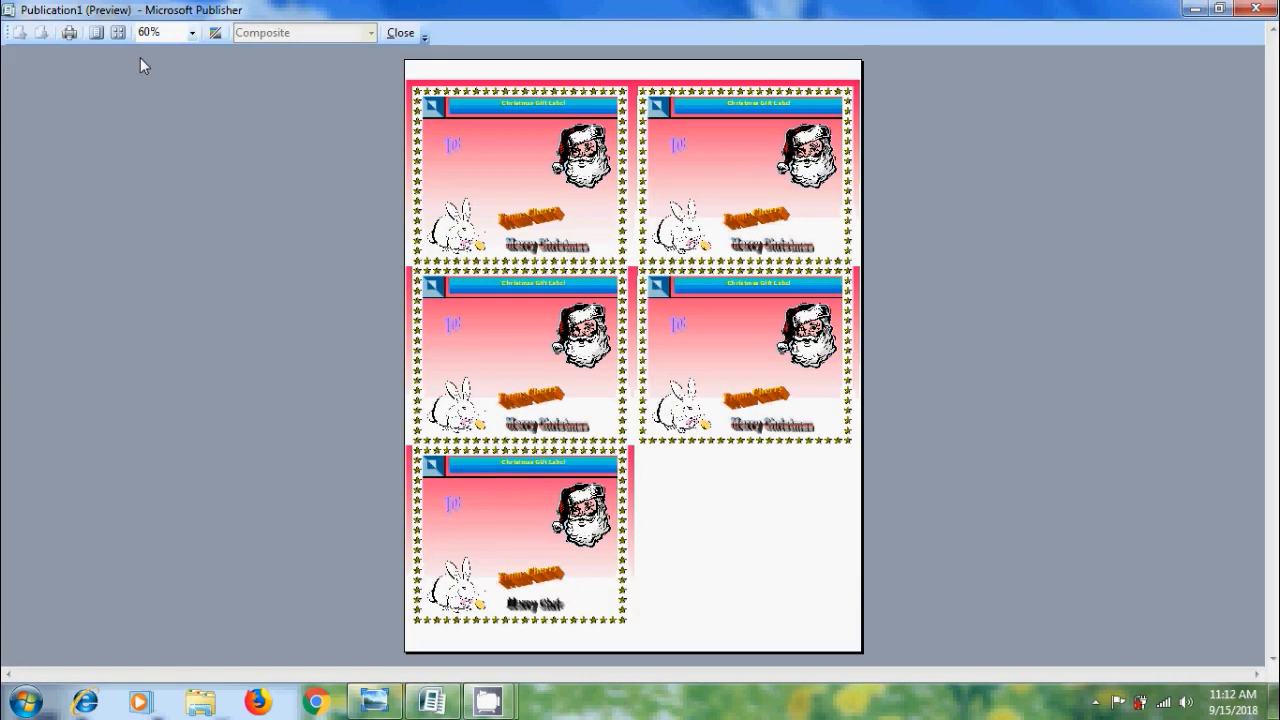
Step: Close the five-label print preview and minimize the Publisher window
{"action": "left_click", "coordinate": [399, 33]}
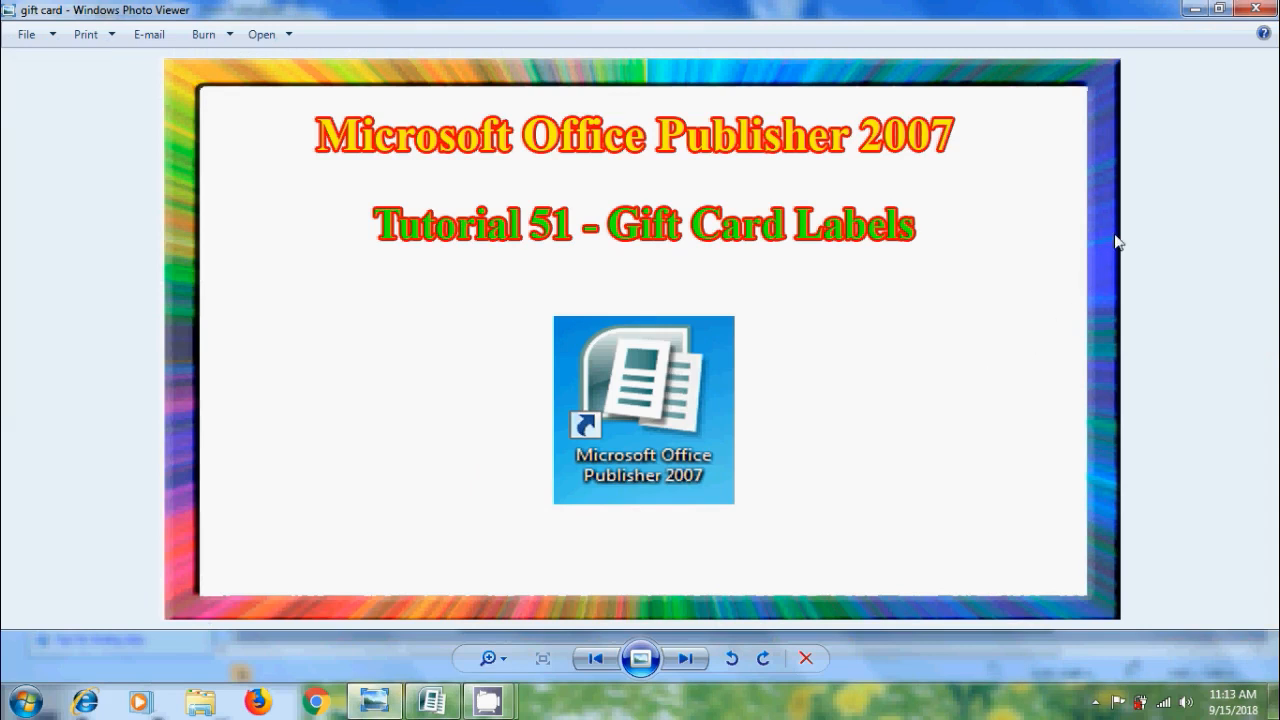
{"action": "mouse_move", "coordinate": [1190, 84]}
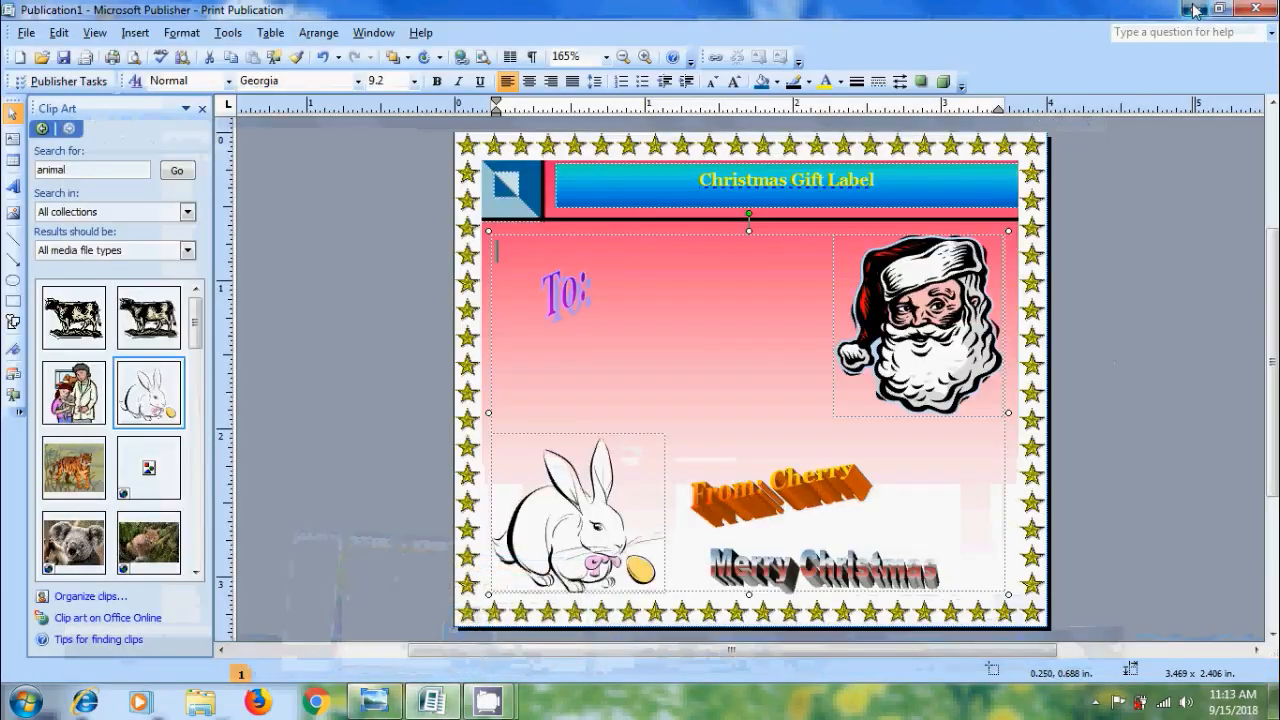
{"action": "left_click", "coordinate": [1220, 9]}
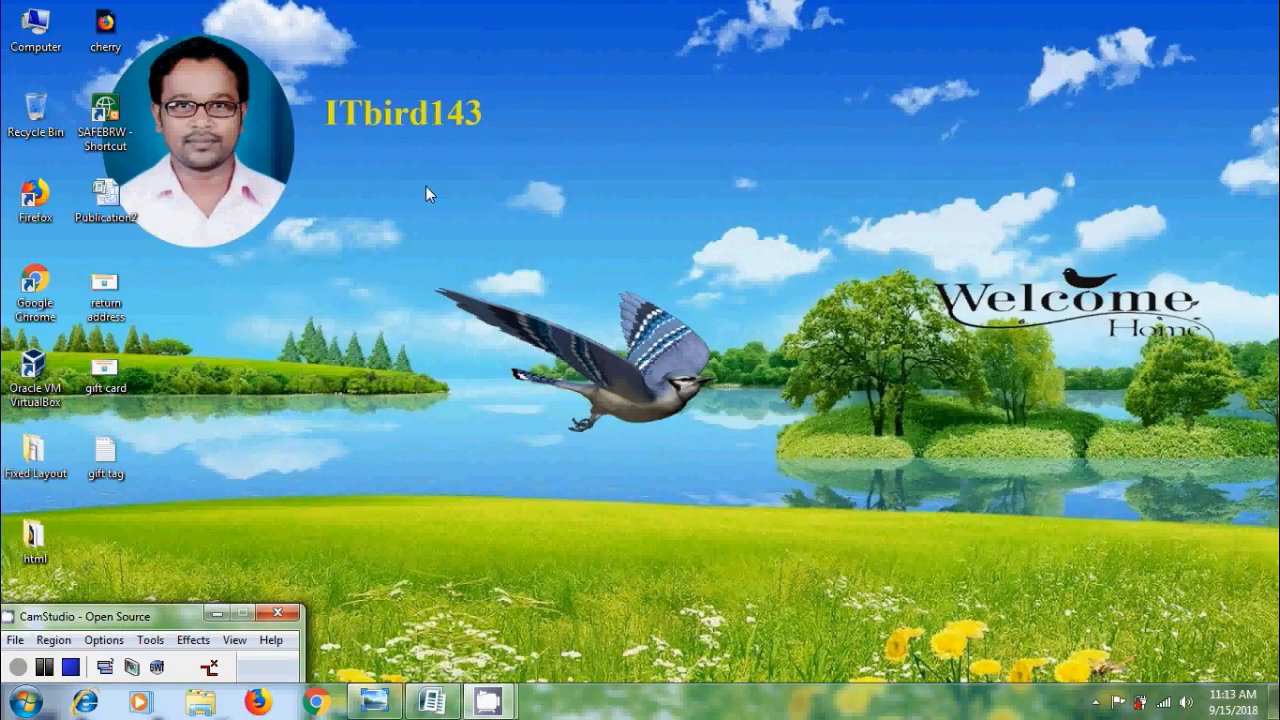